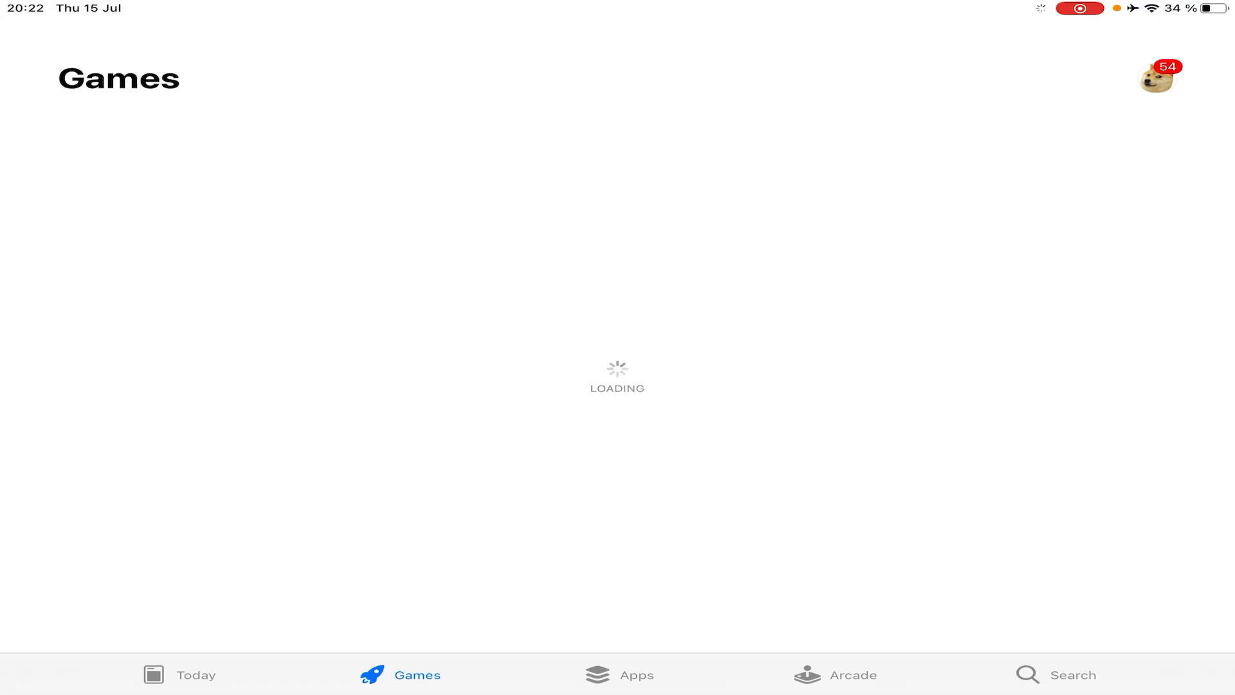
Step: Find StreamChamp through an App Store search and launch it
click(1071, 674)
text(s)
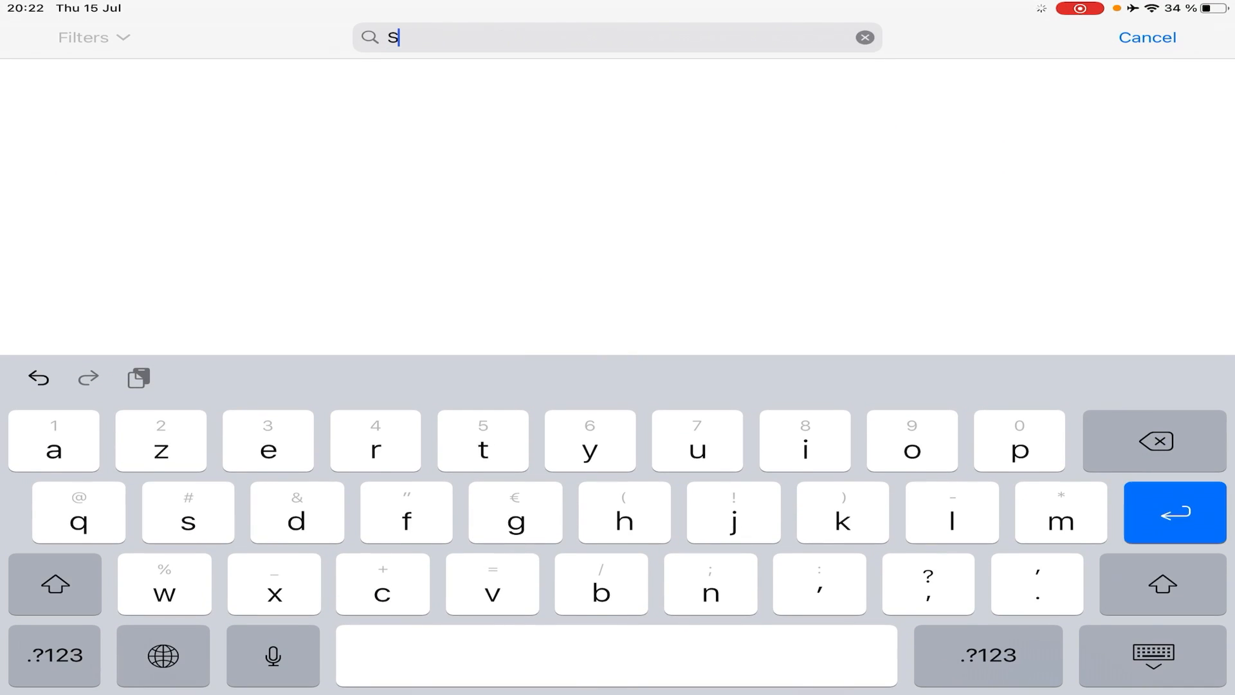
text(treamchamp)
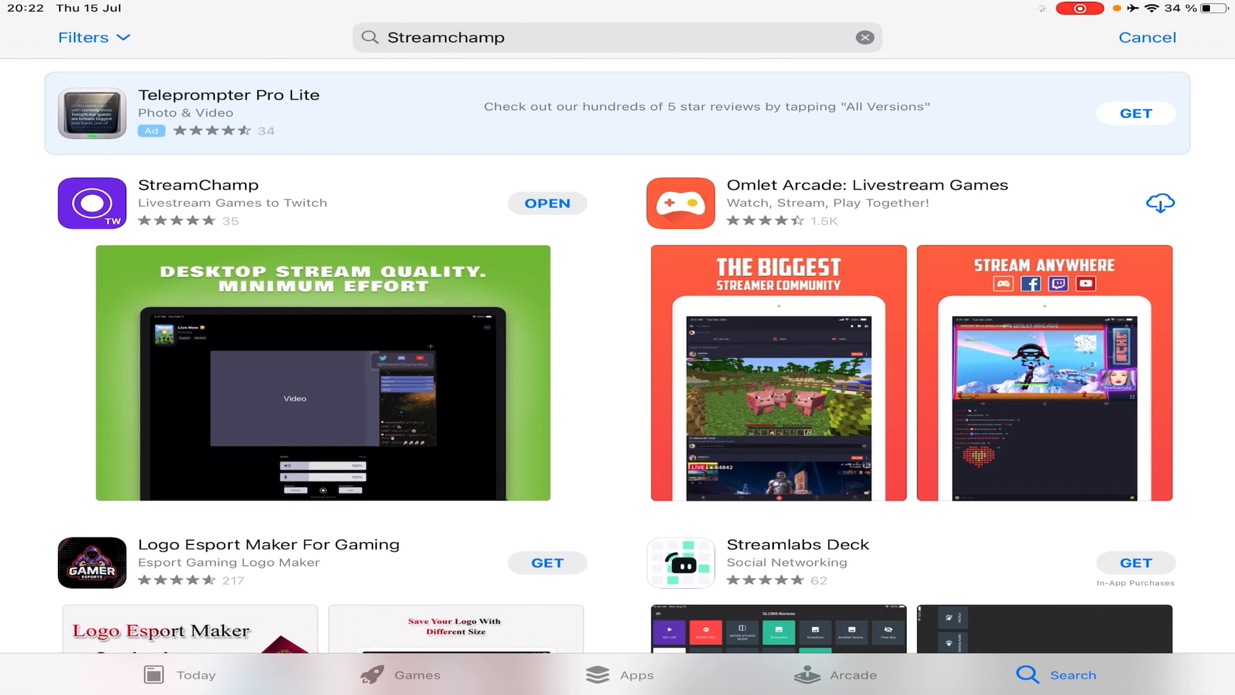
click(198, 185)
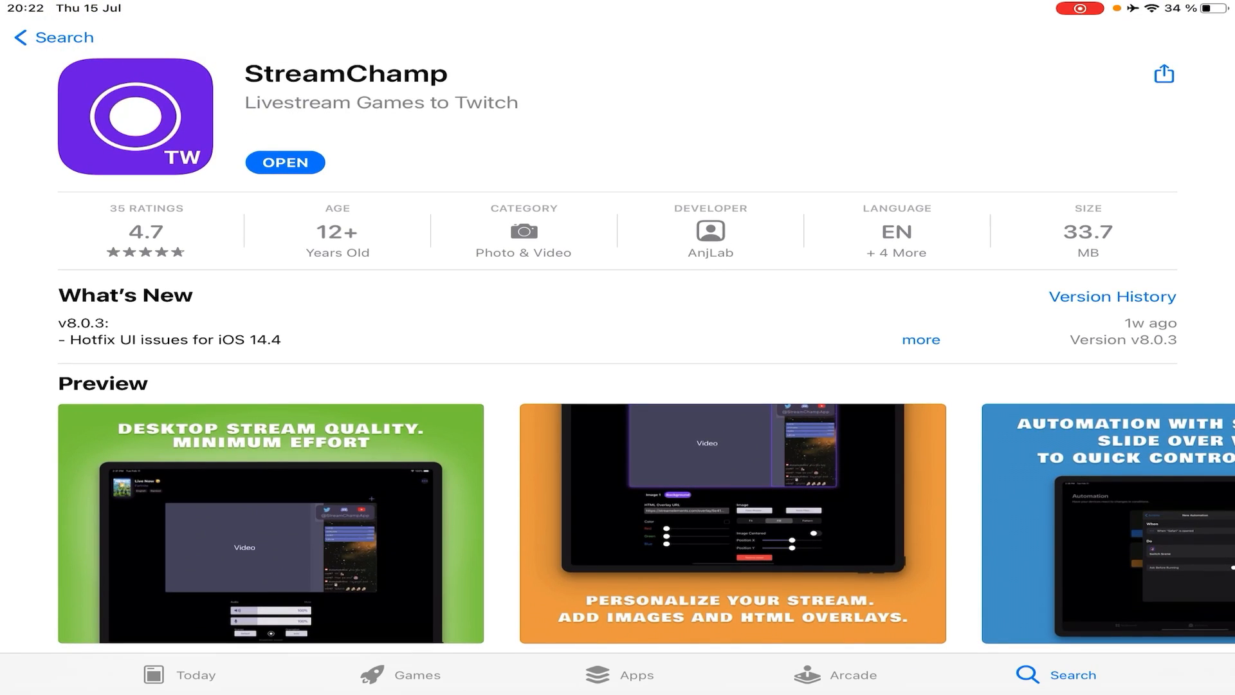
click(285, 162)
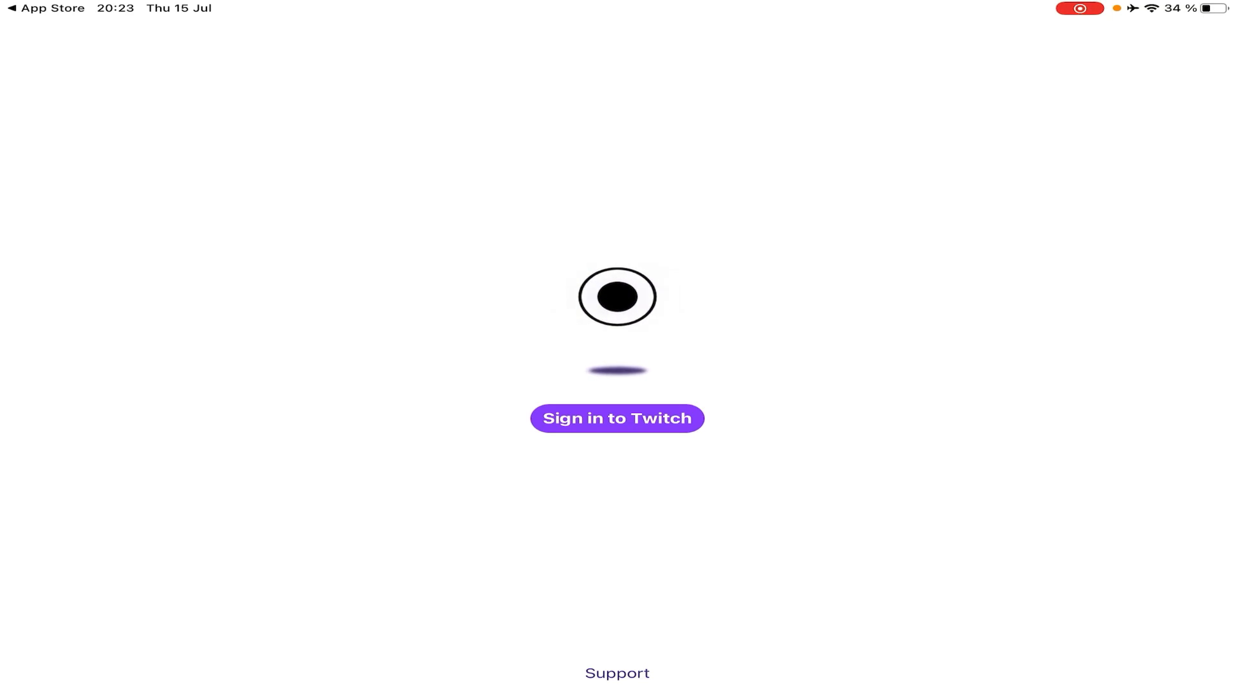
Step: Sign in with Twitch, accept the cookie notice and authorize StreamChamp for the channel
click(616, 417)
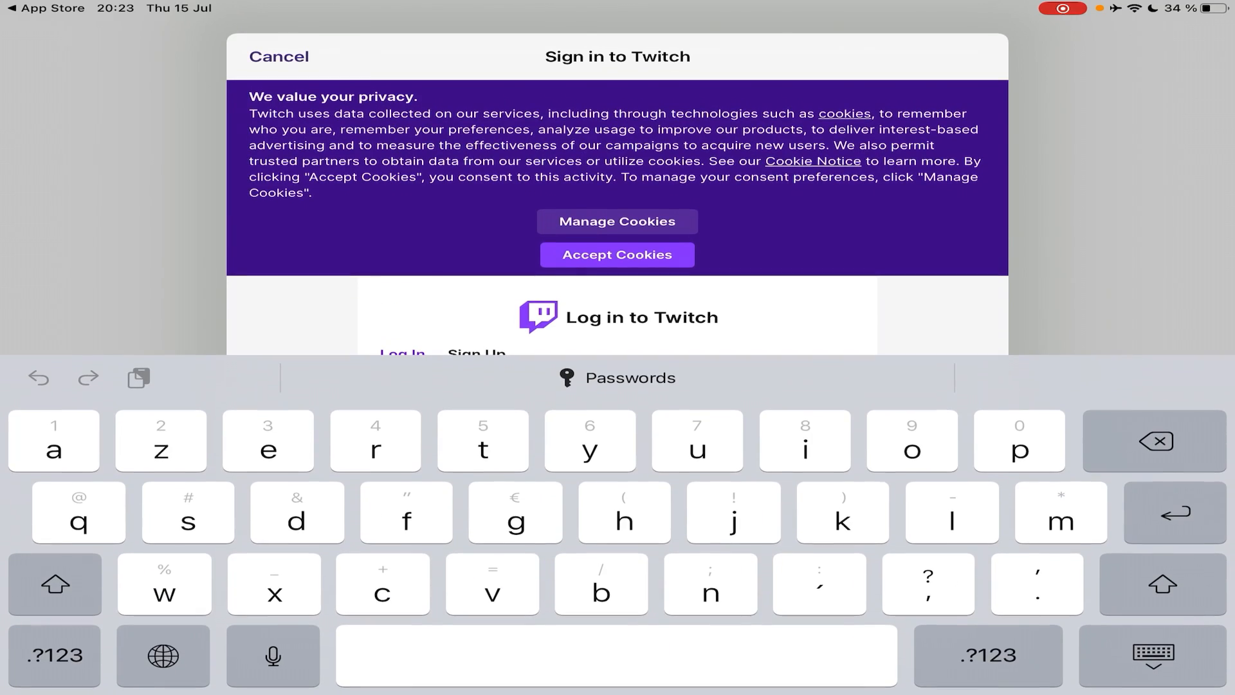
click(616, 377)
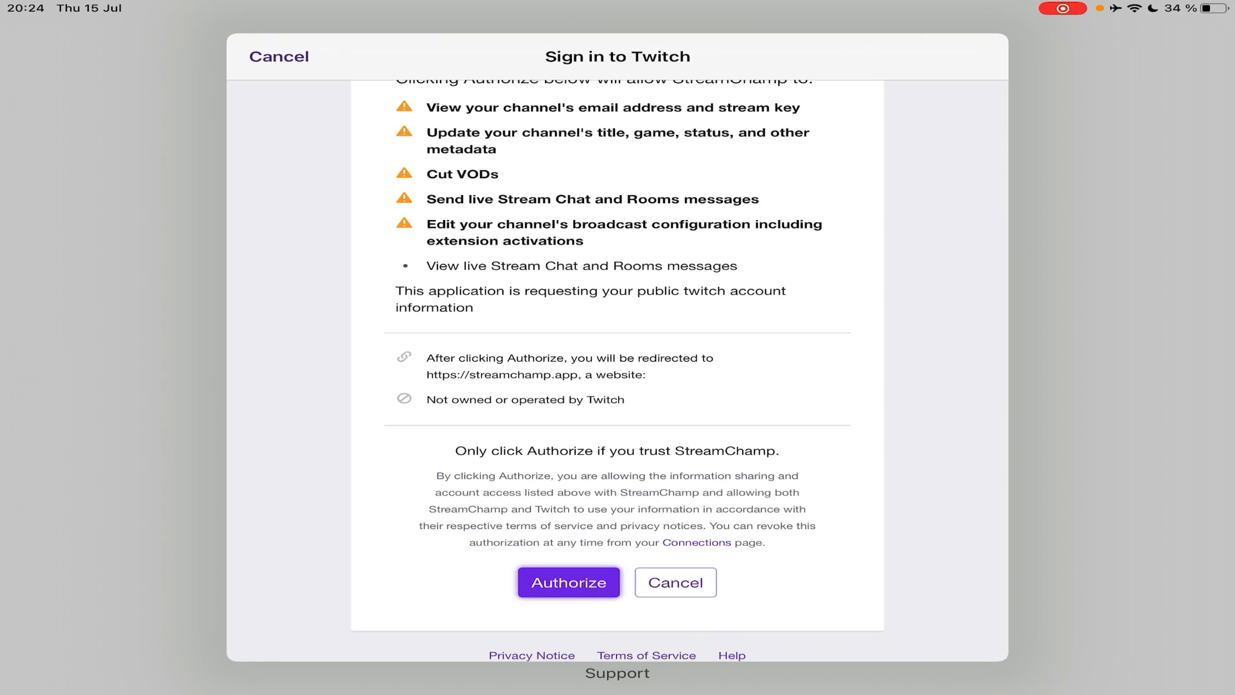
click(568, 582)
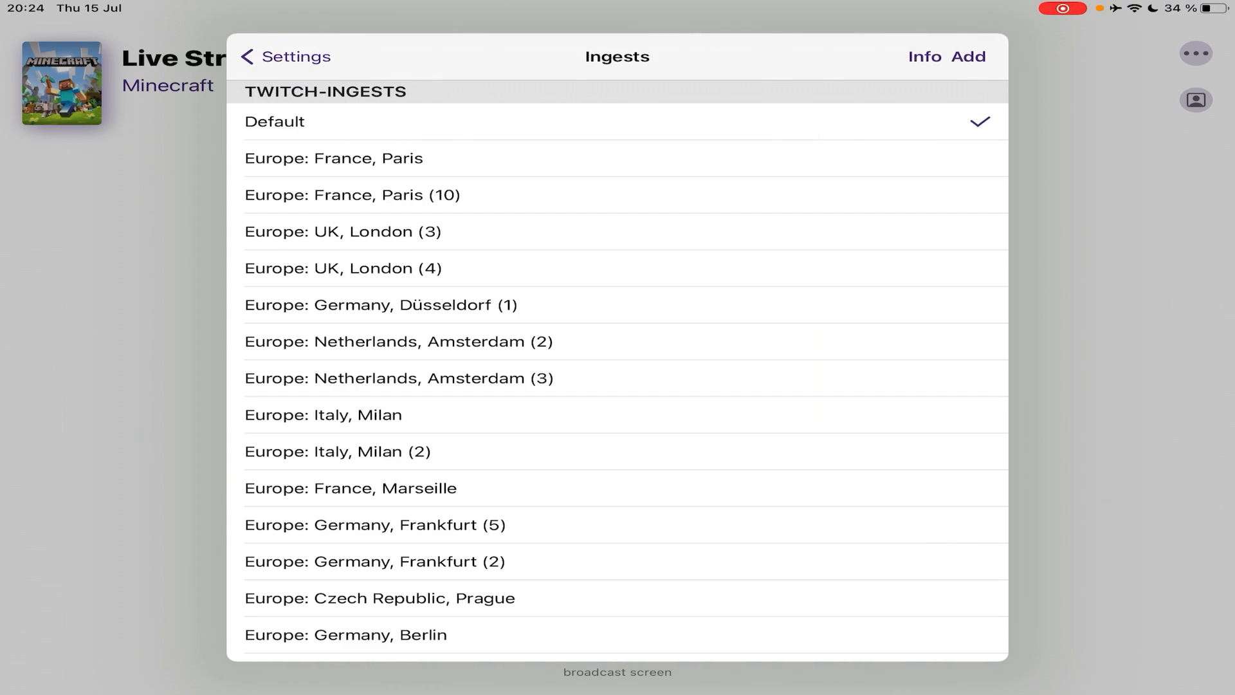
Step: Start adding a custom ingest server from the Ingests list
click(967, 55)
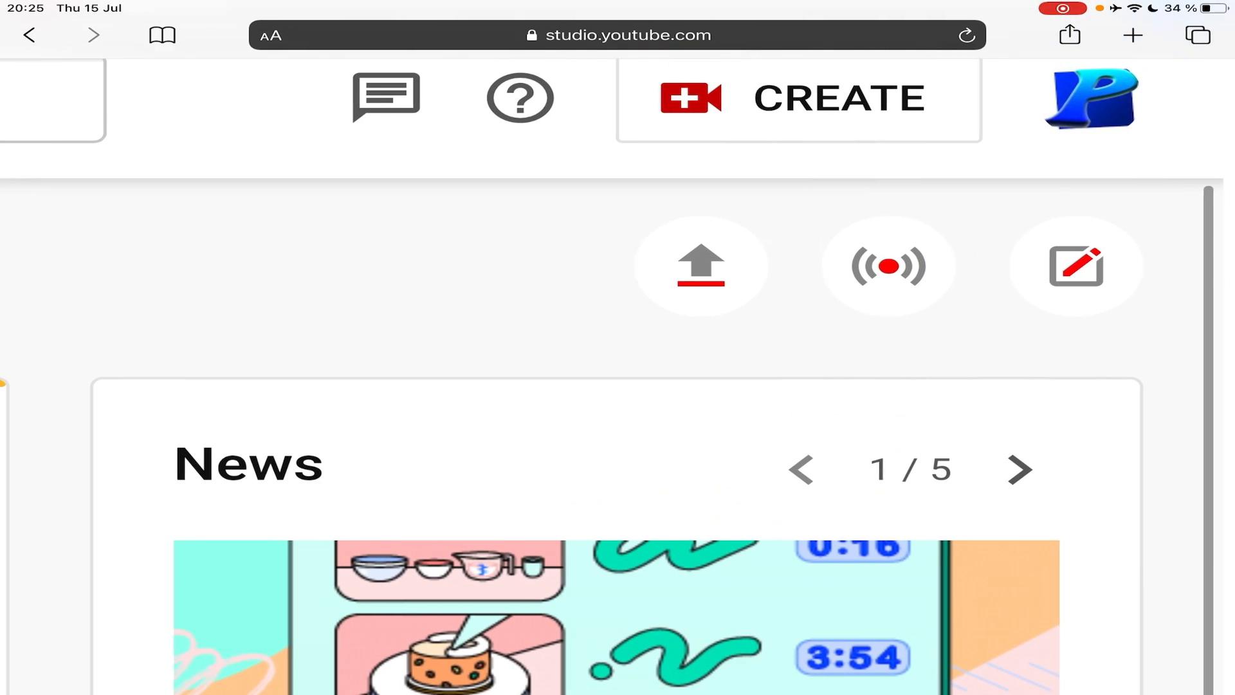
Step: Reach YouTube Studio's live streaming setup to gather the stream URL and key
click(887, 265)
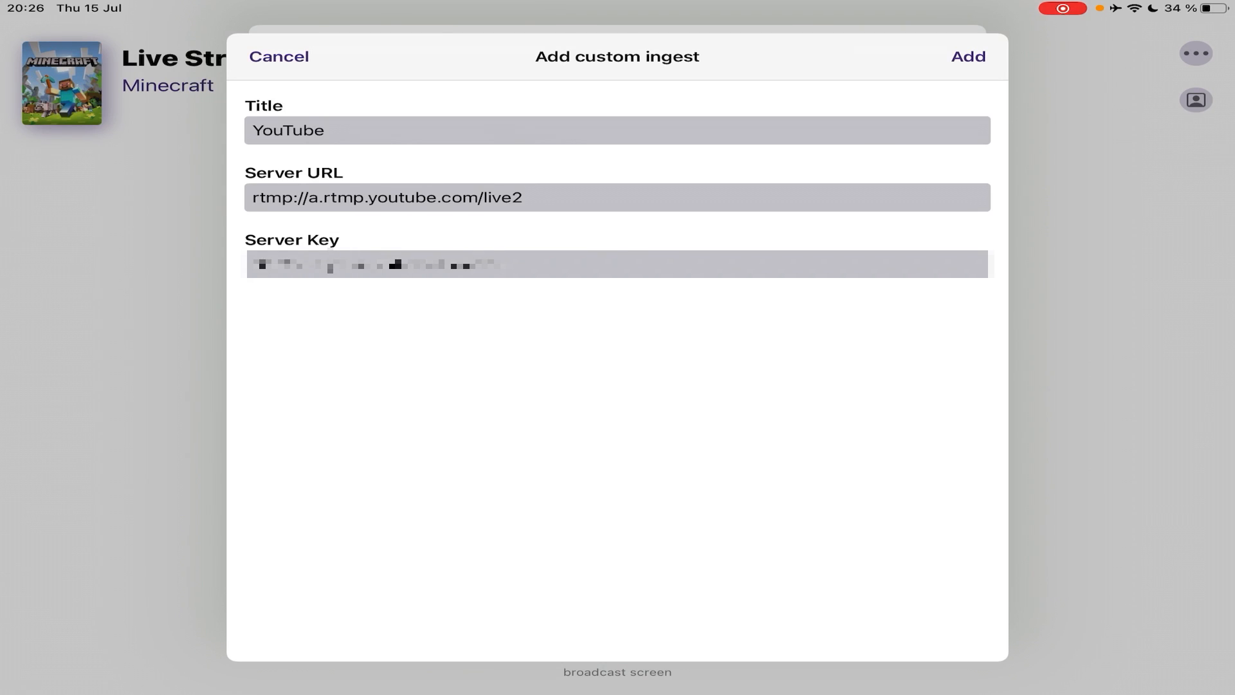
Step: Save the YouTube custom ingest and return to the main stream settings
click(967, 55)
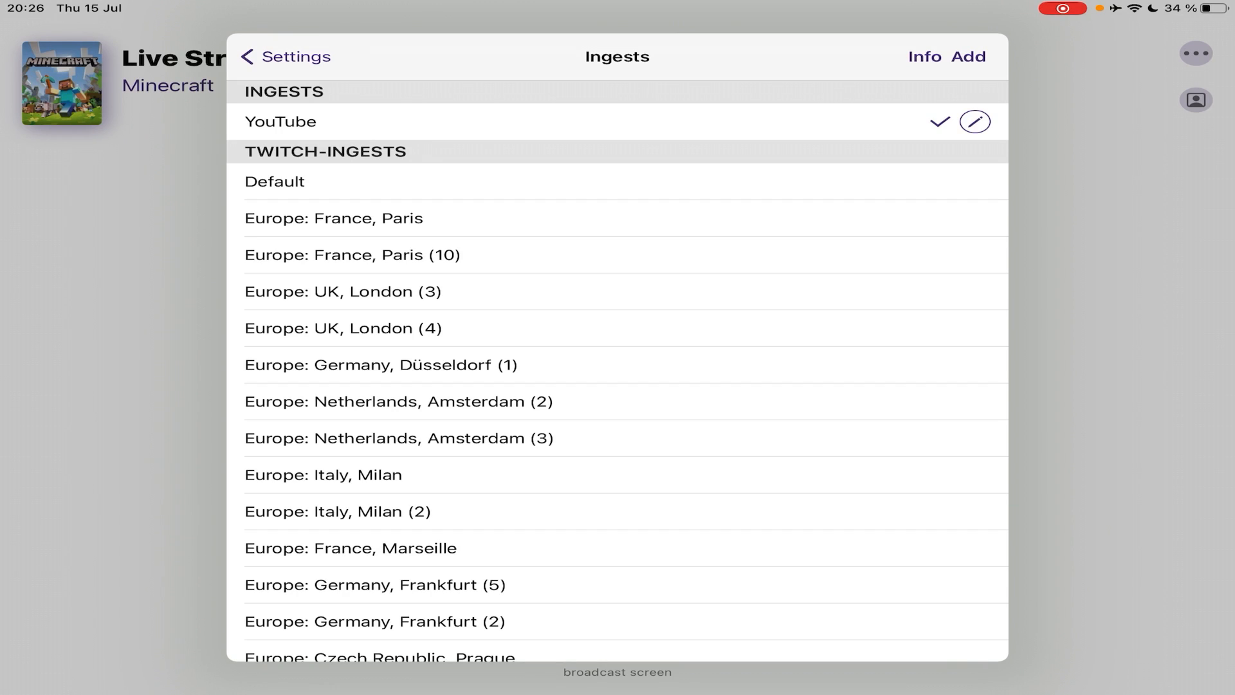
click(283, 55)
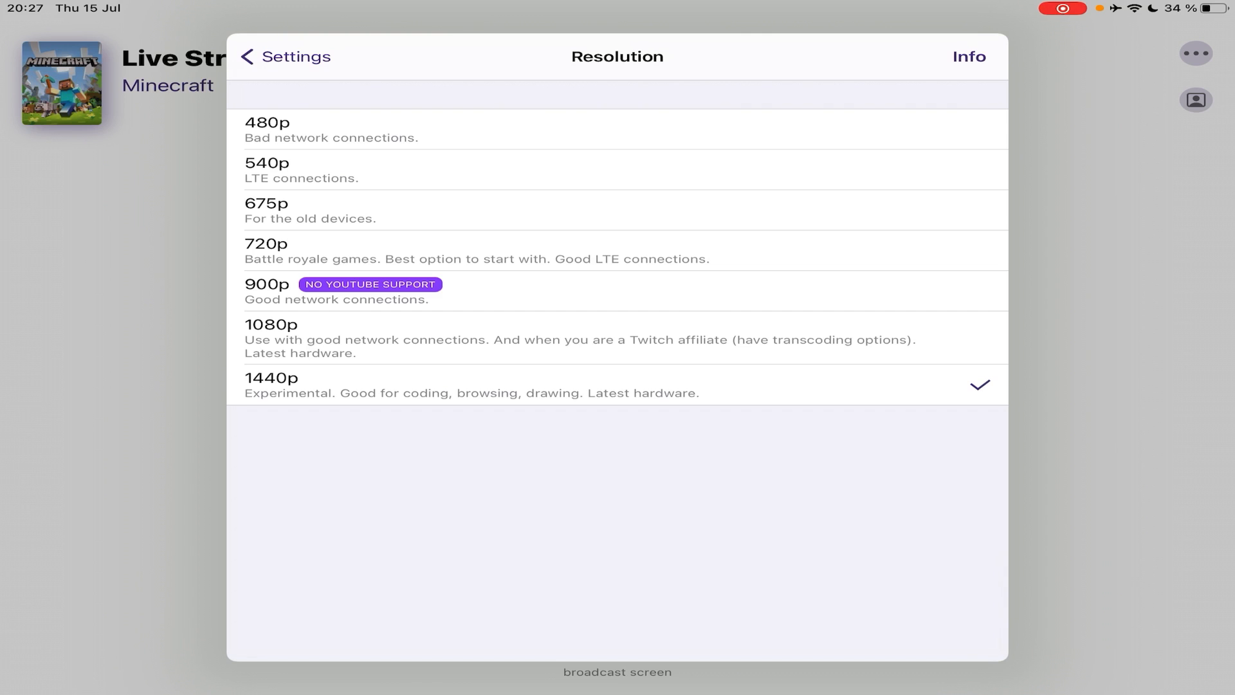
Step: Set the stream resolution to 1080p and the frame rate to 60 fps
click(282, 56)
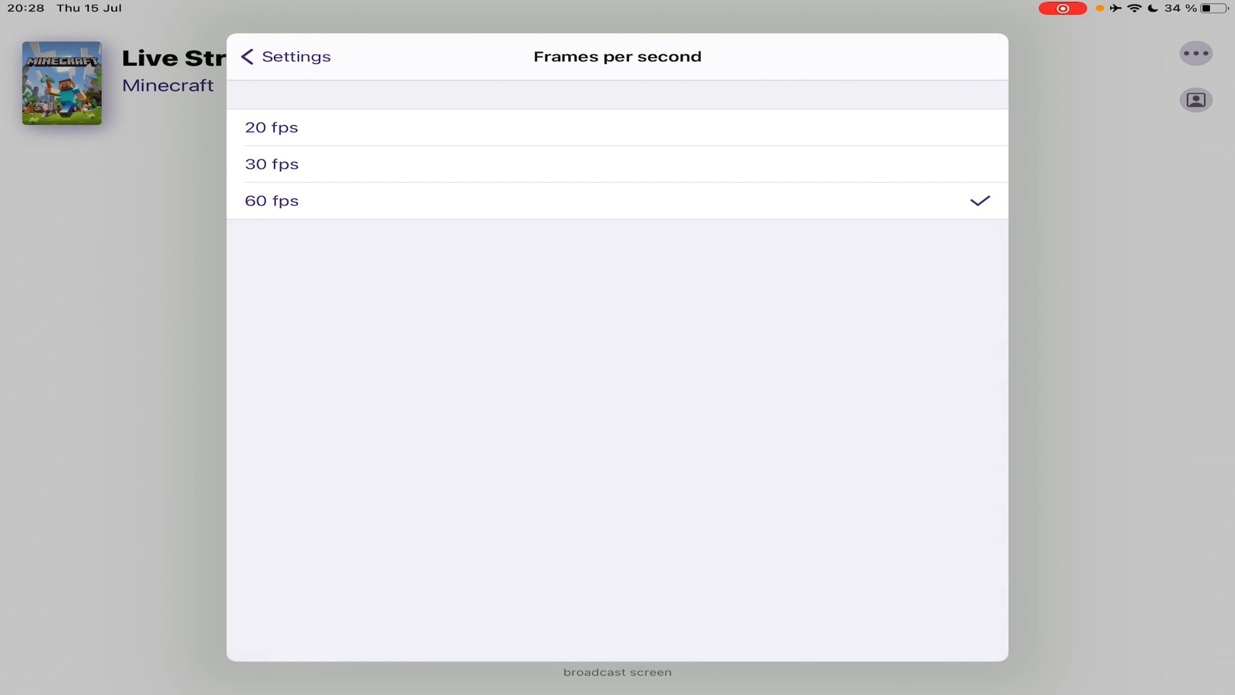
click(283, 57)
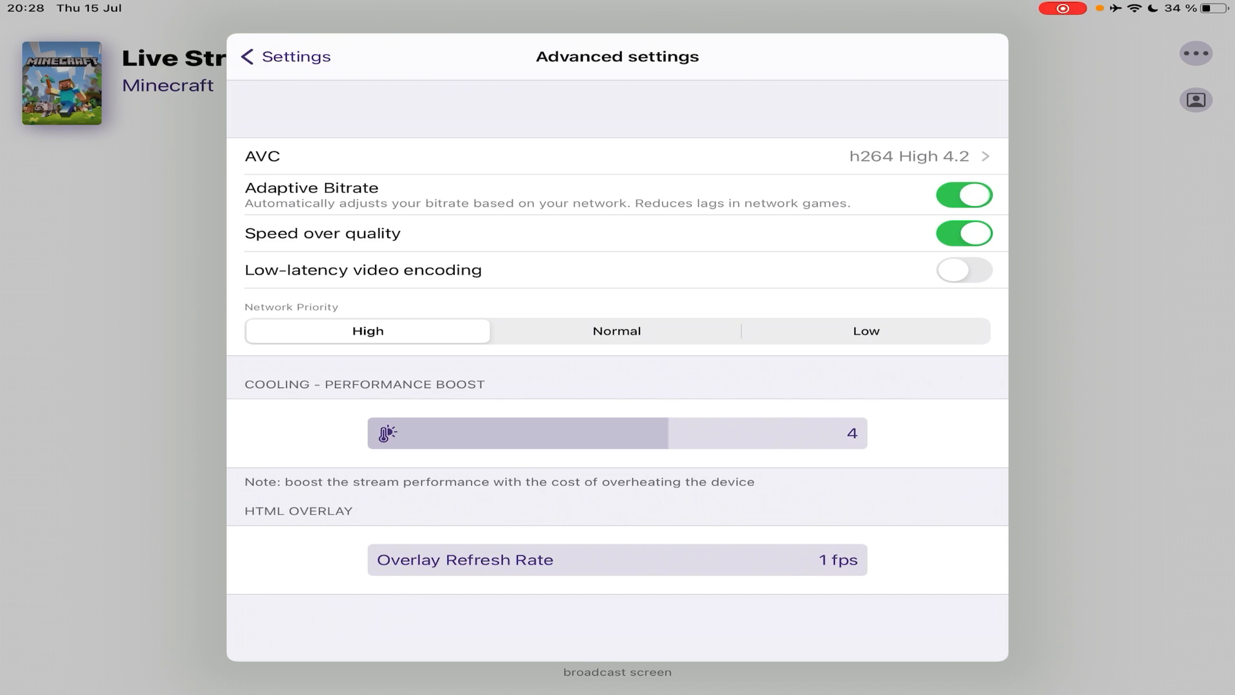
Step: Turn off Adaptive Bitrate and Speed over quality, then leave the stream settings
click(963, 194)
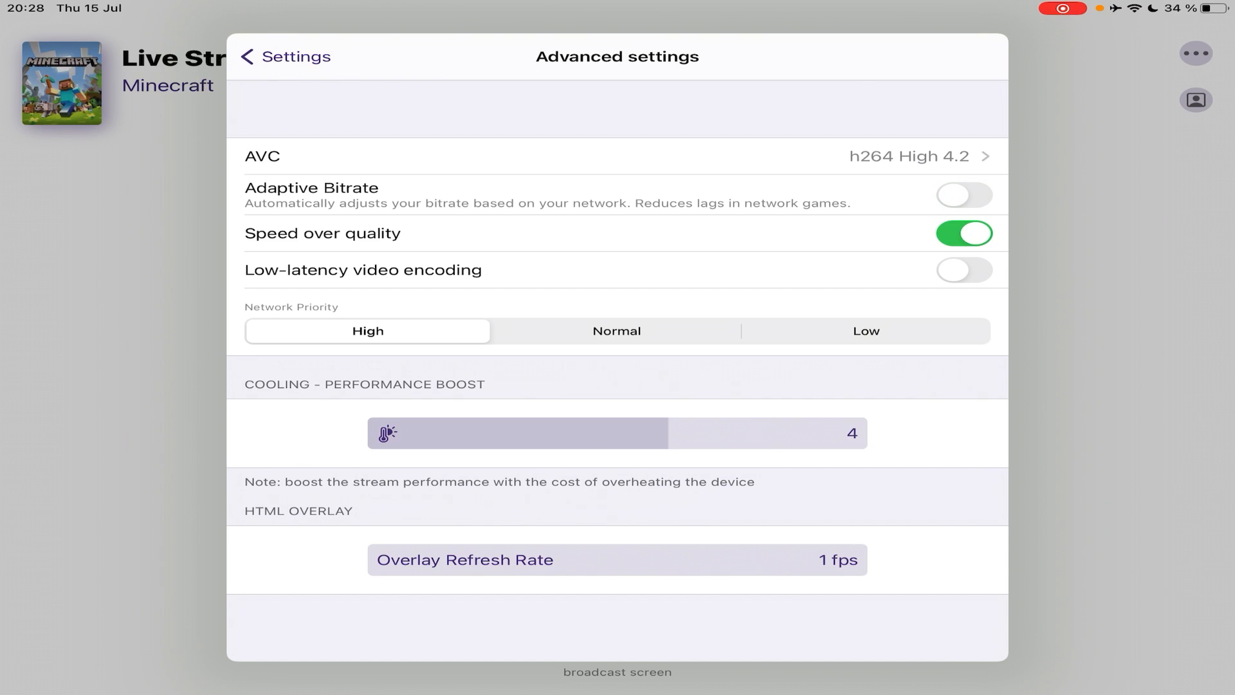
click(963, 233)
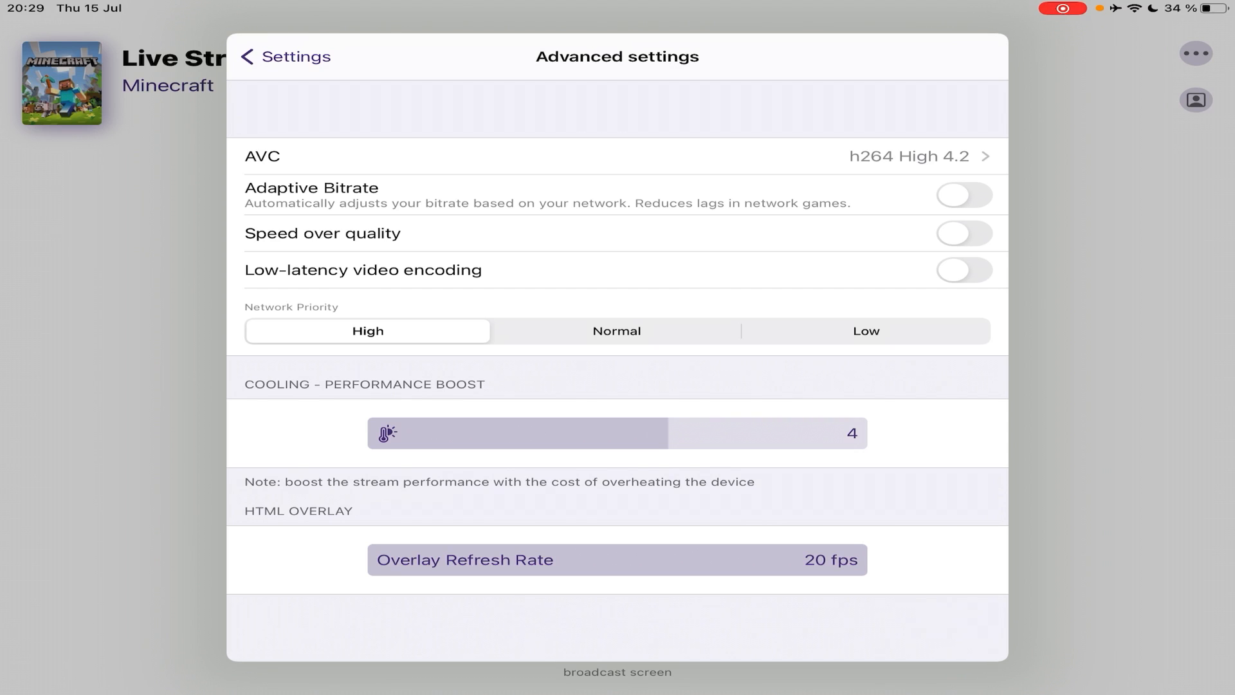
click(283, 55)
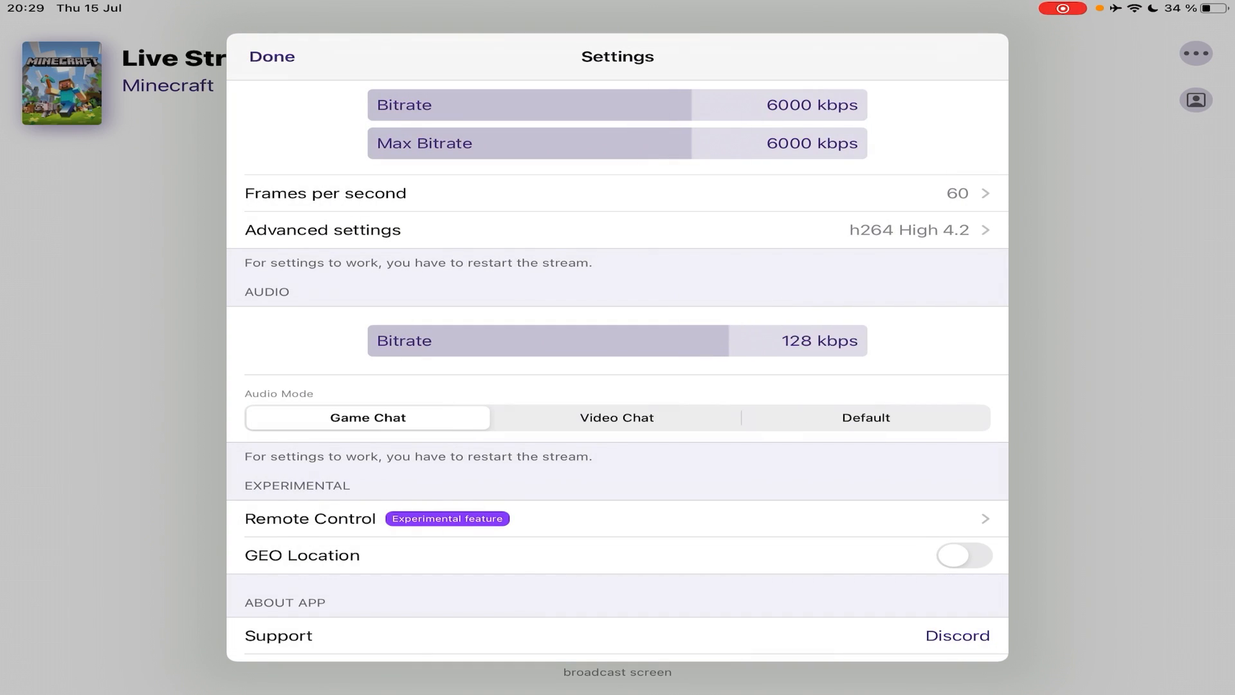
scroll(down, 3)
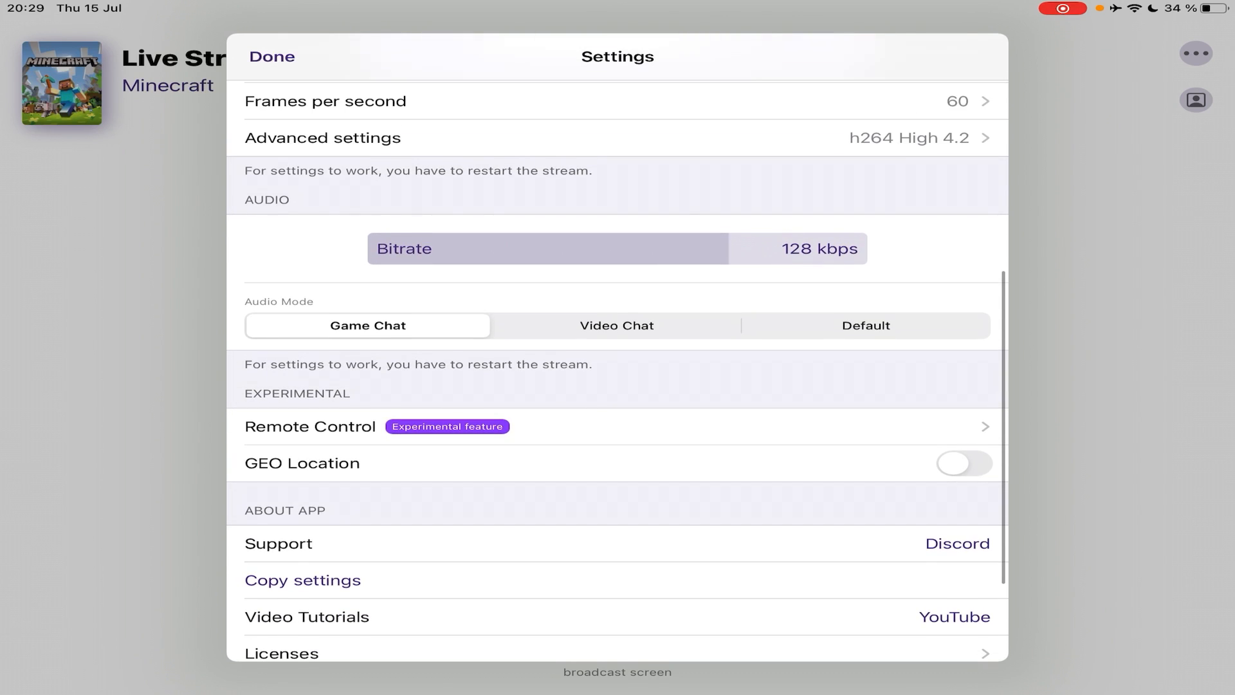
scroll(down, 3)
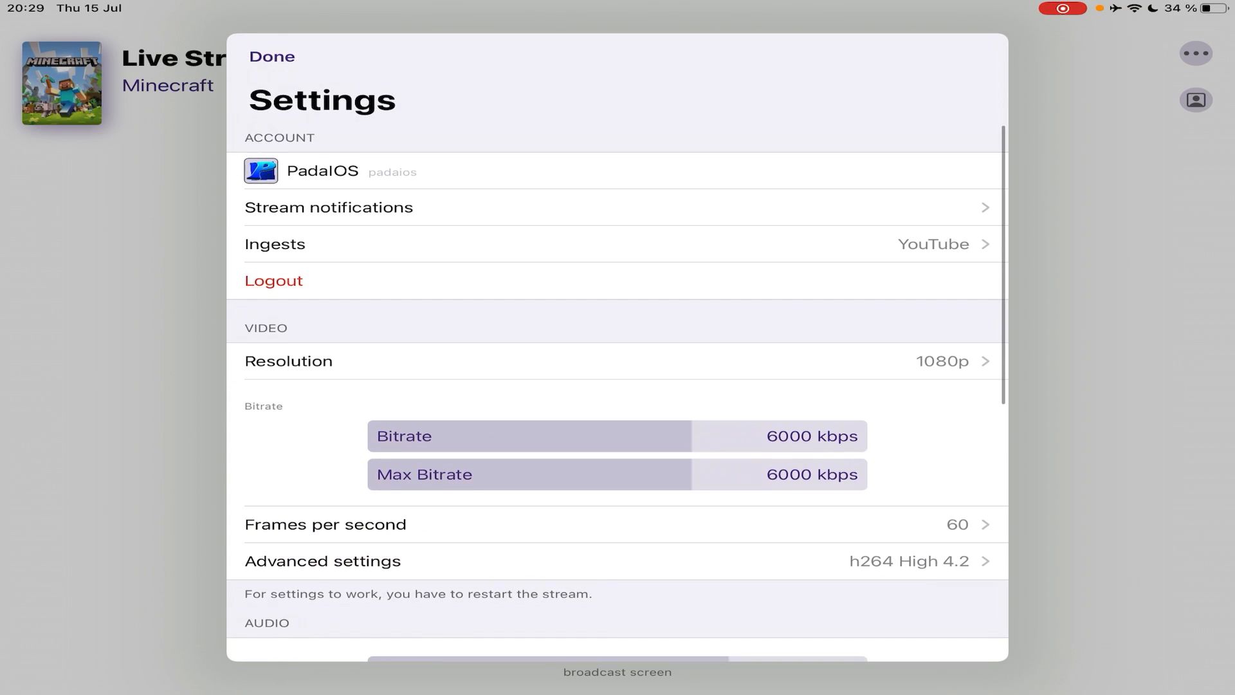
click(272, 57)
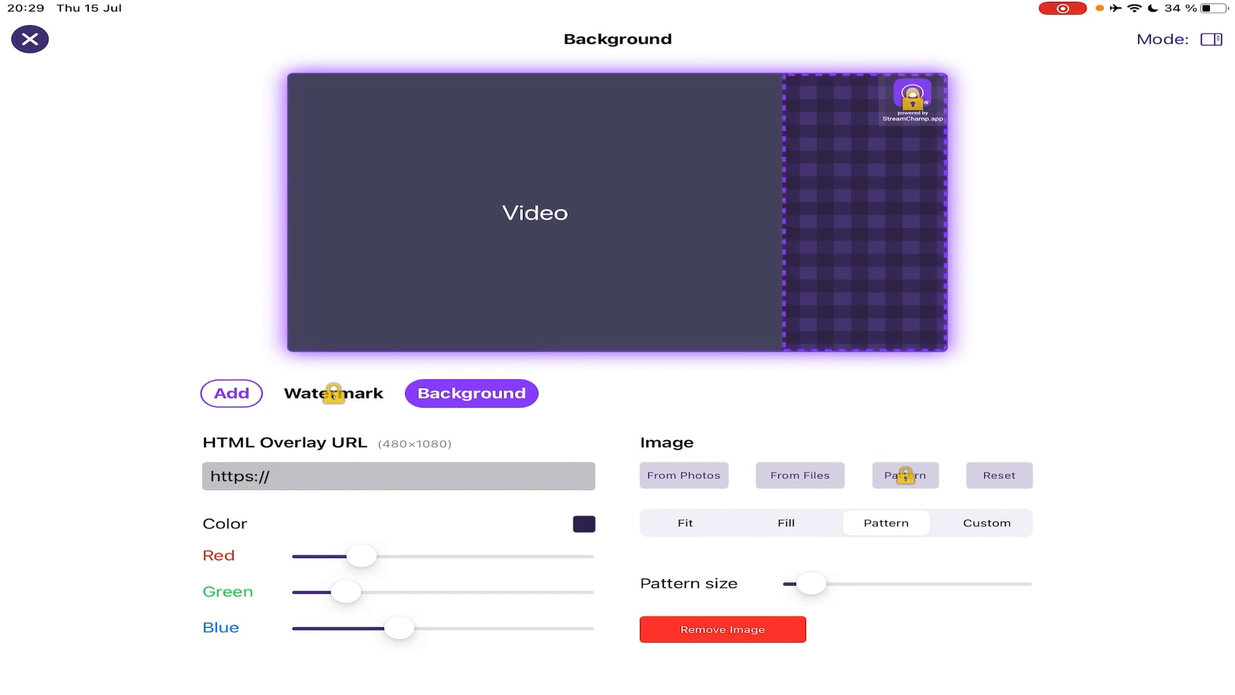
Step: Switch the layout to Advanced mode and stretch the video by disabling Original Aspect Ratio
click(1216, 39)
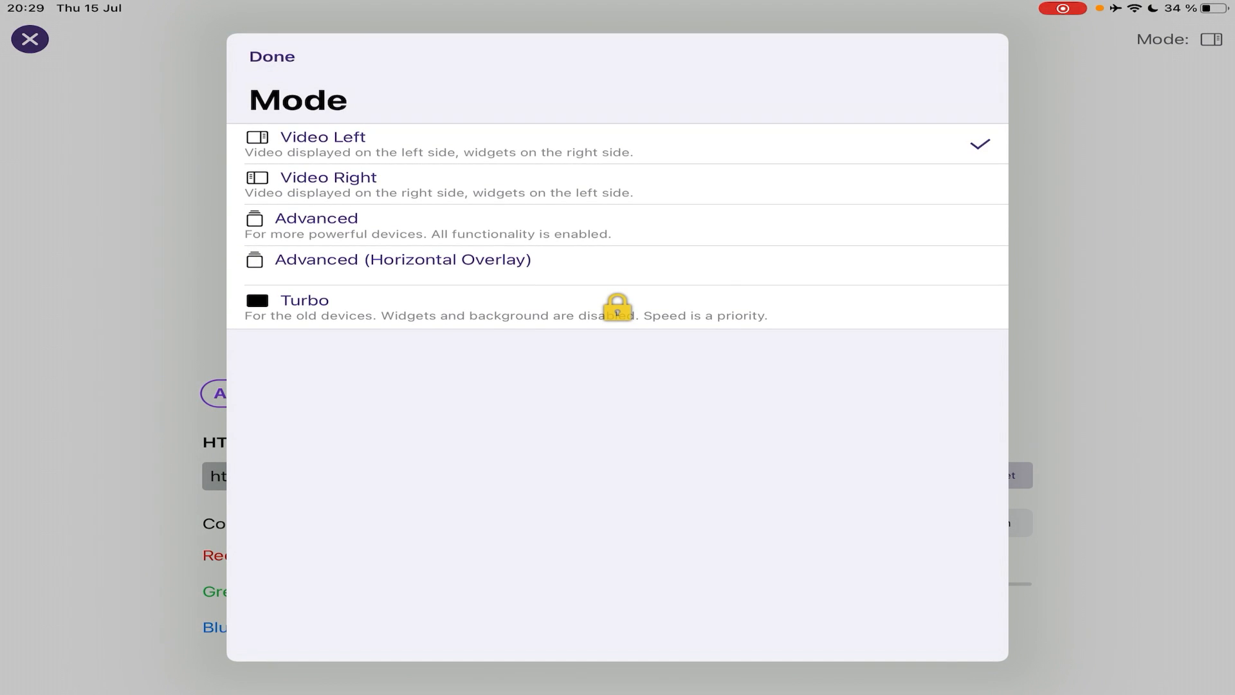
click(271, 56)
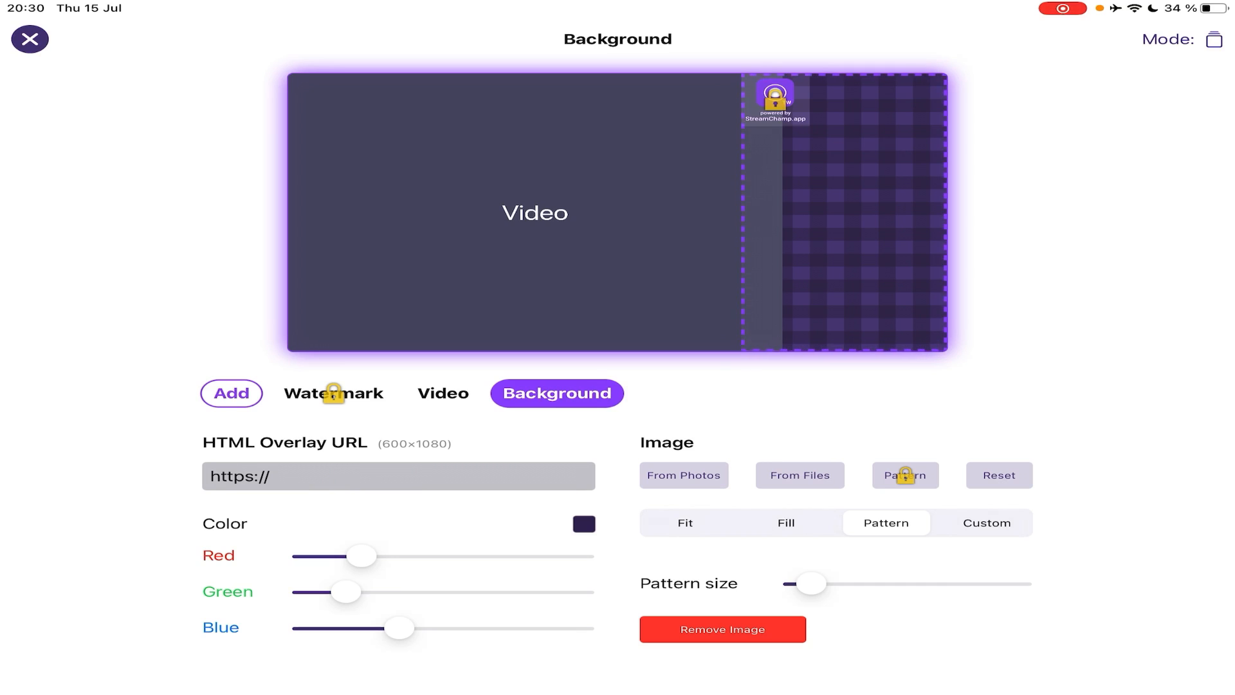
click(441, 393)
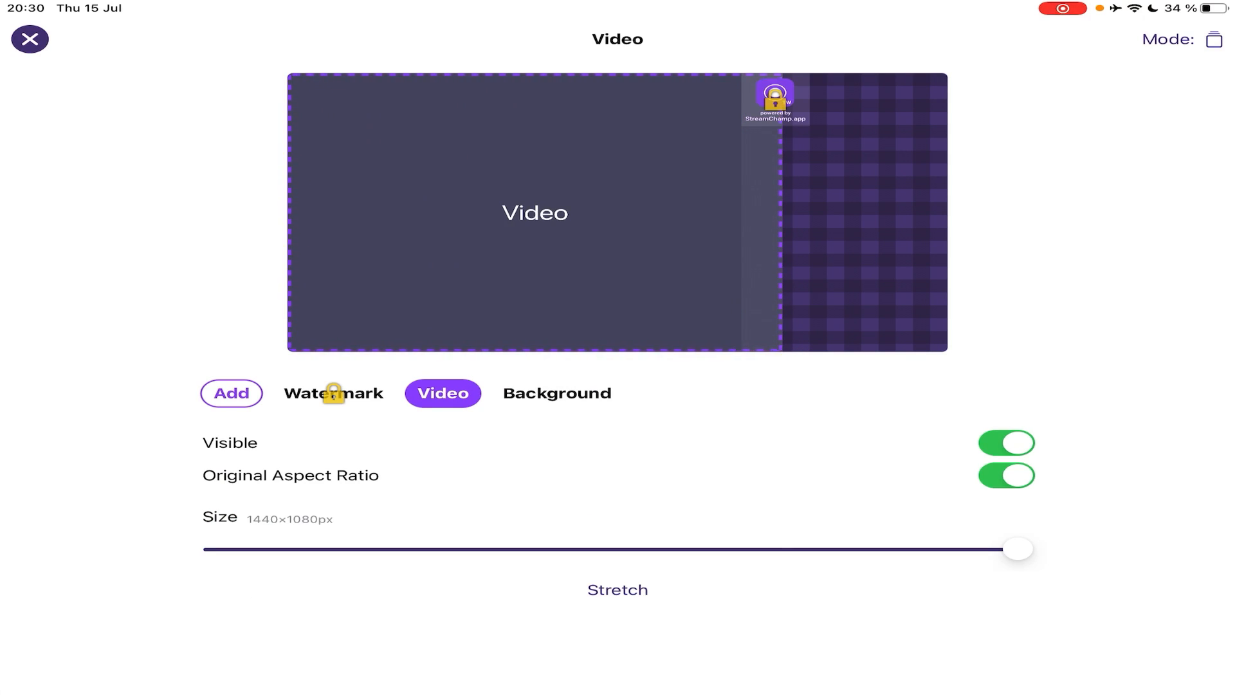
click(1004, 474)
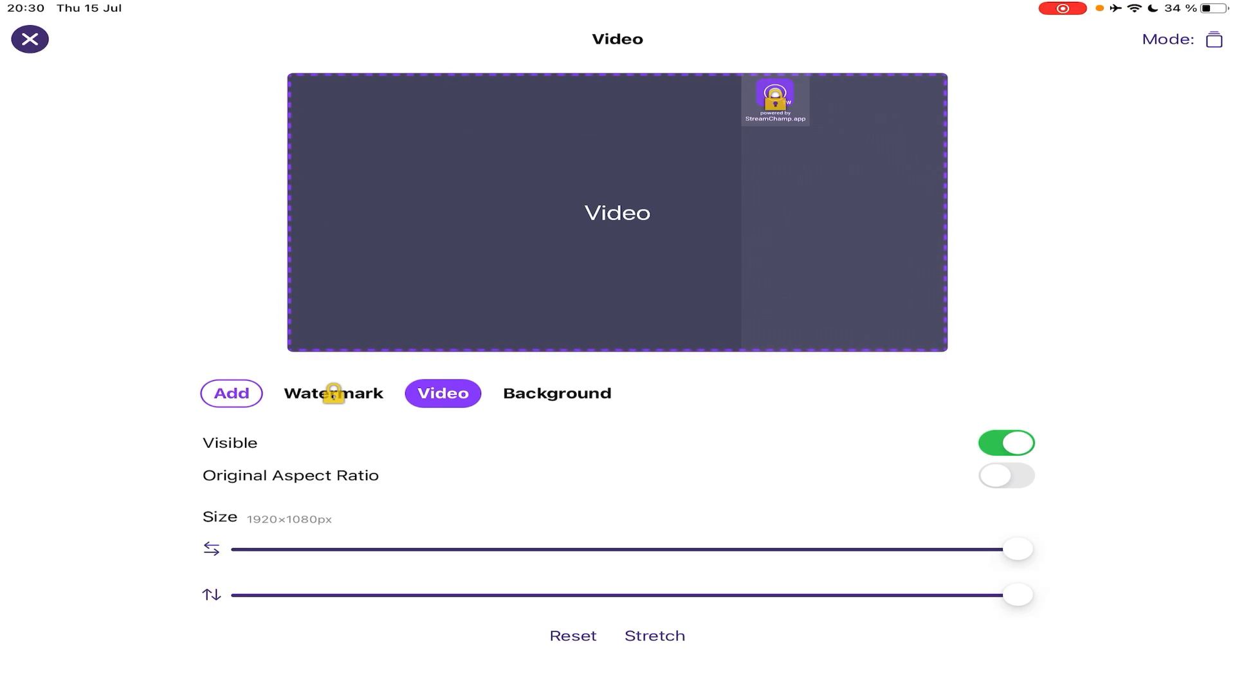
click(29, 40)
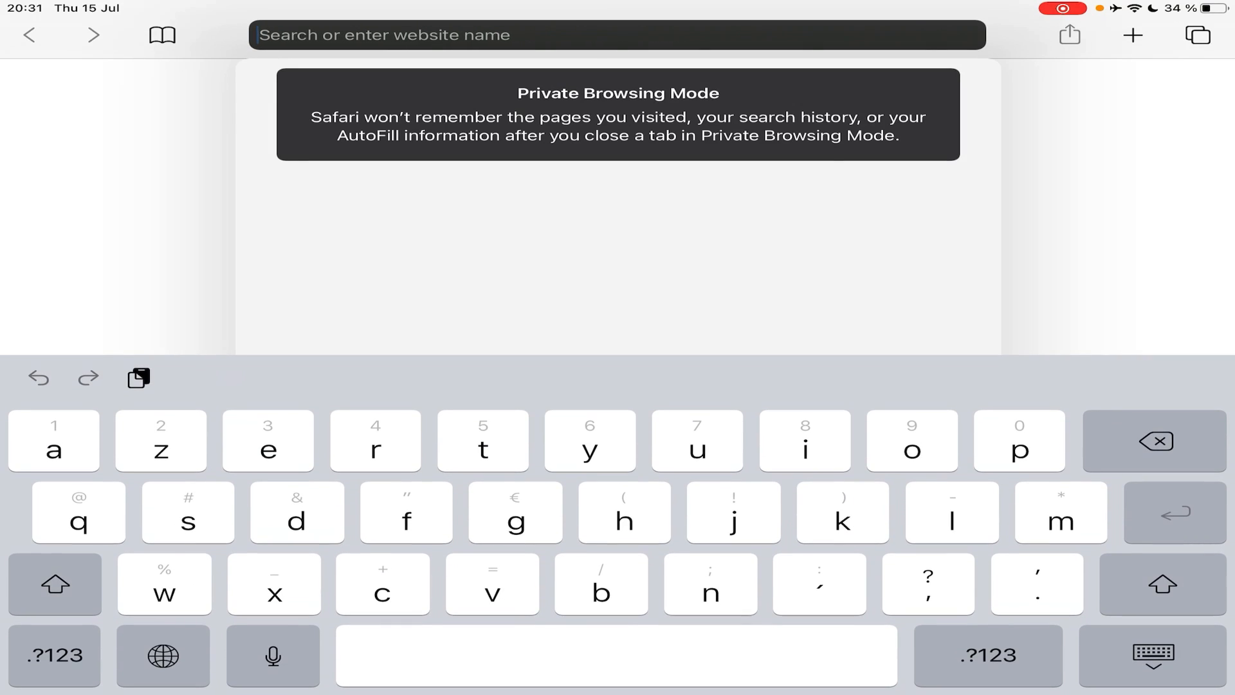
Step: Go to the StreamElements website in the browser
text(streamelements.com)
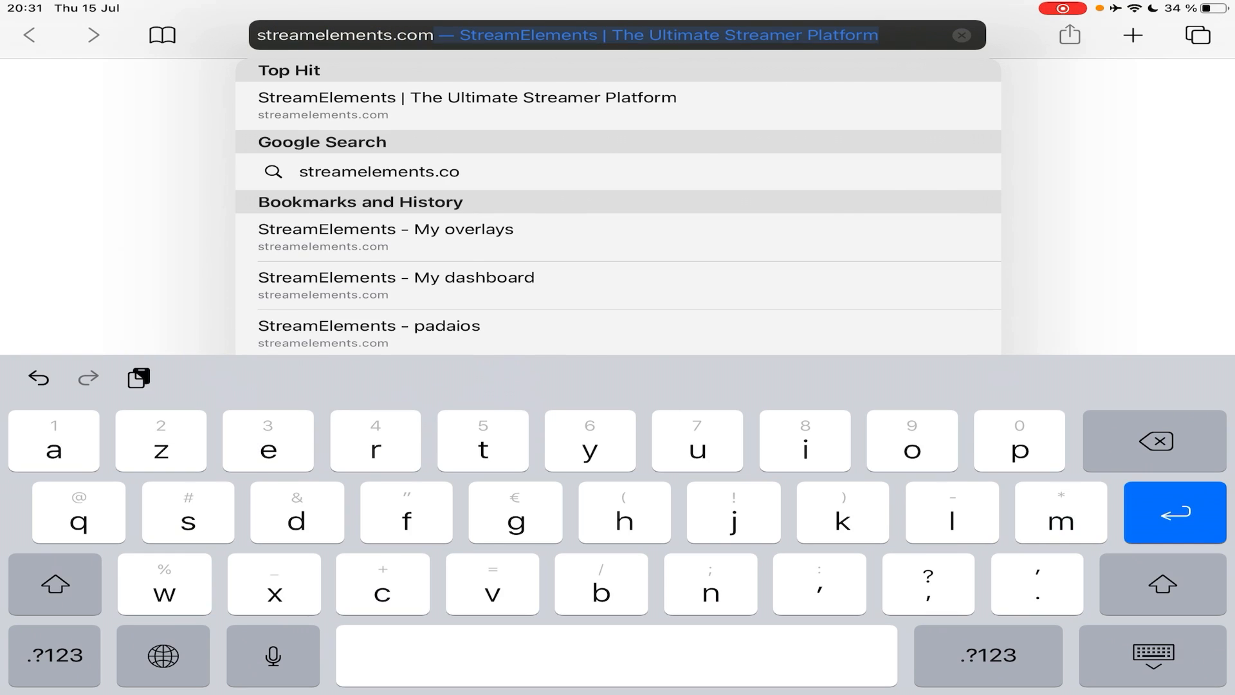
click(469, 97)
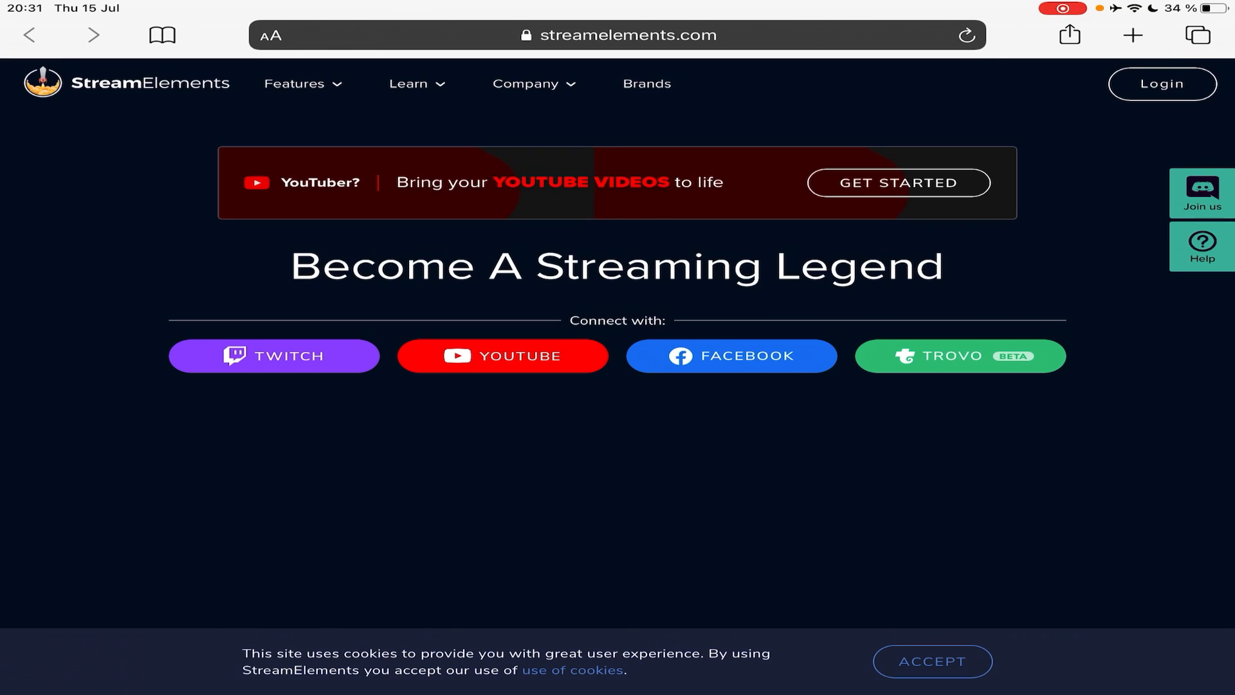
scroll(down, 3)
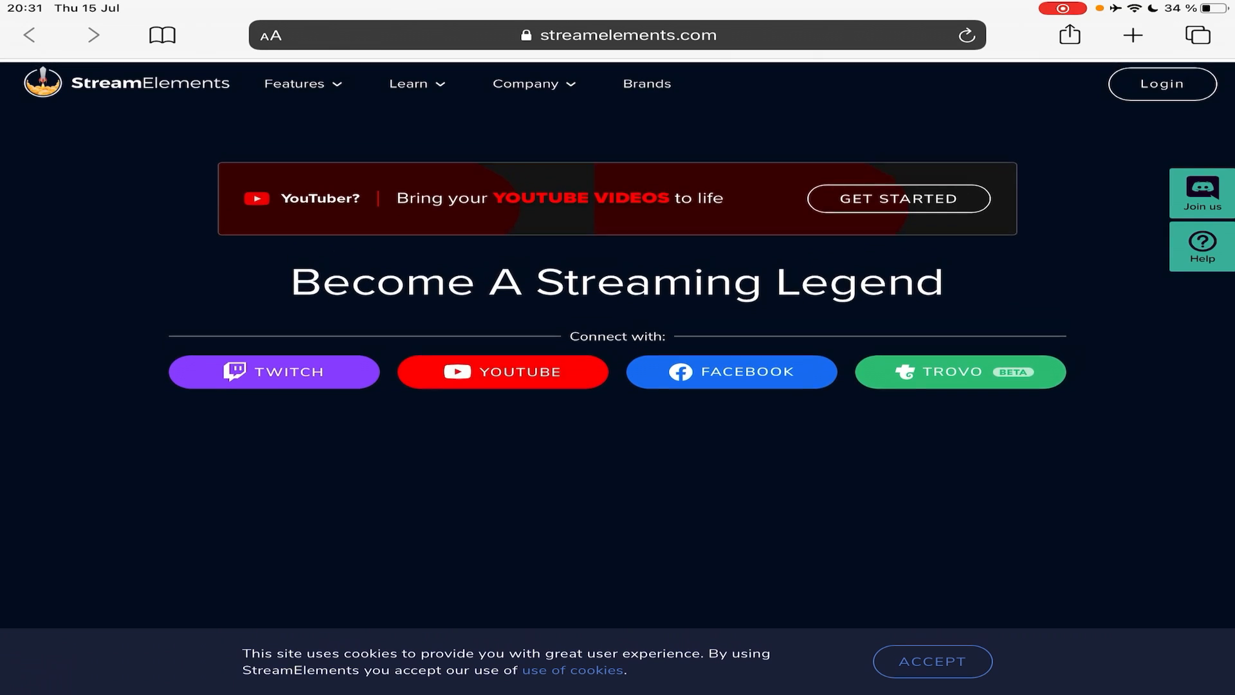
click(501, 370)
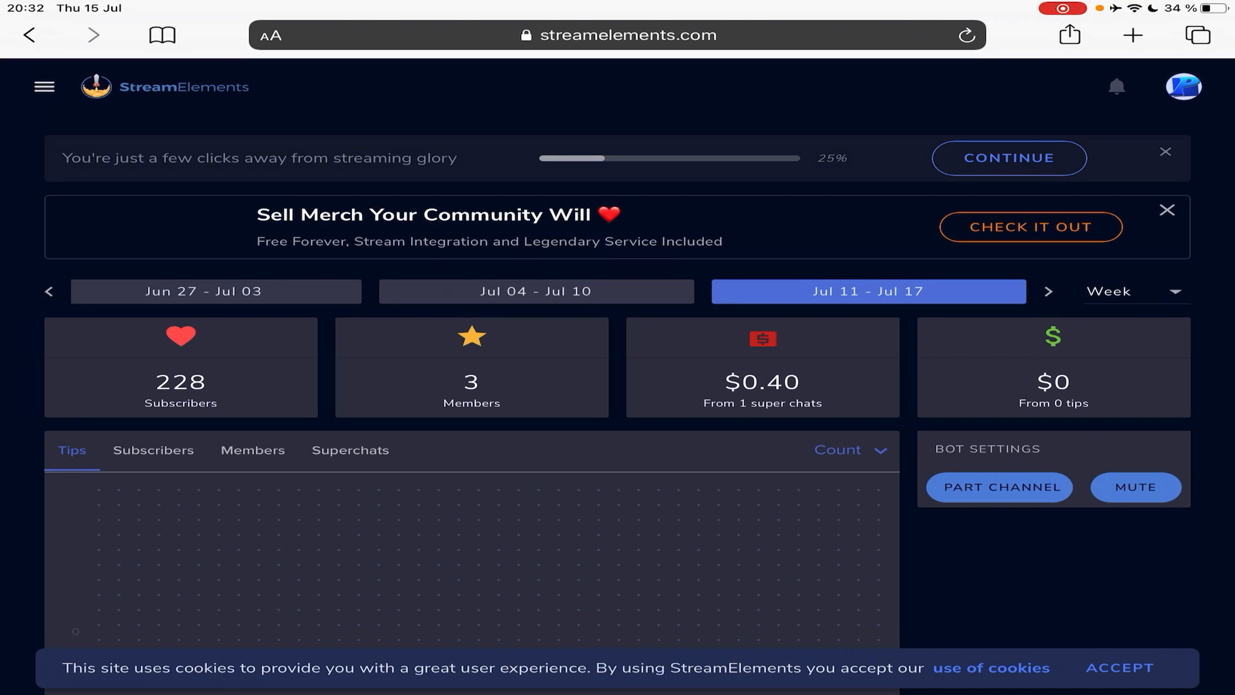
Step: Reach My overlays through the Streaming tools section of the site menu
click(44, 86)
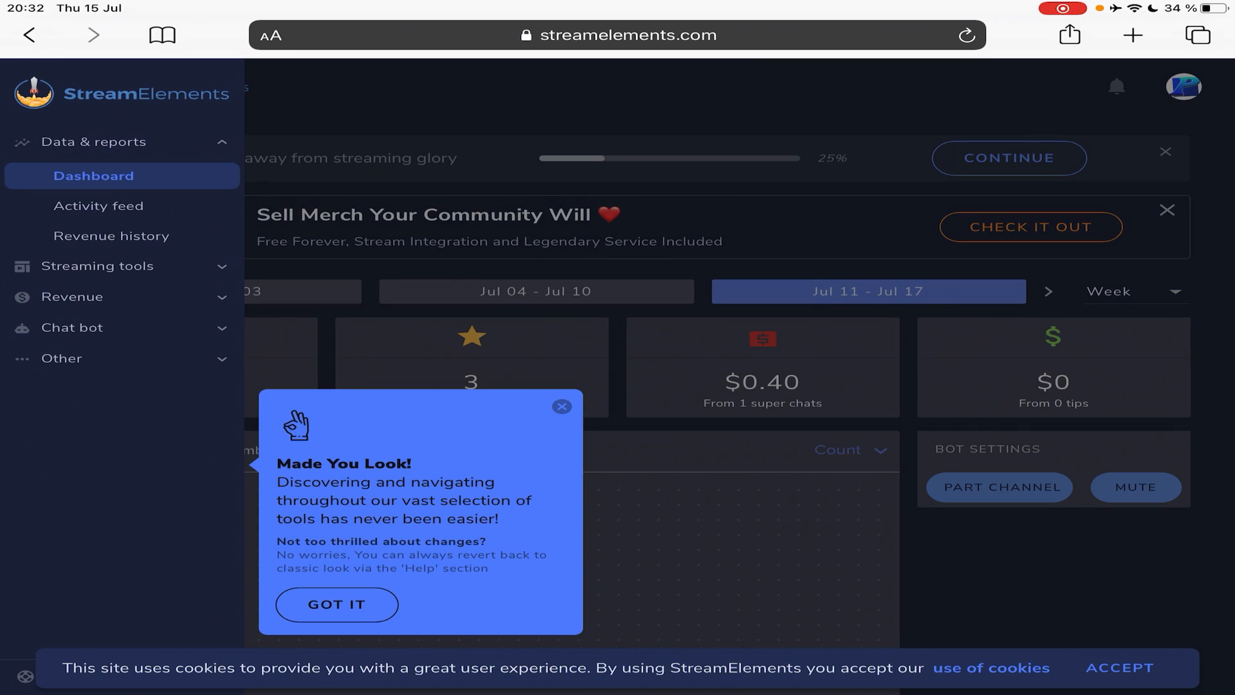
click(335, 605)
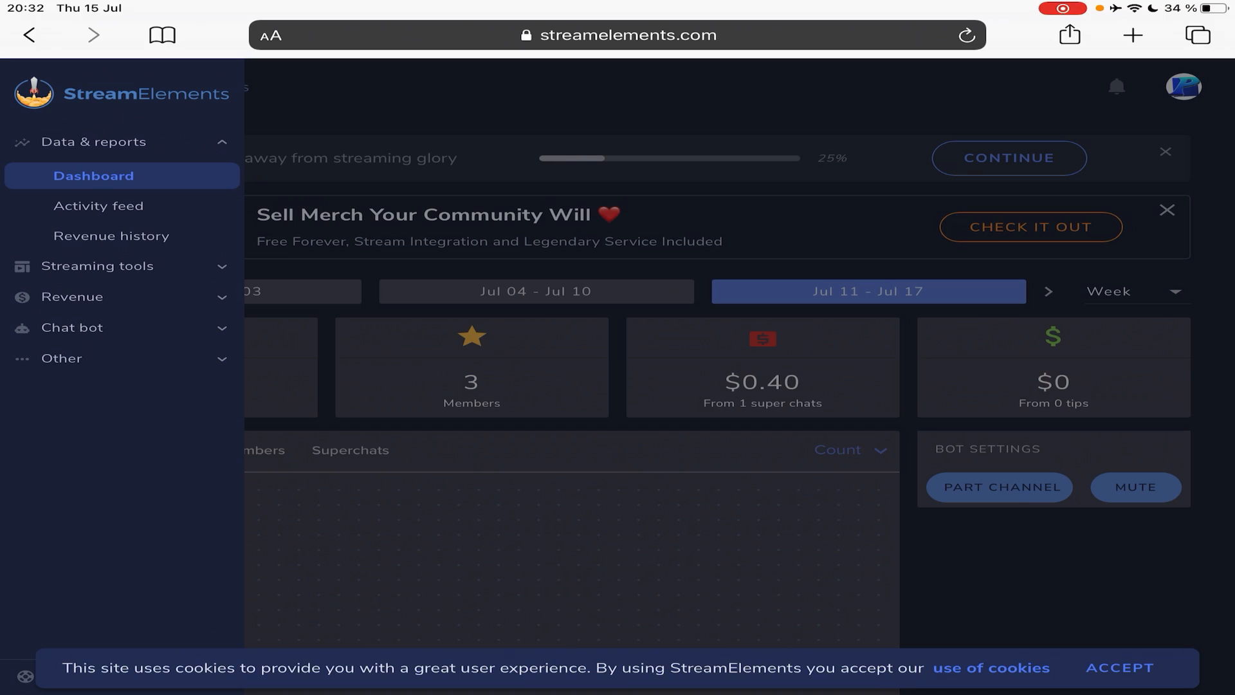
click(44, 87)
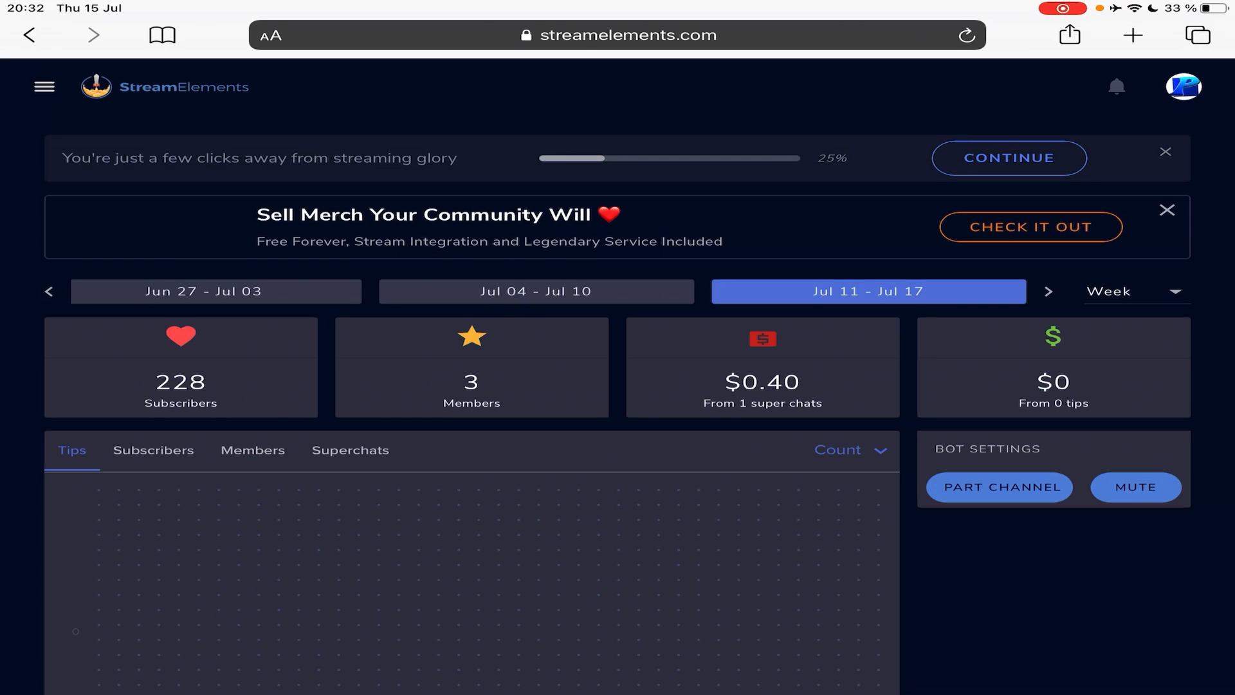
click(44, 86)
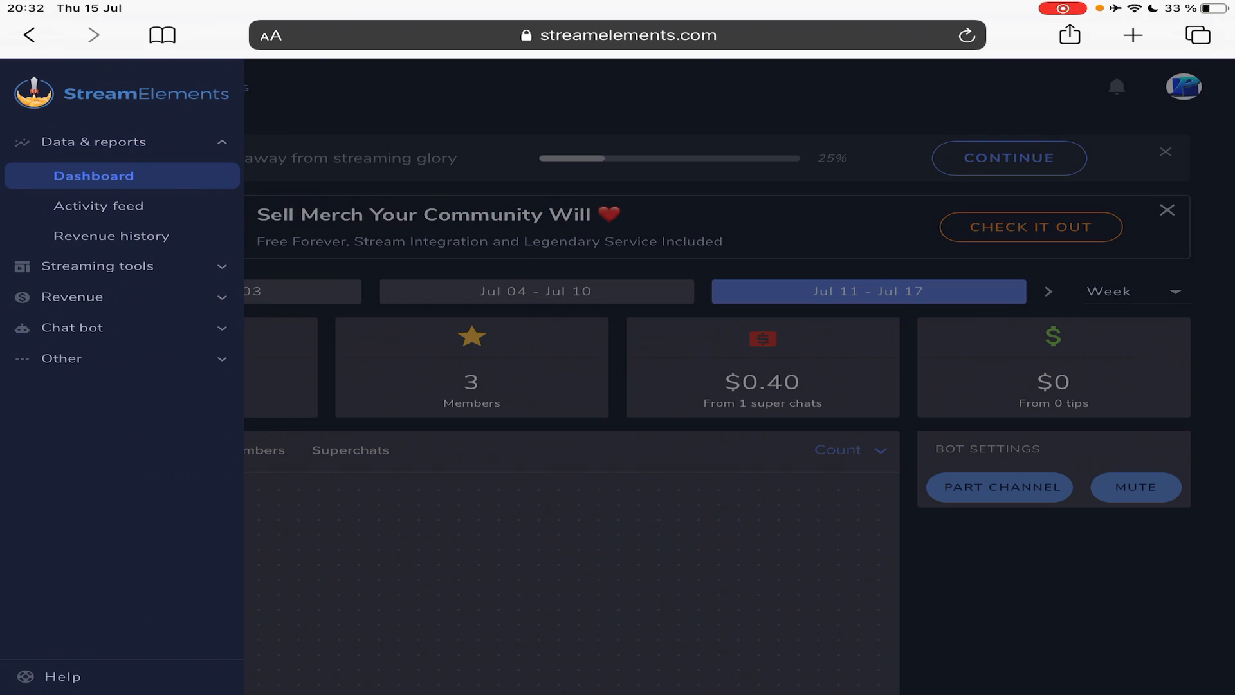
click(98, 265)
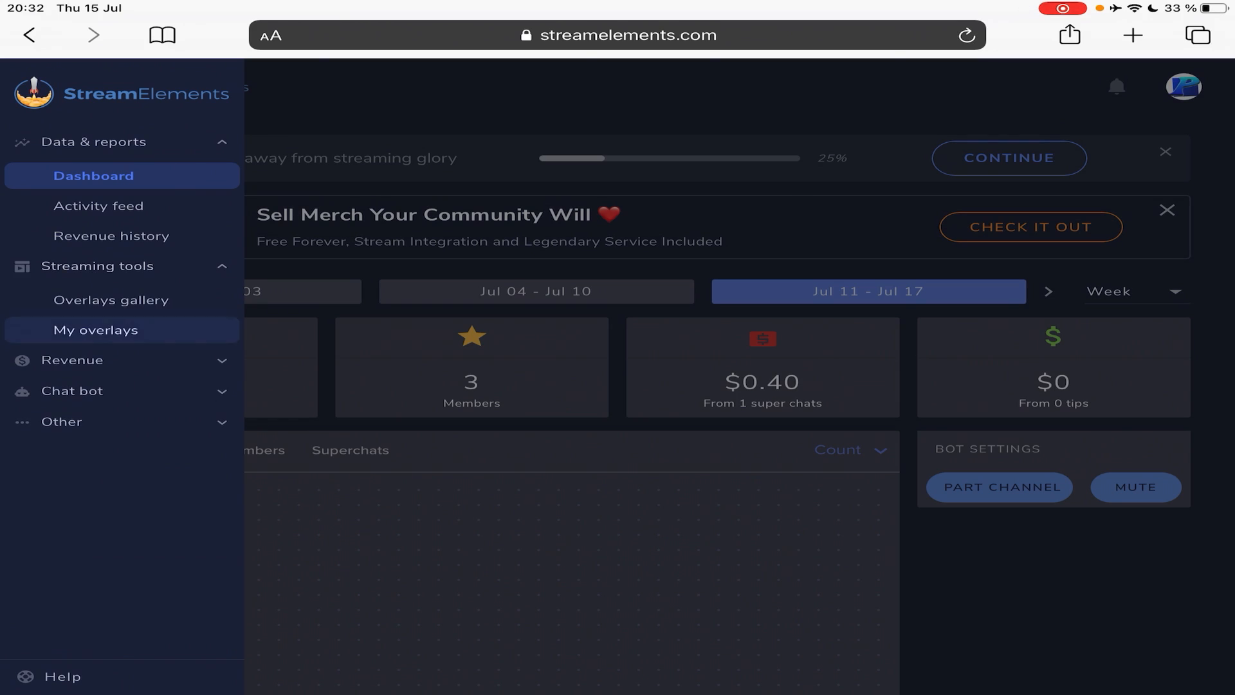
click(95, 329)
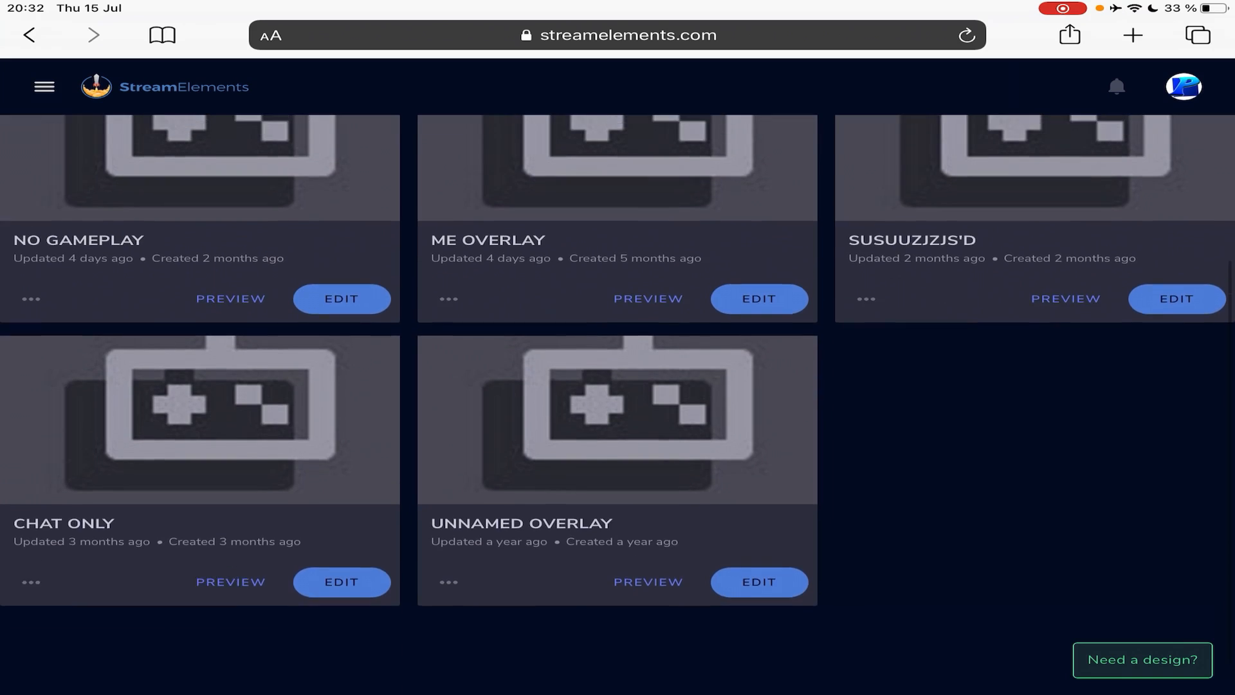
Step: Create a new blank overlay from the overlays list
scroll(up, 3)
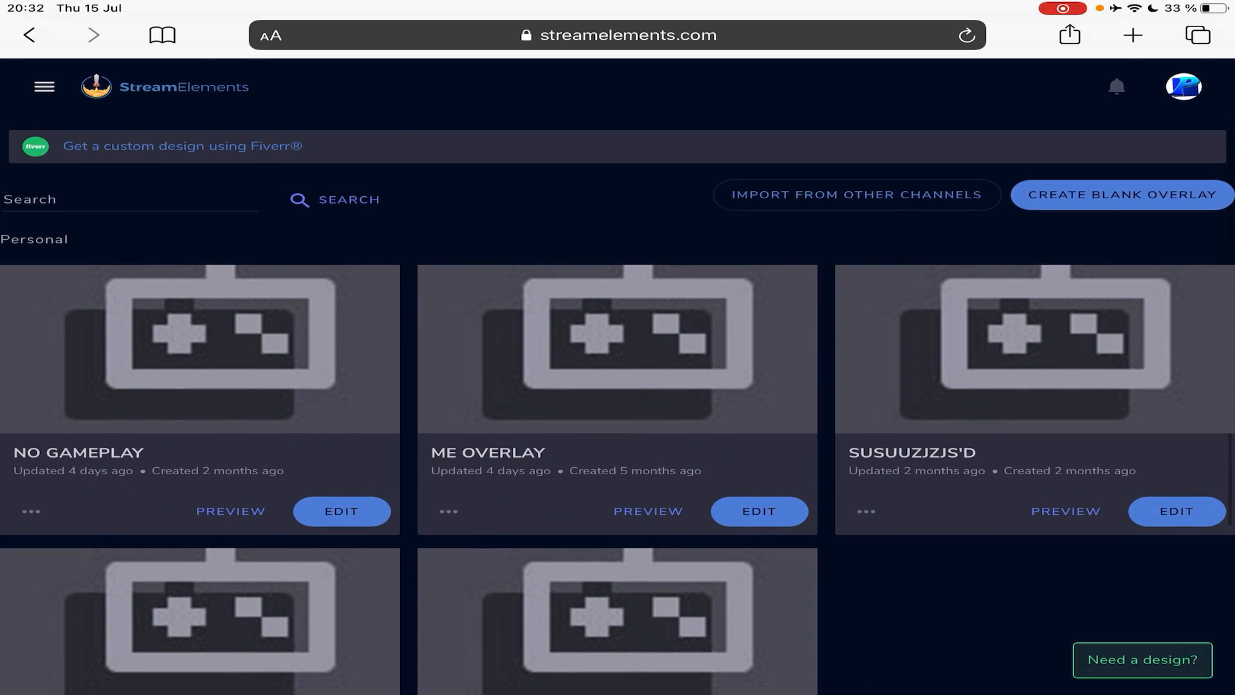
click(966, 36)
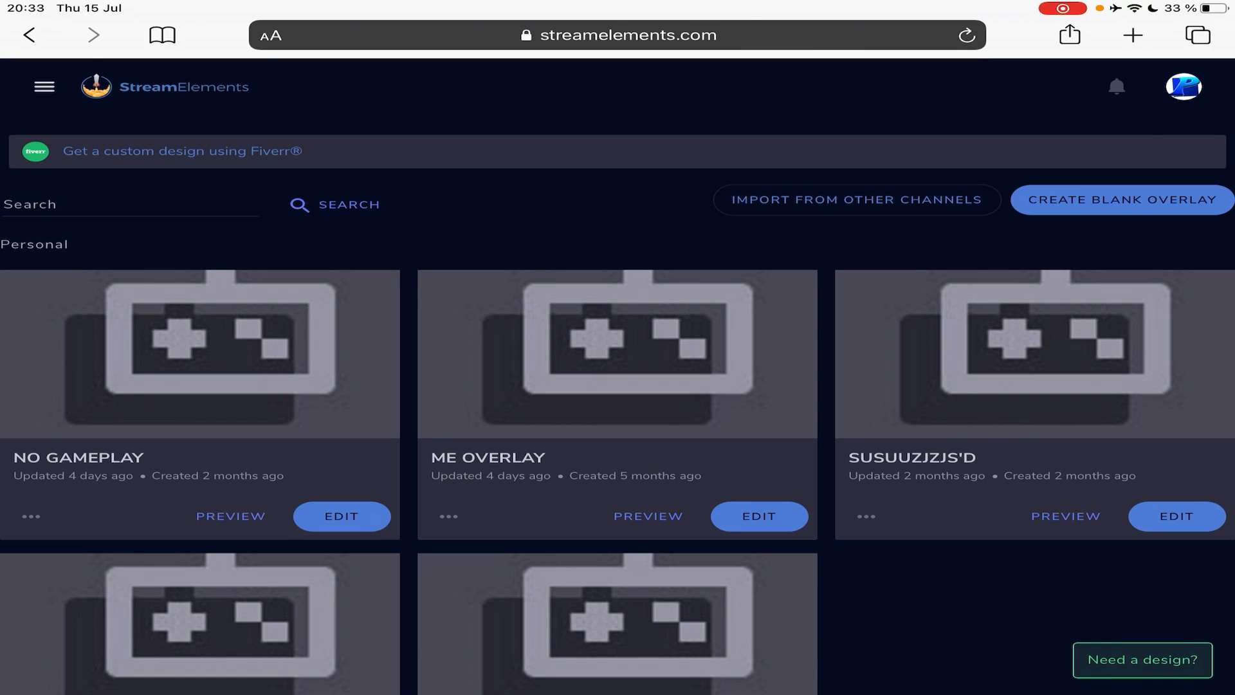
click(1119, 199)
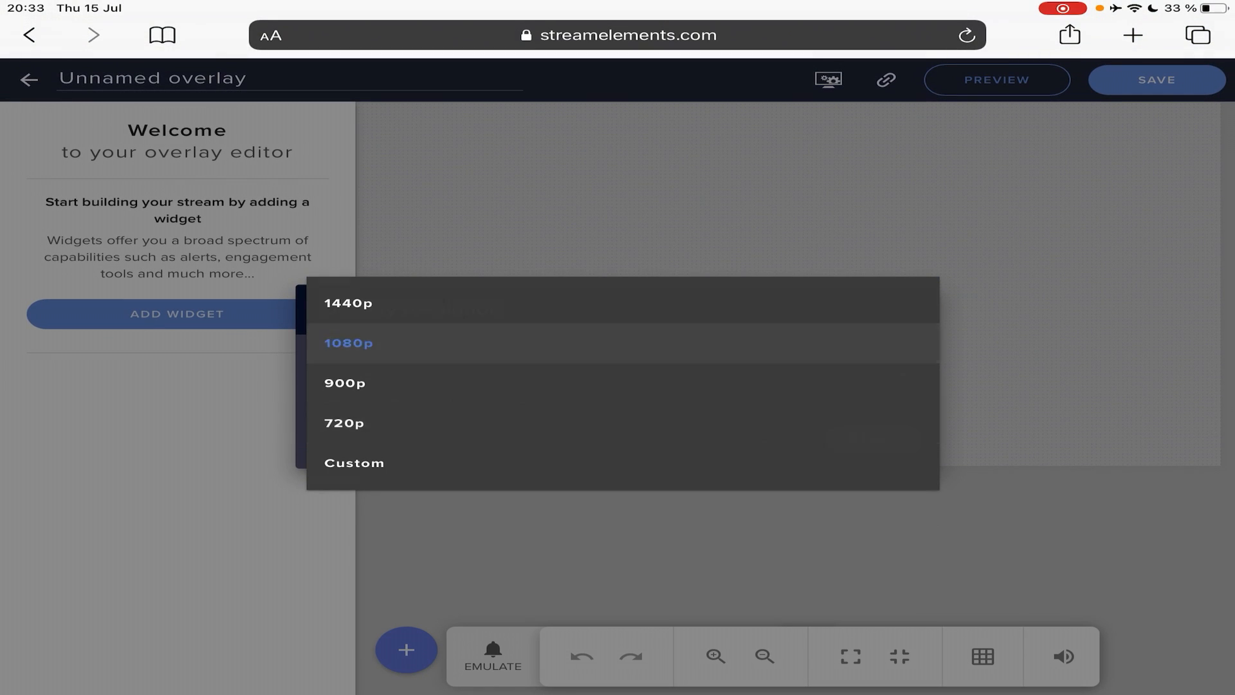
Step: Give the new overlay a custom resolution 600 pixels wide and start editing it
click(349, 345)
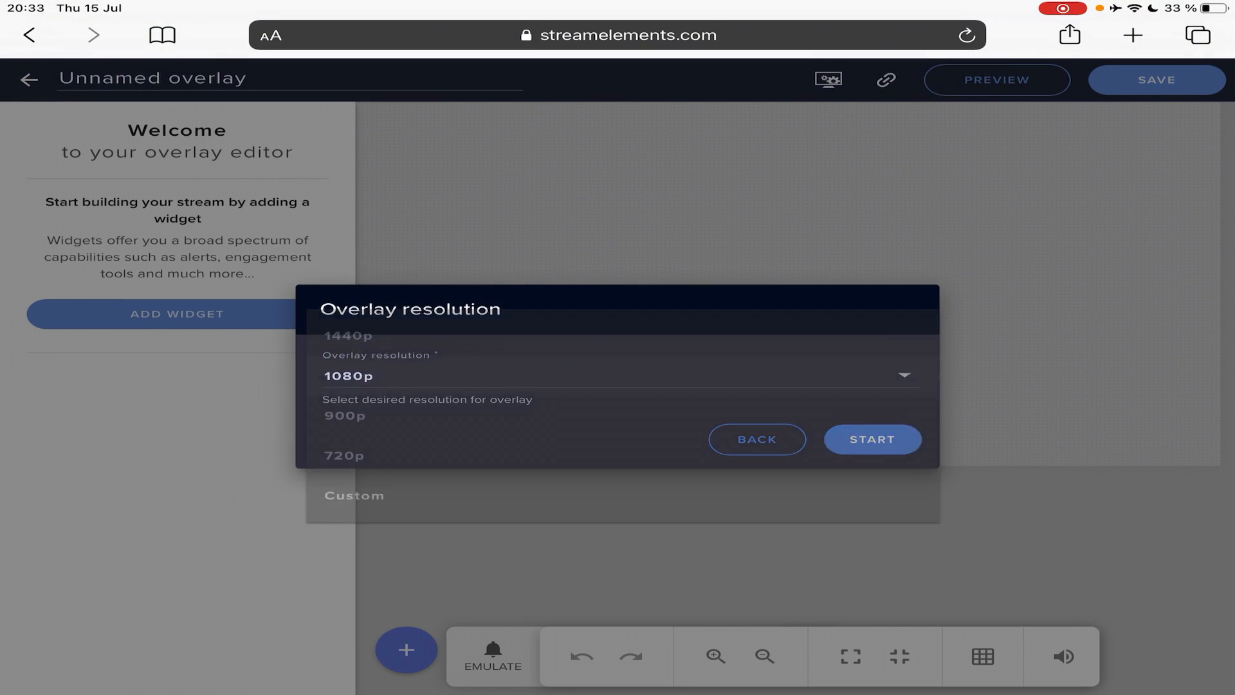
click(355, 504)
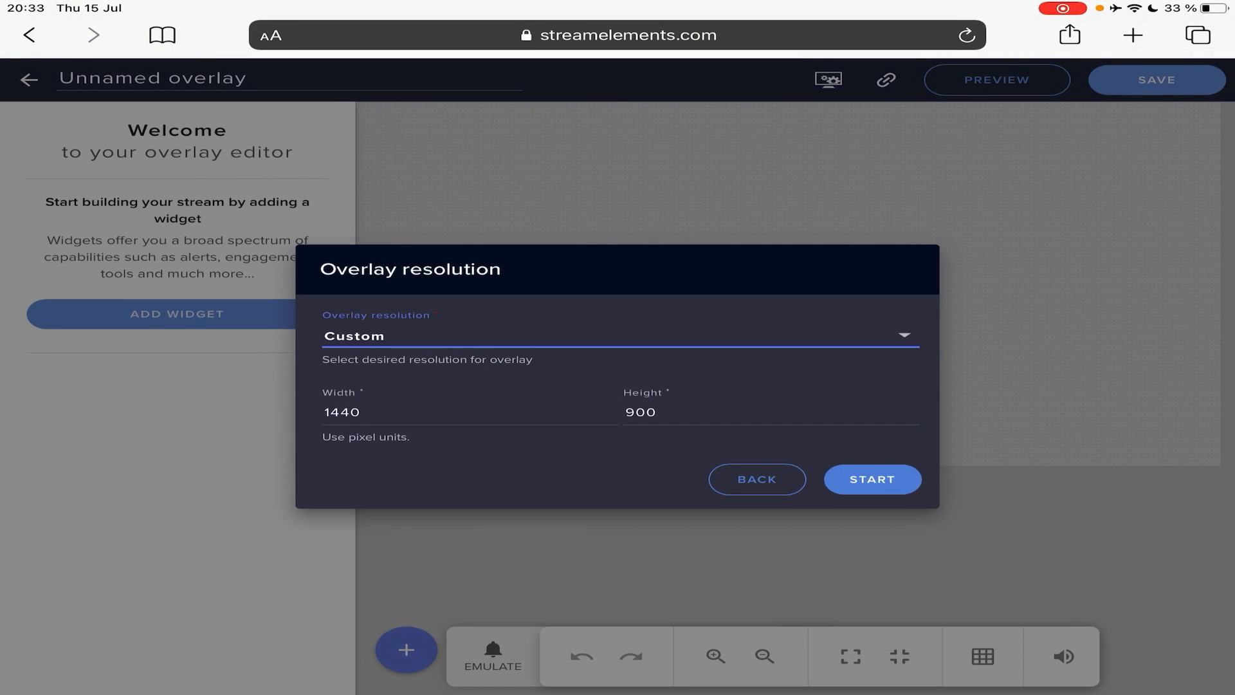
click(871, 479)
text(600)
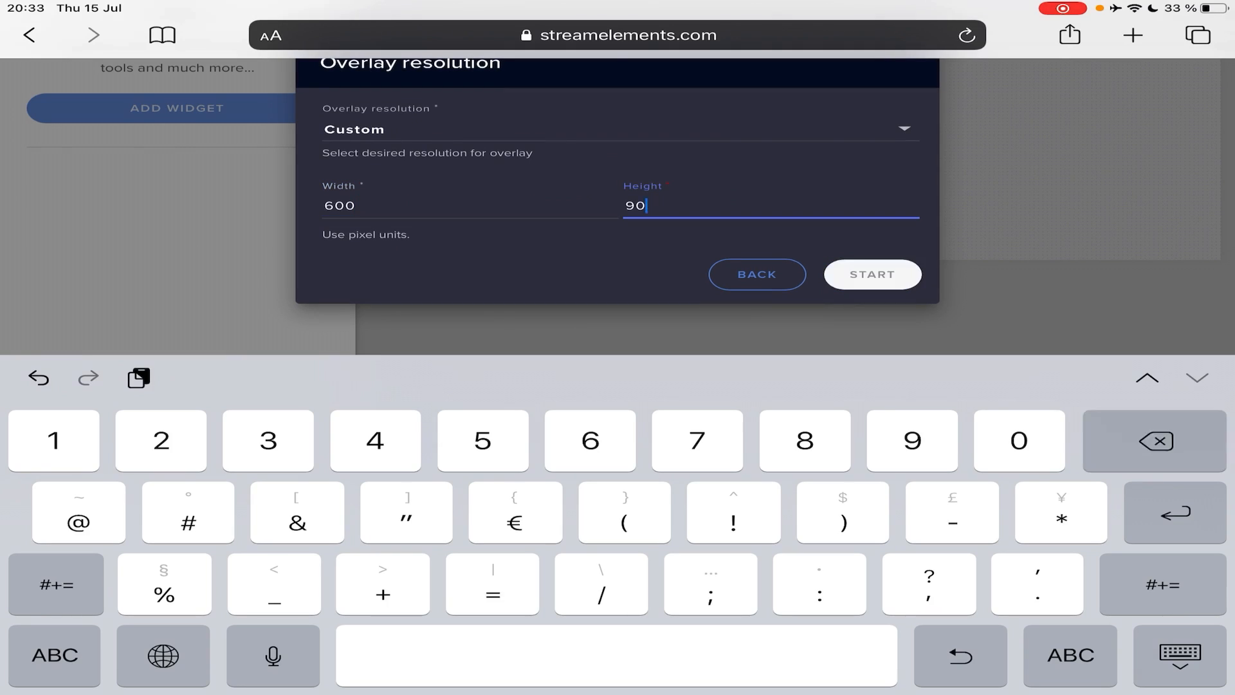
click(871, 274)
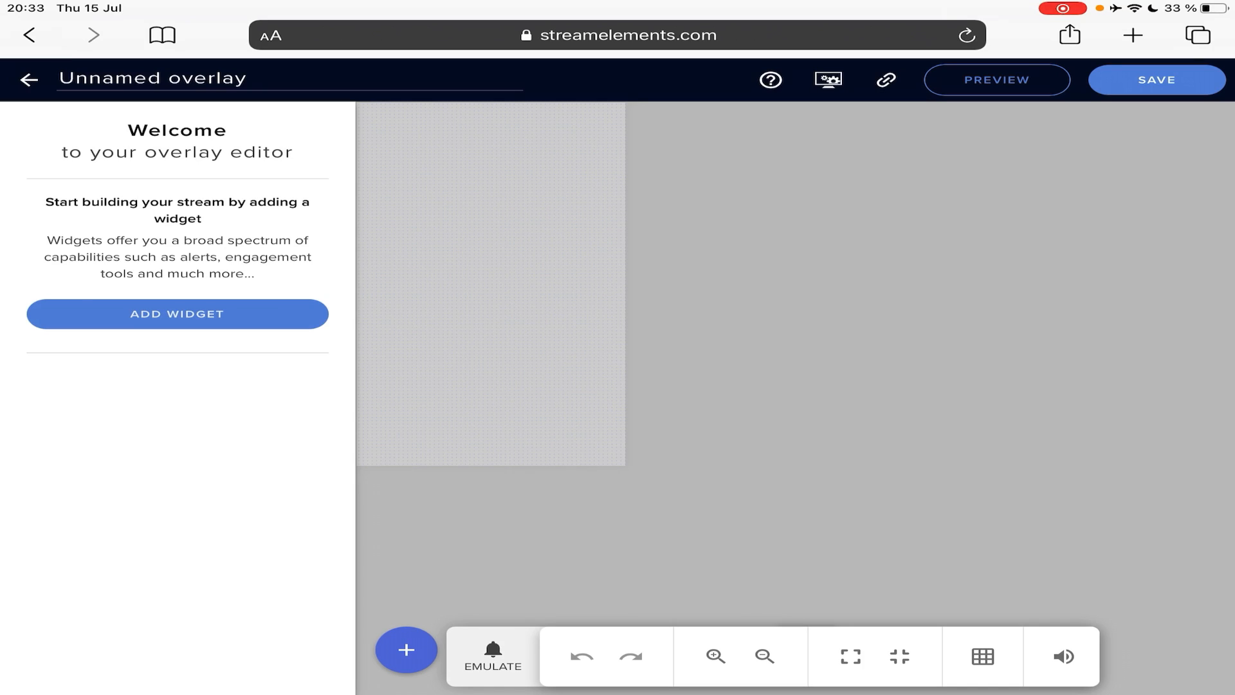
Step: Add an AlertBox widget to ME OVERLAY and check its subscriber alert settings
click(406, 650)
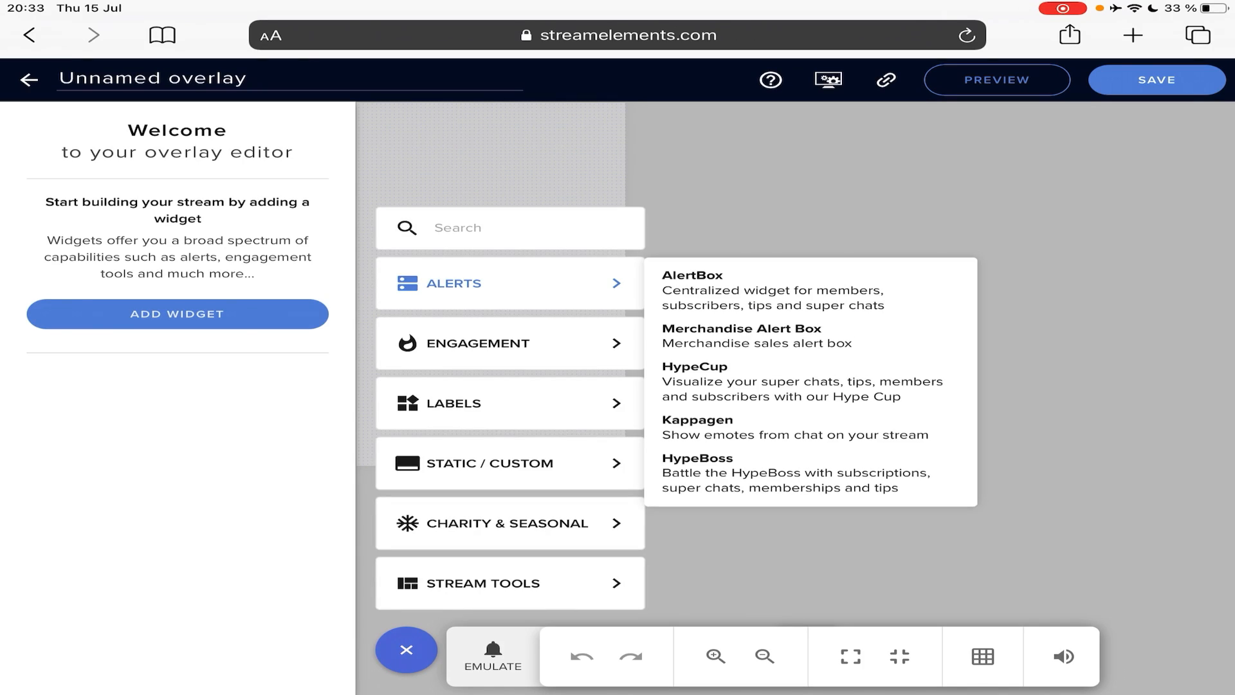
click(692, 275)
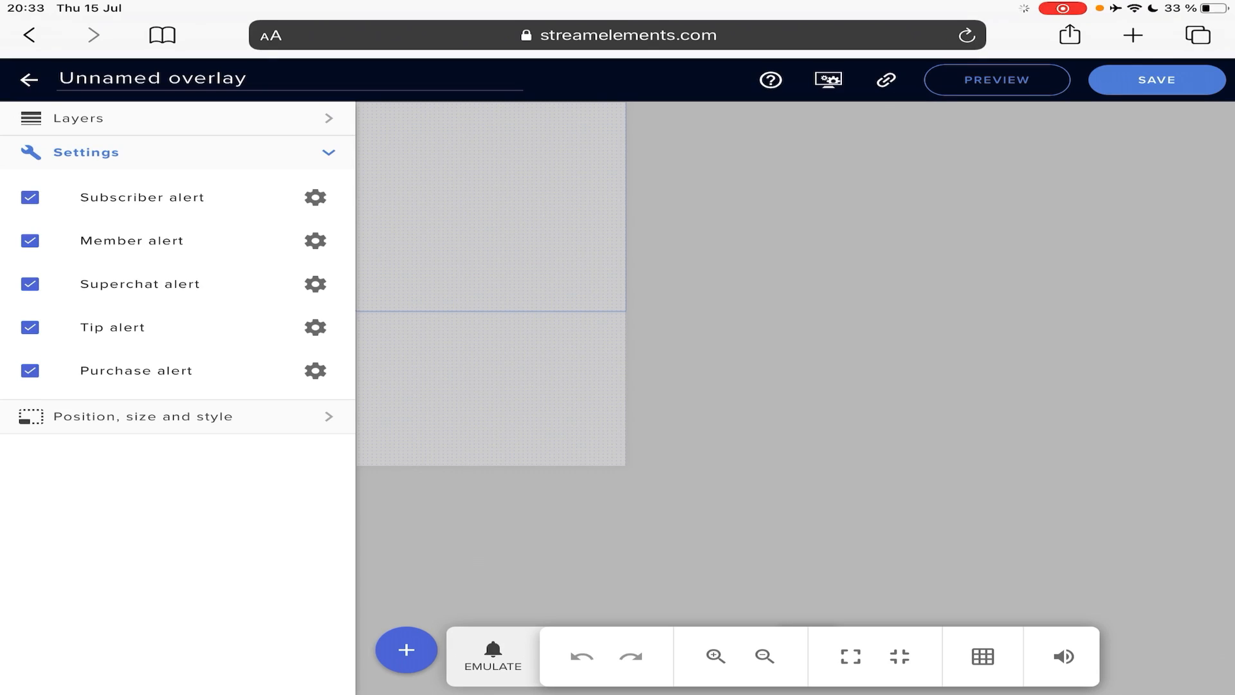
click(314, 196)
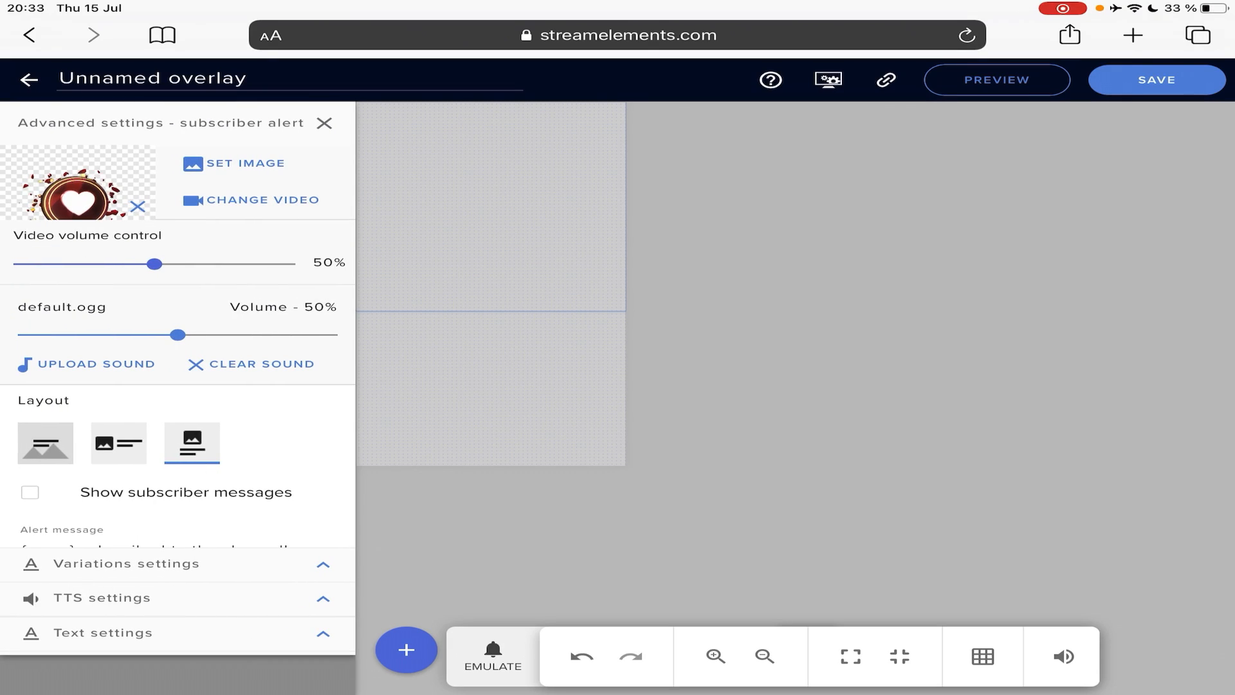
click(324, 123)
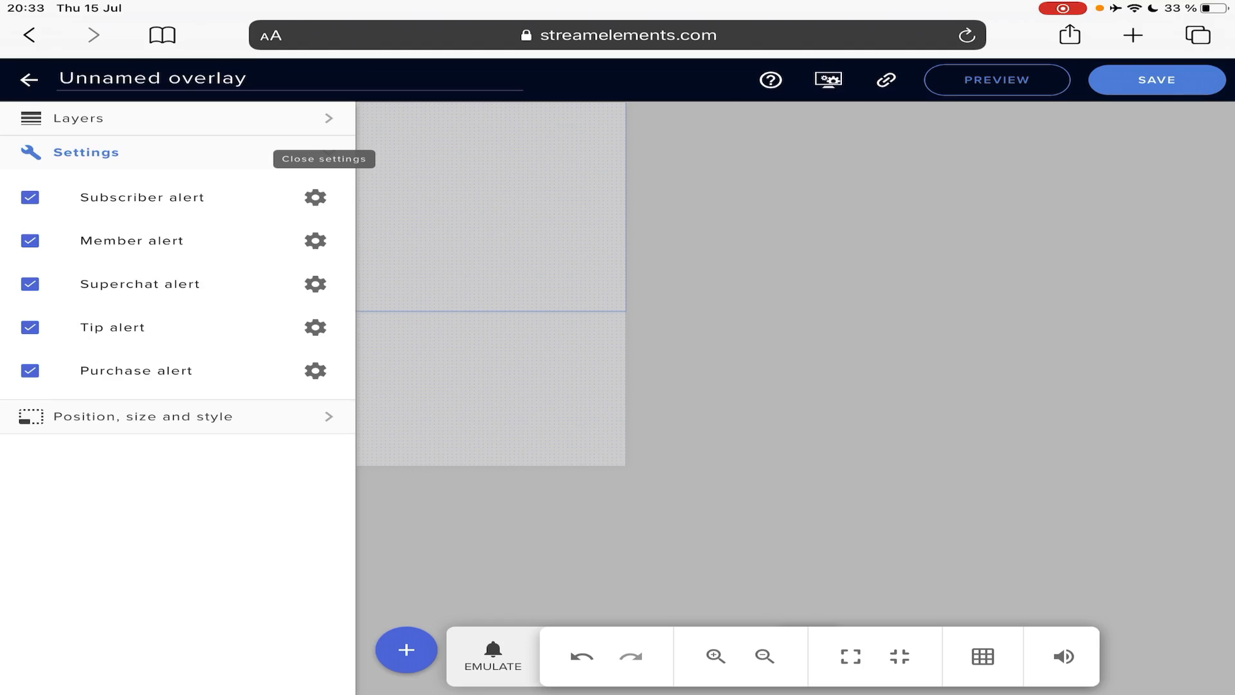
Step: Add a stream chat widget and review its size and position
click(405, 661)
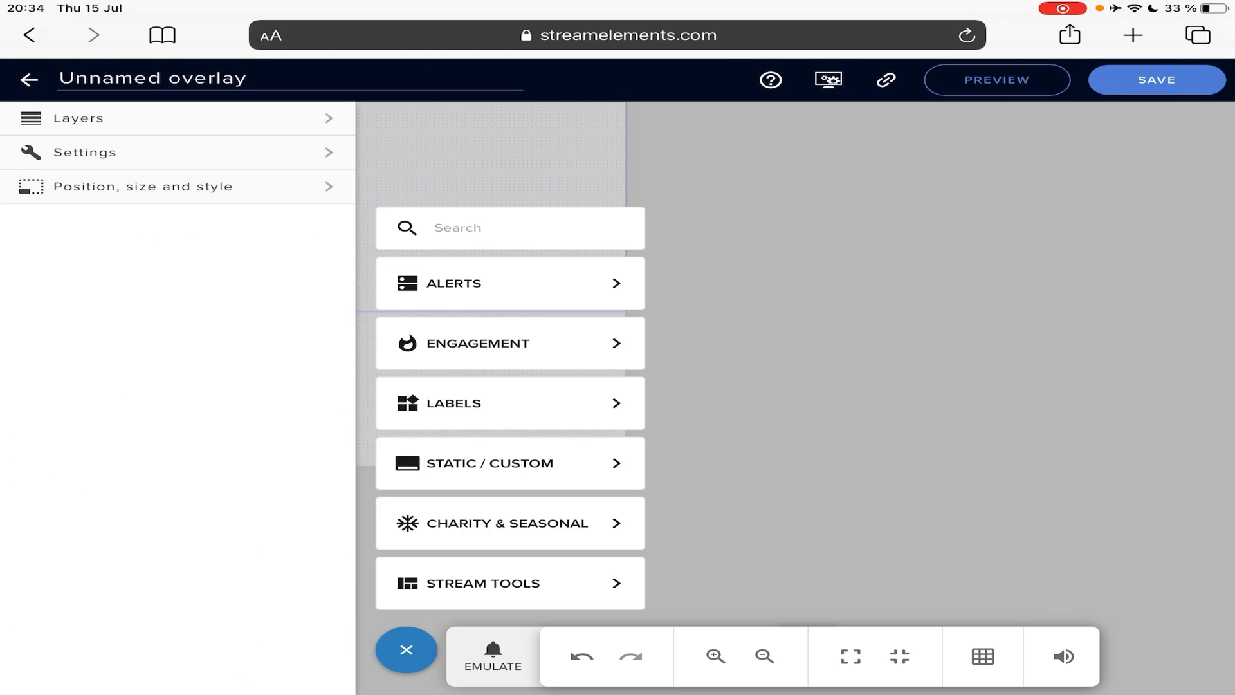
click(87, 152)
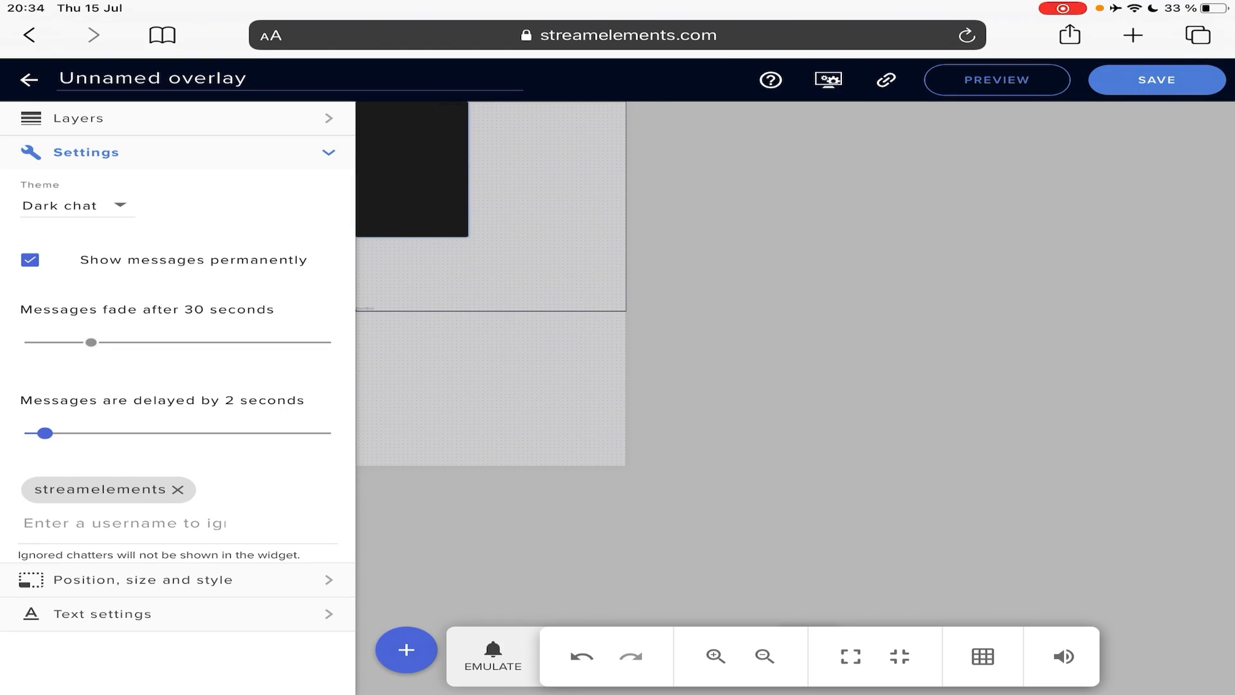
click(142, 580)
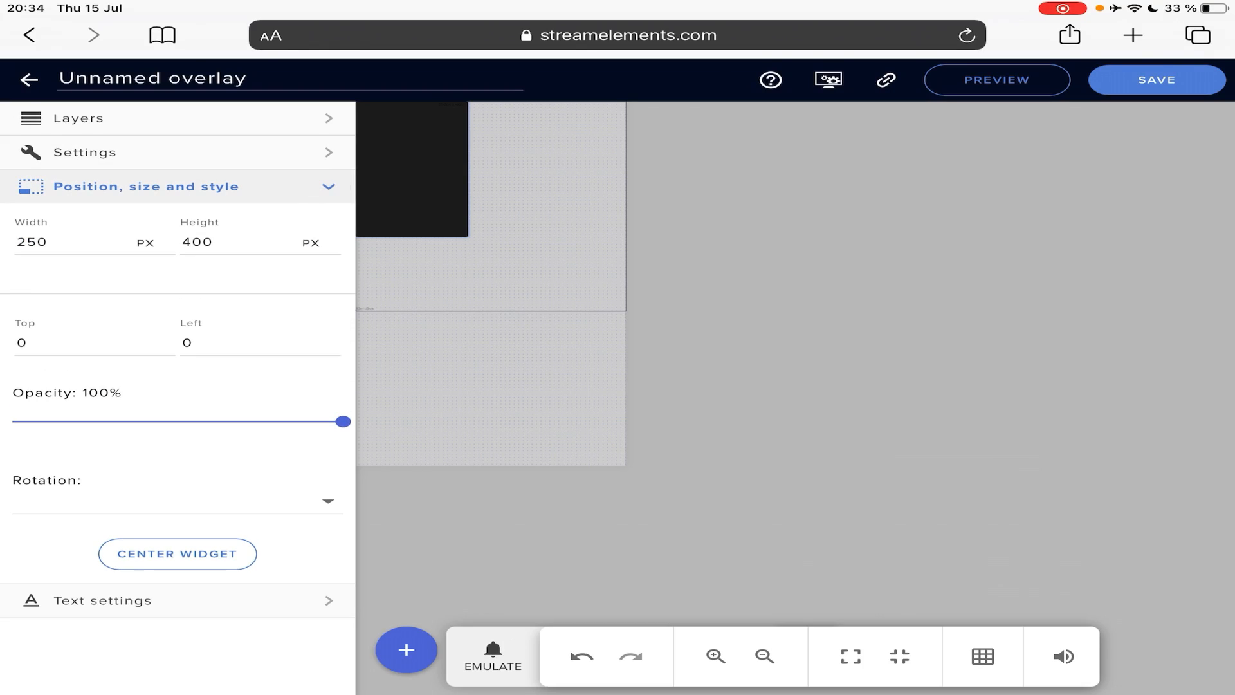
click(145, 186)
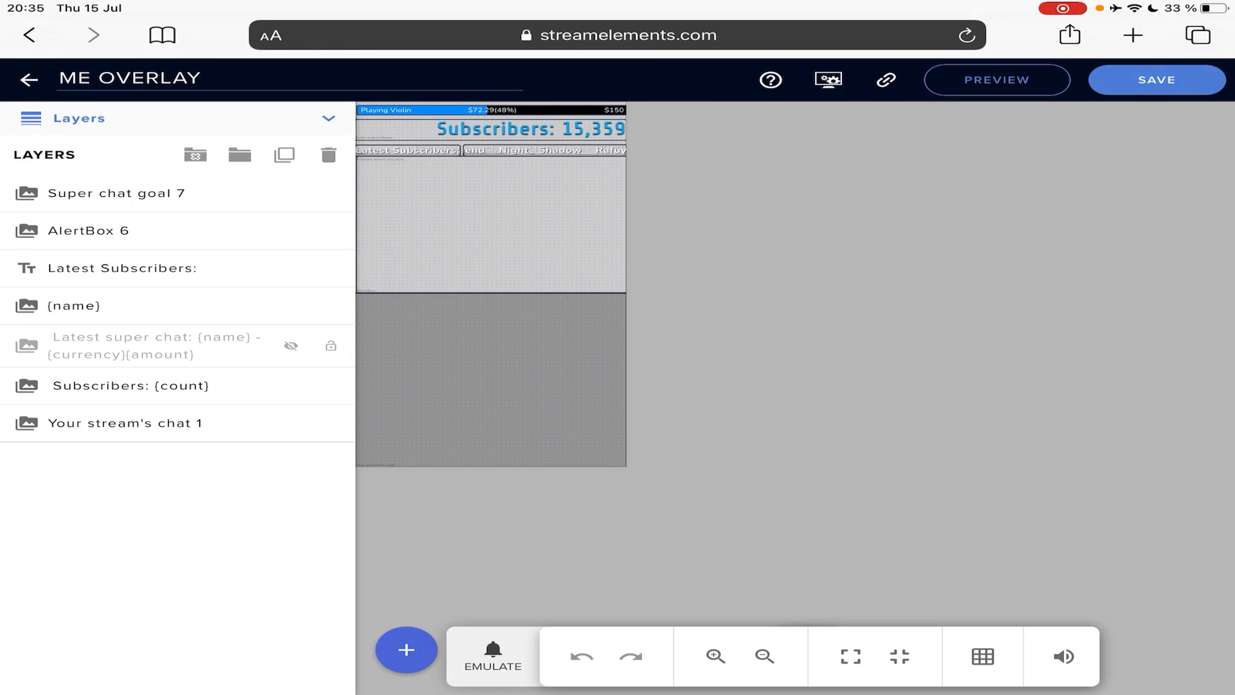
Step: Copy the ME OVERLAY source link for use in StreamChamp's background settings
click(885, 80)
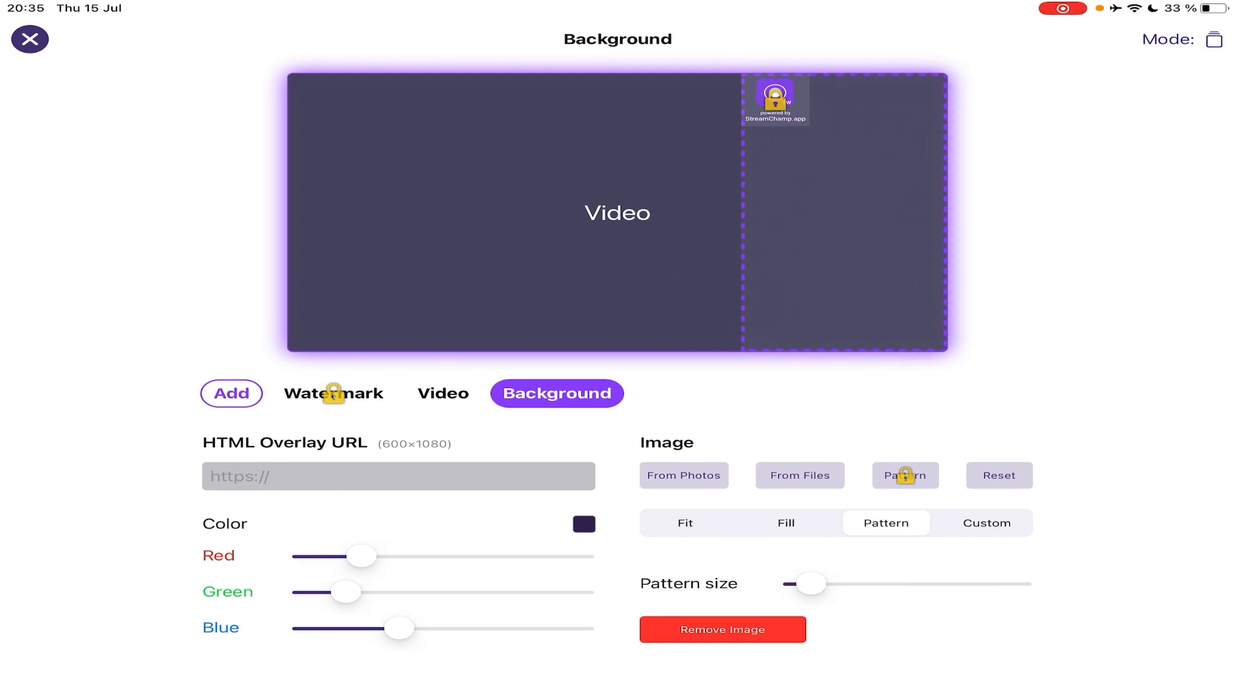
Step: Paste the StreamElements link into the HTML Overlay URL and return to the live stream screen
click(397, 474)
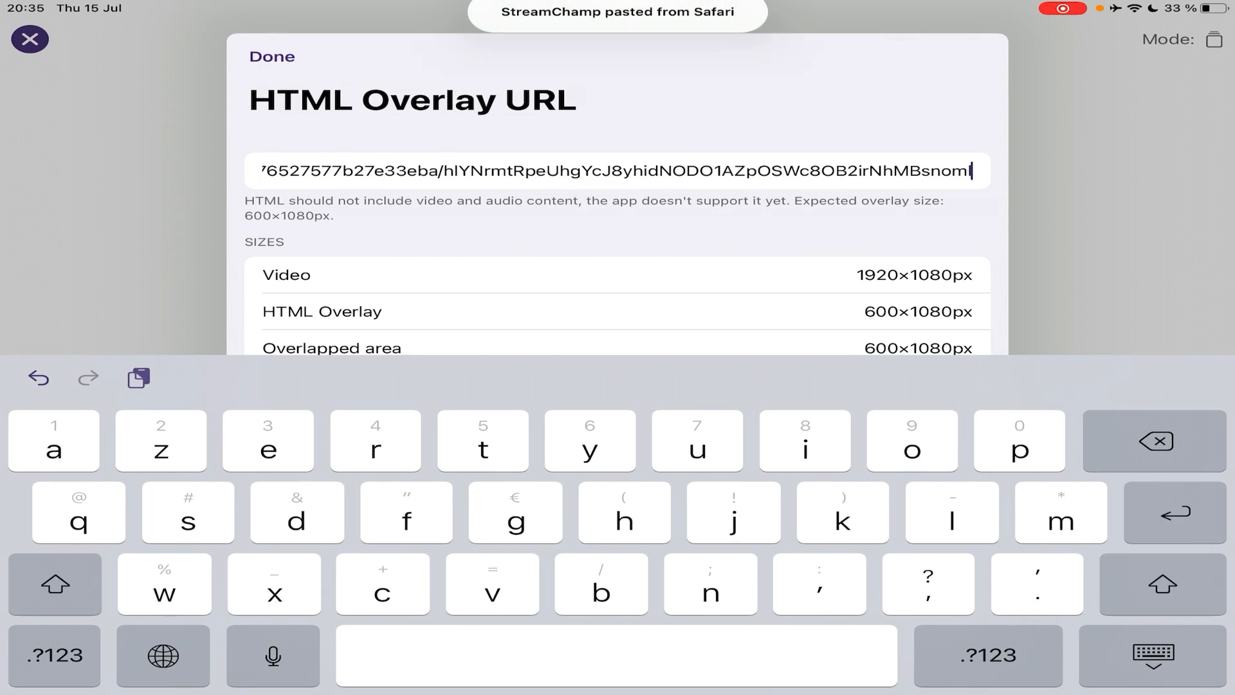
click(271, 57)
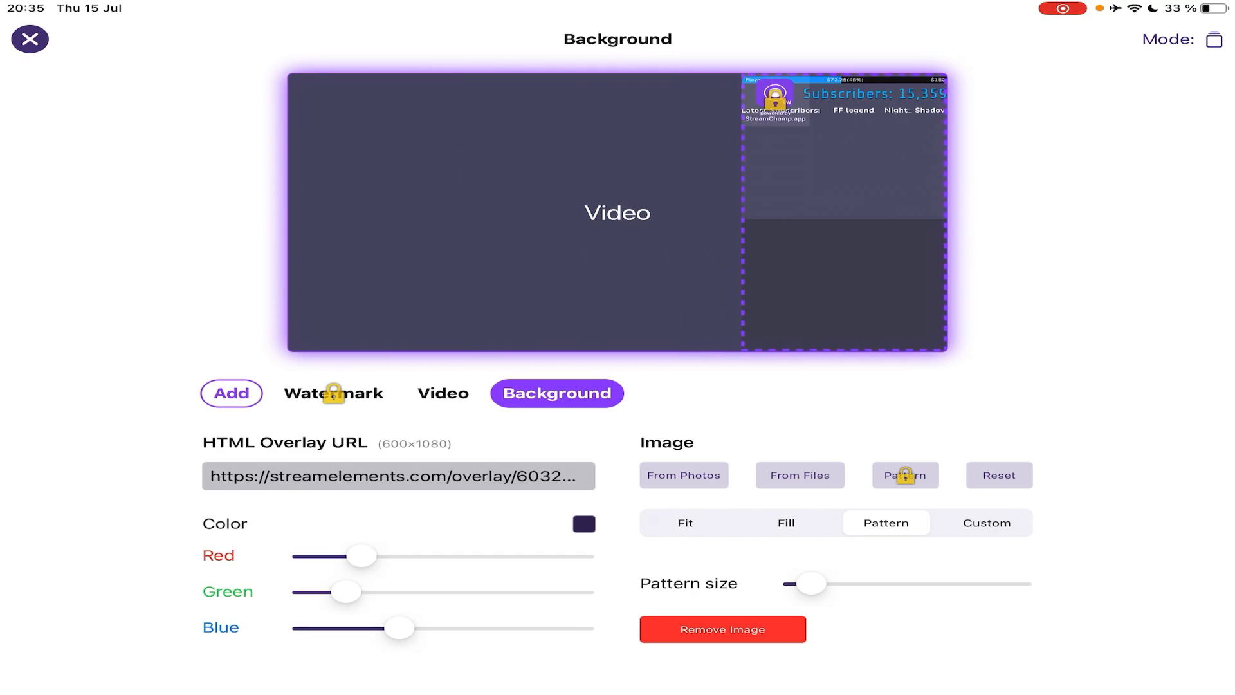
click(30, 40)
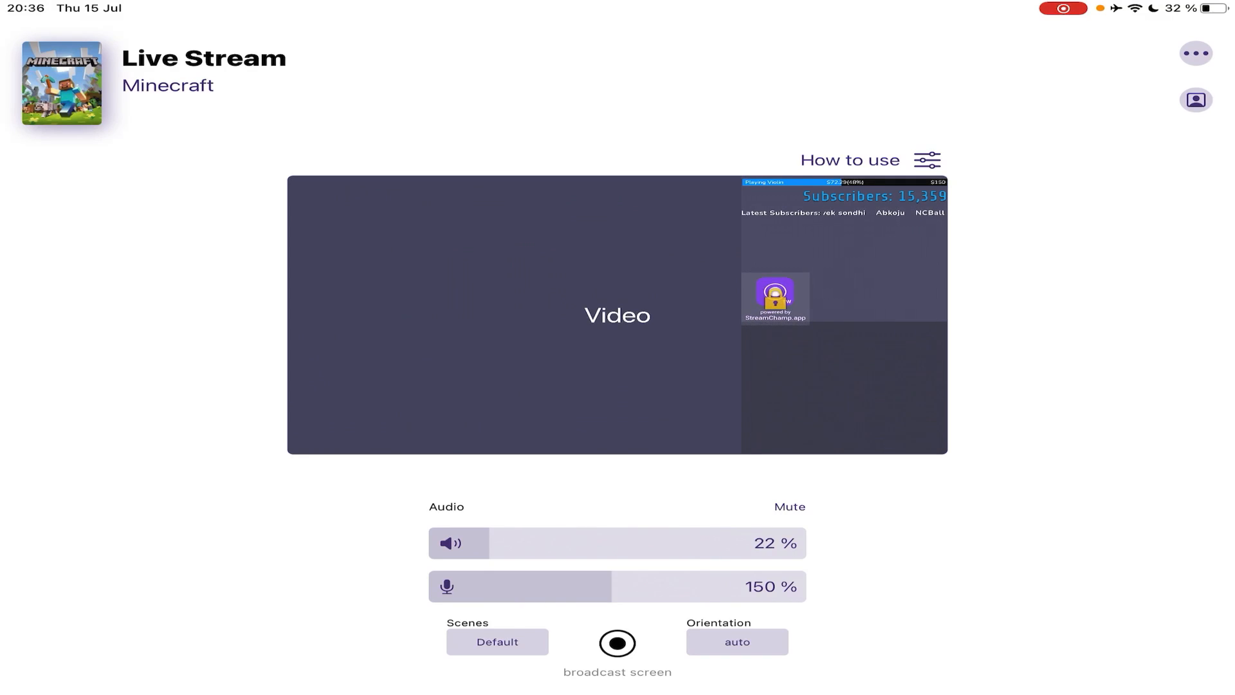
click(774, 297)
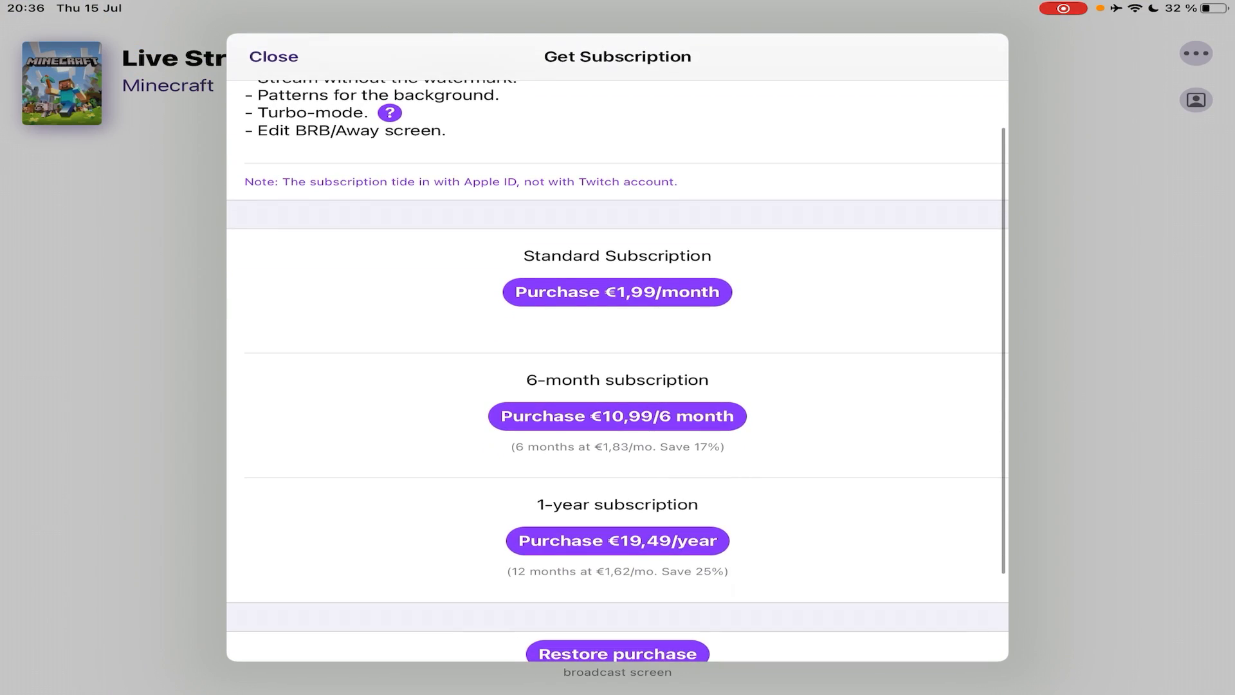
click(272, 55)
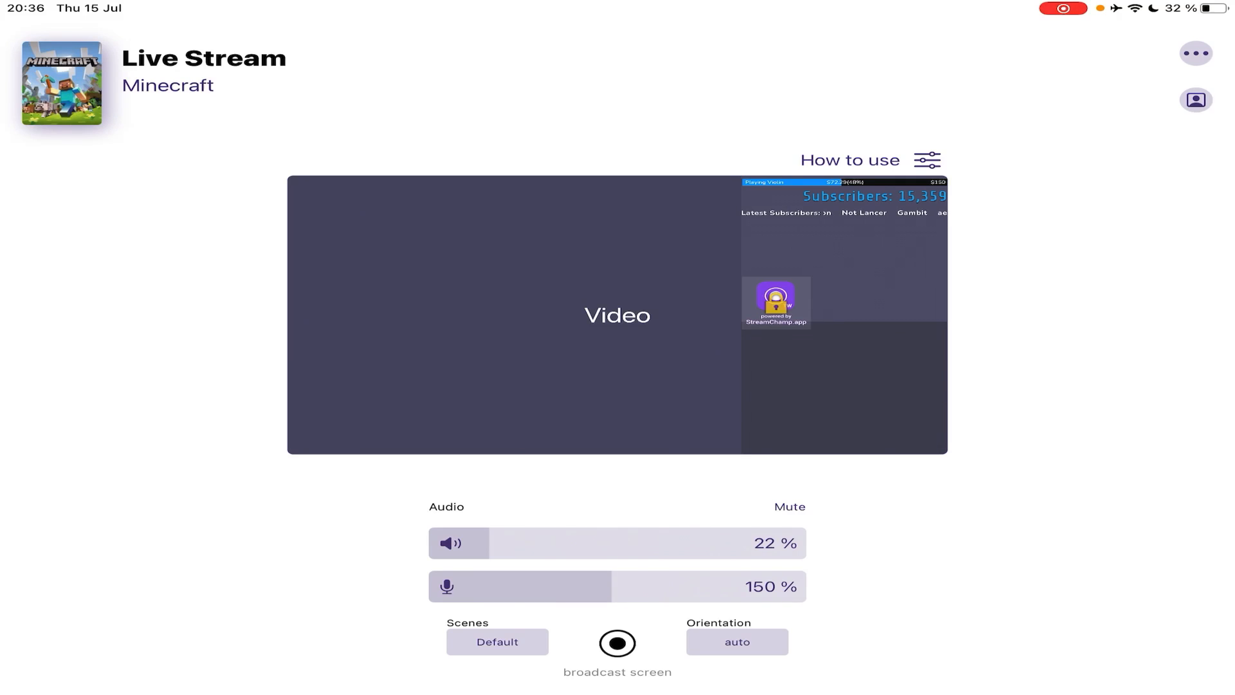
Step: Try the Starting soon and Default scenes from the Scenes sheet
click(496, 640)
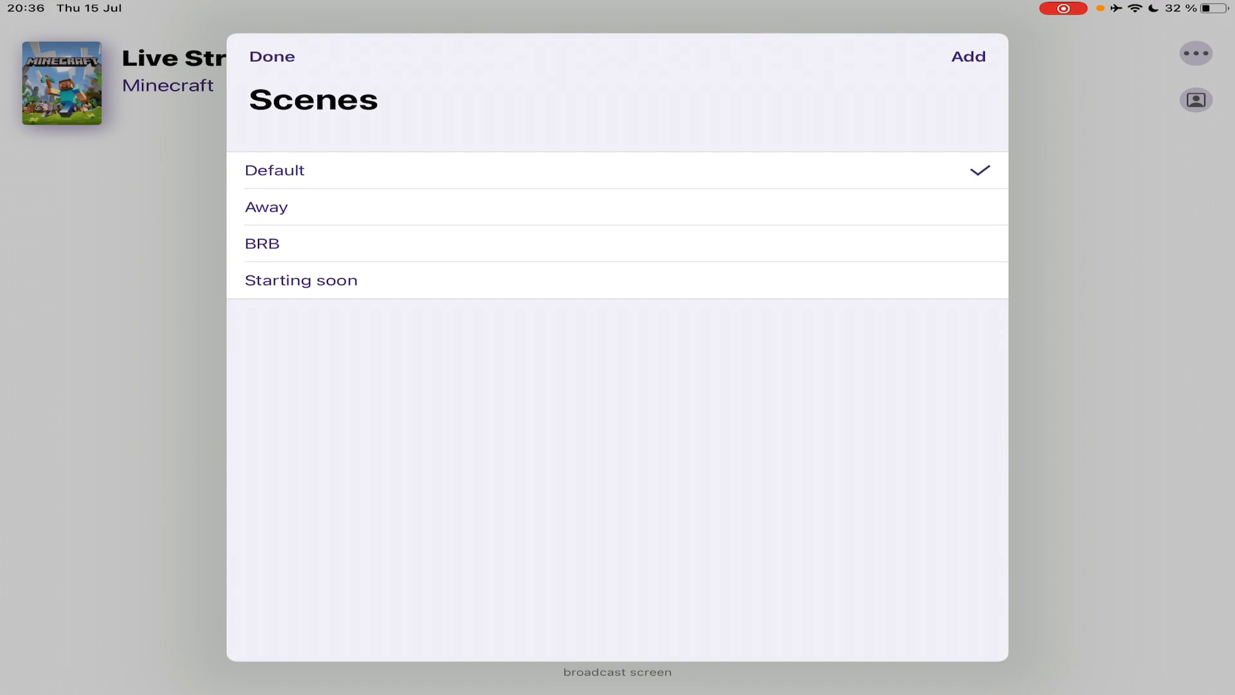
click(271, 55)
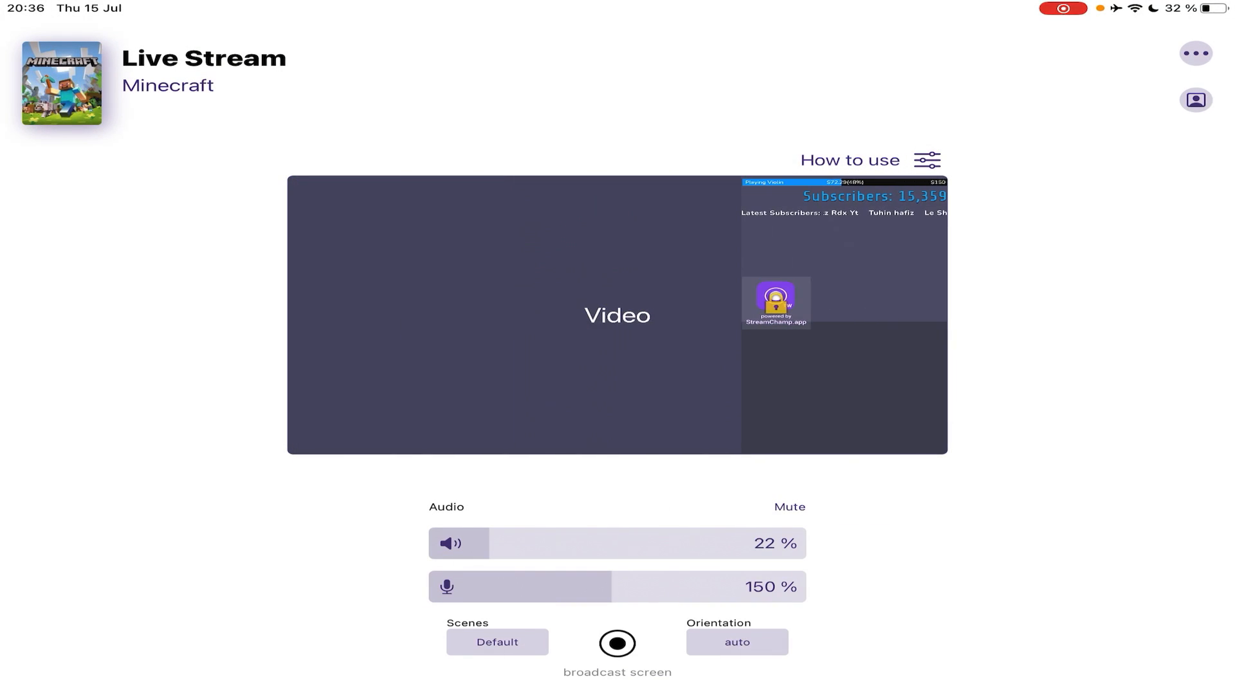
click(496, 640)
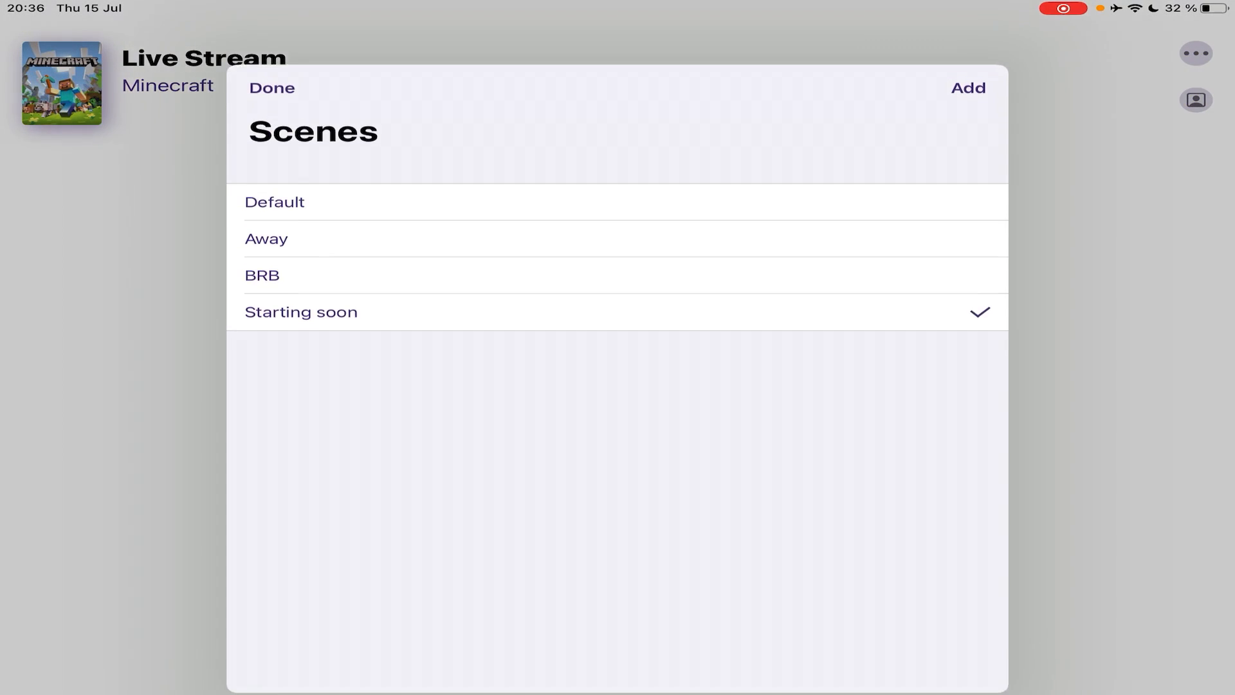
click(271, 88)
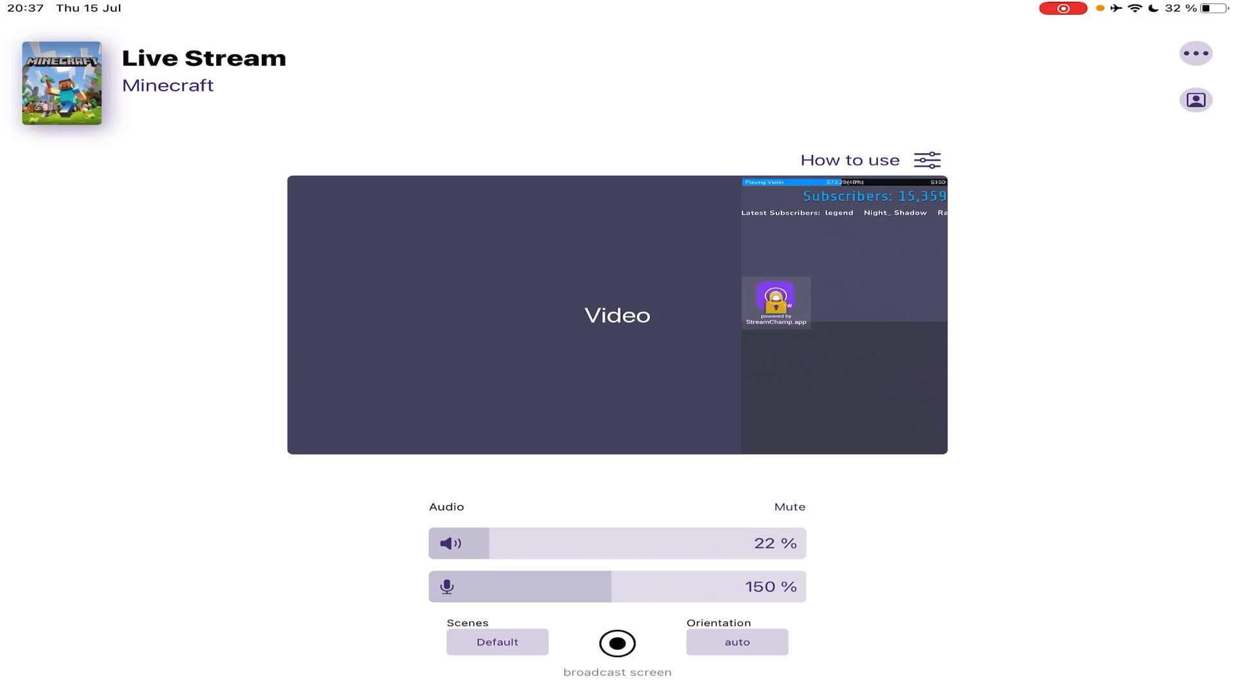
Step: Switch the stream to the Away scene and start adding a new custom scene
click(496, 640)
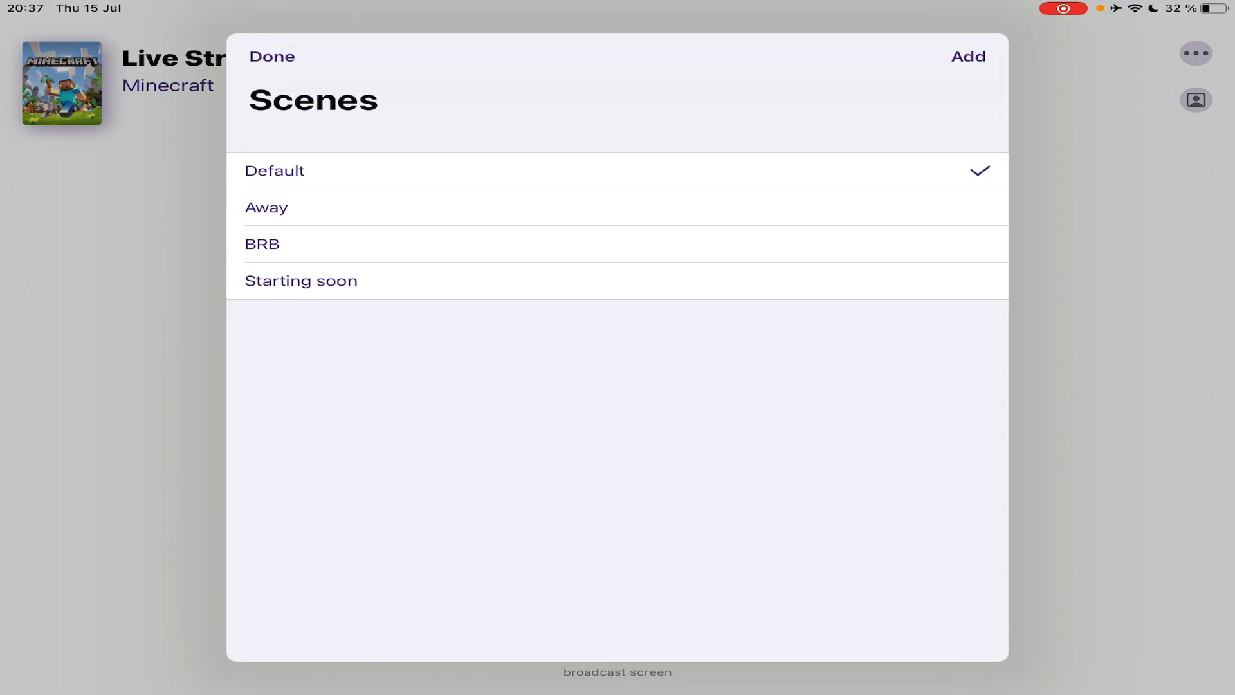
click(266, 207)
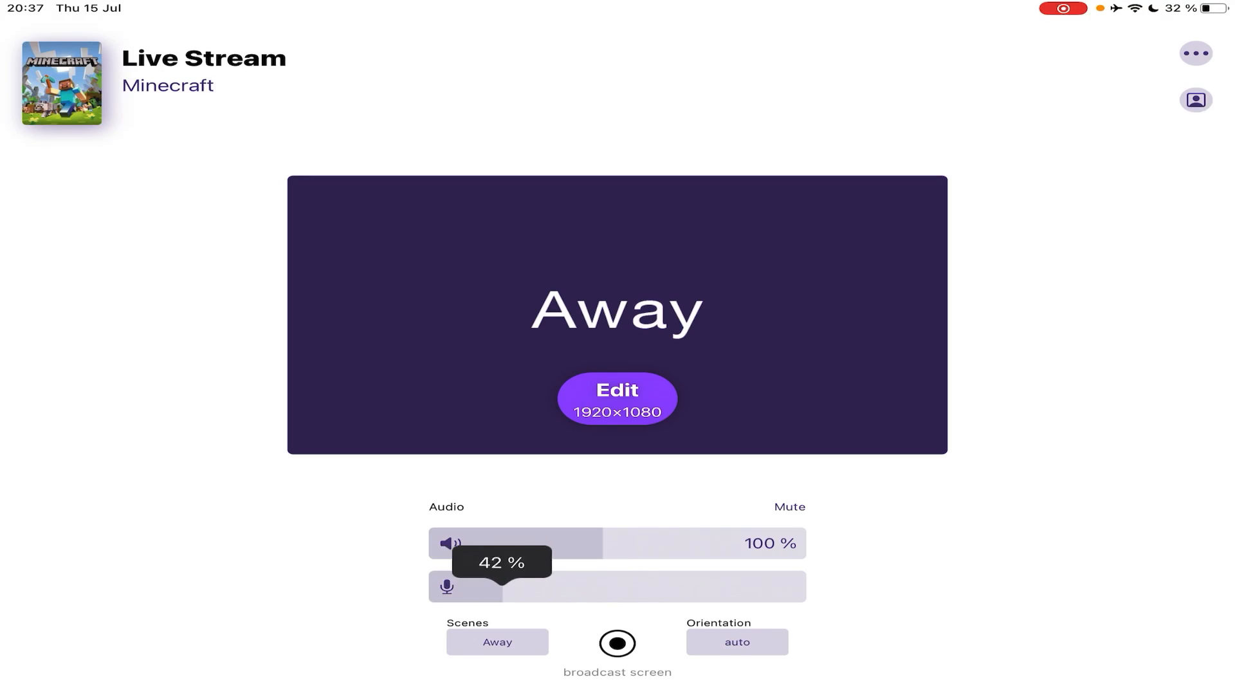
click(496, 640)
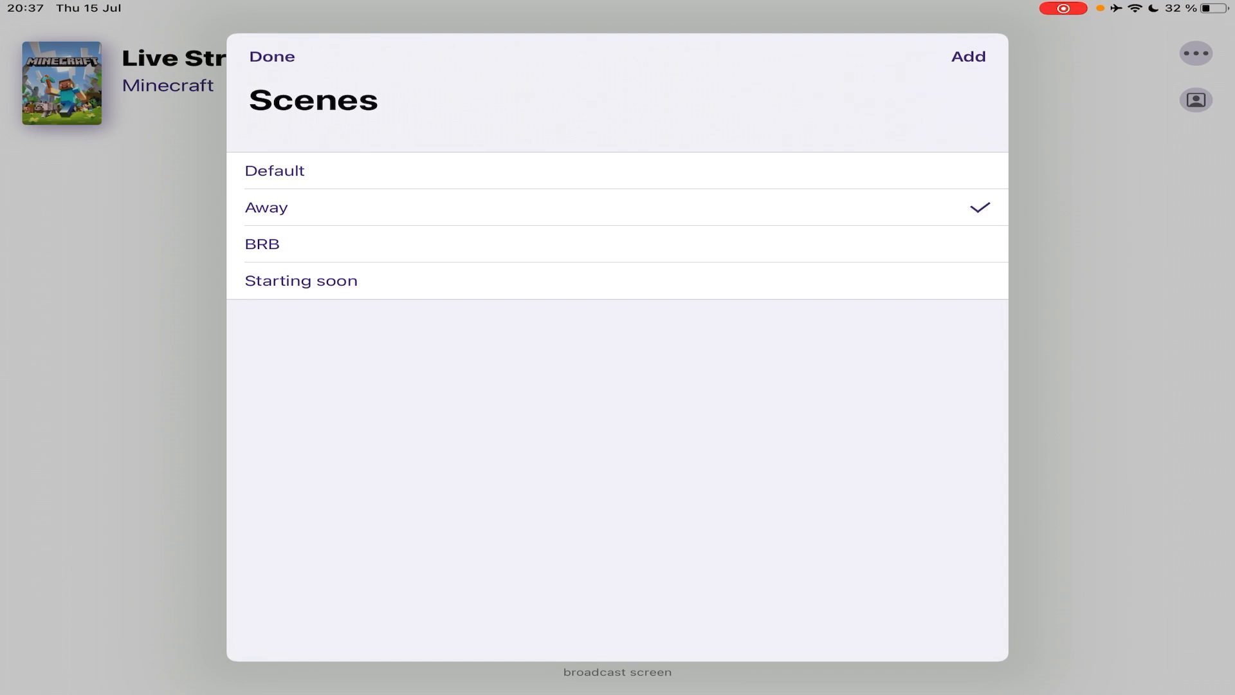
click(967, 57)
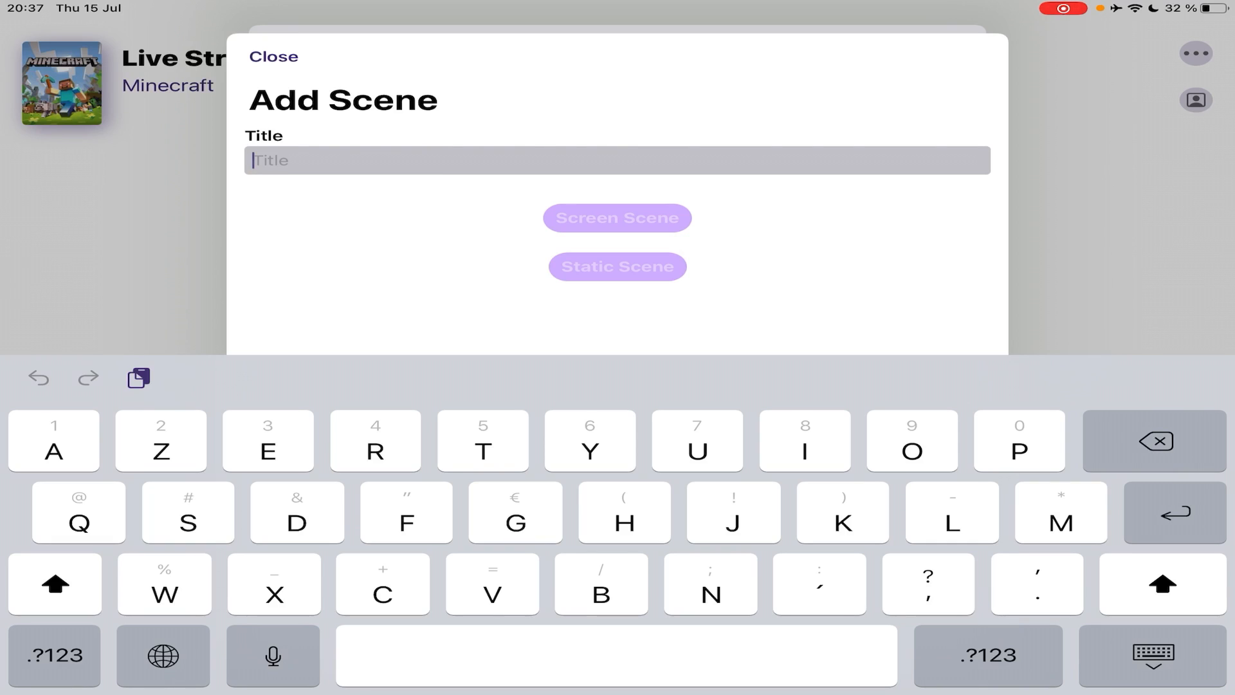
Step: Title the new custom scene 'No Gameplay'
text(No)
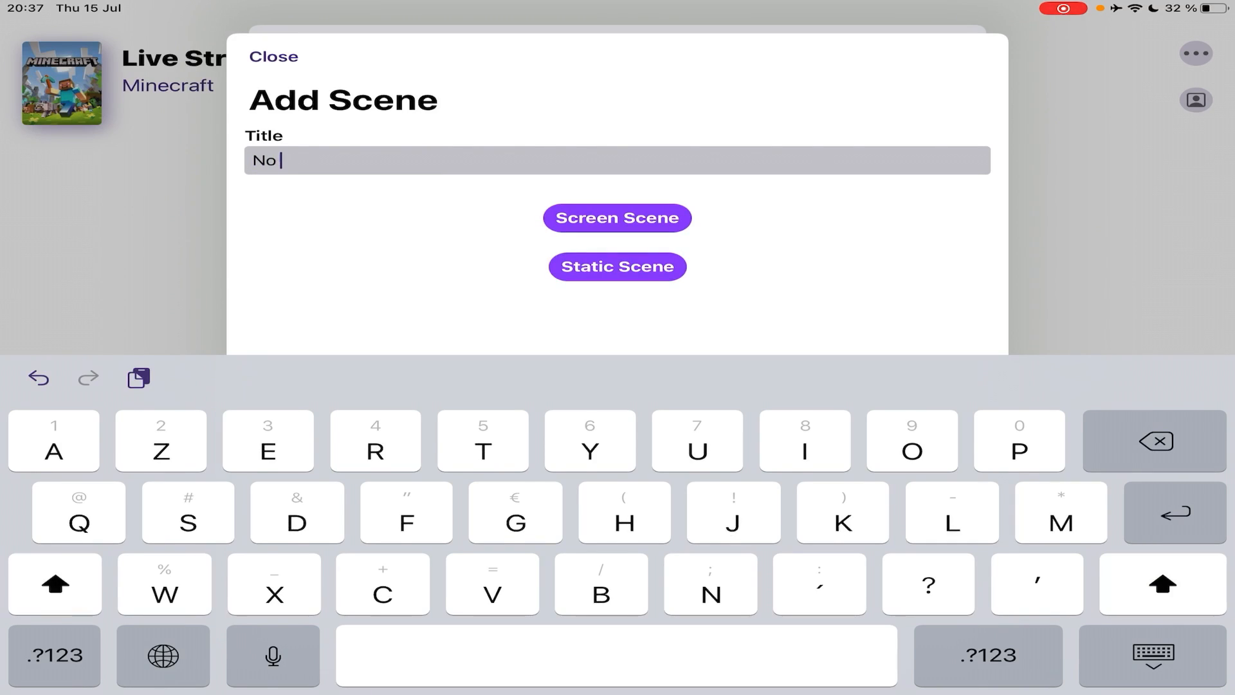
text(Gamepl)
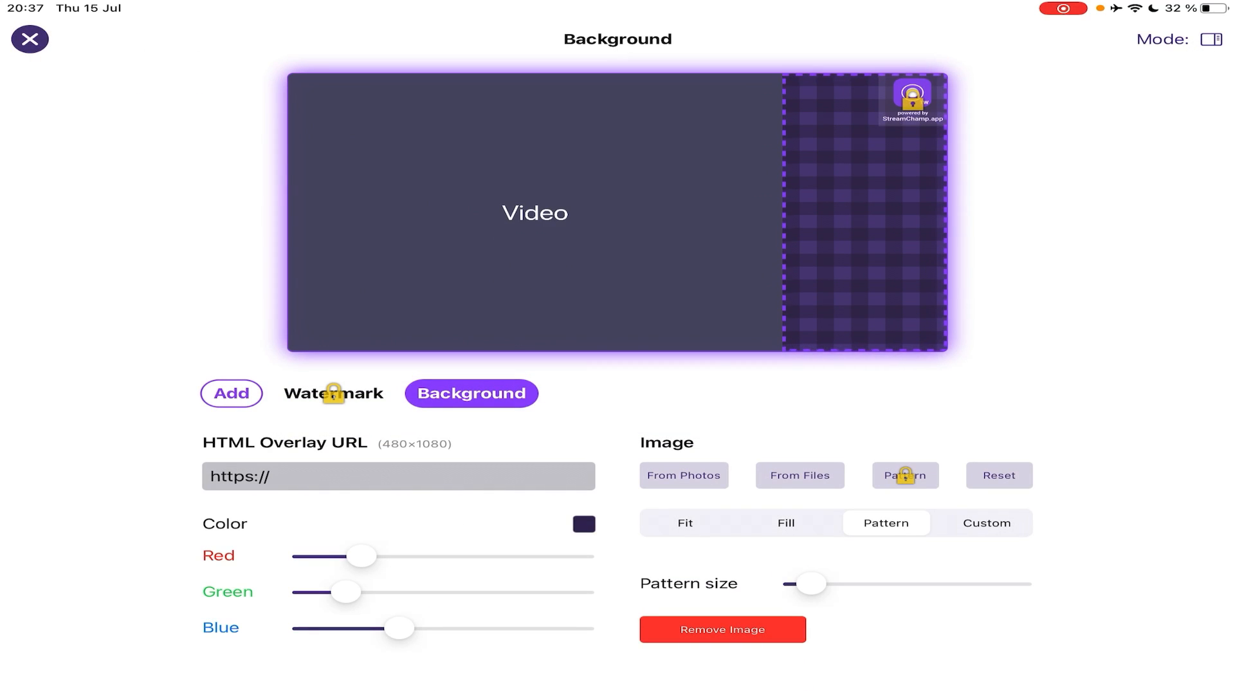
Step: Widen the overlay area and hide the gameplay video in the No Gameplay scene
click(1215, 40)
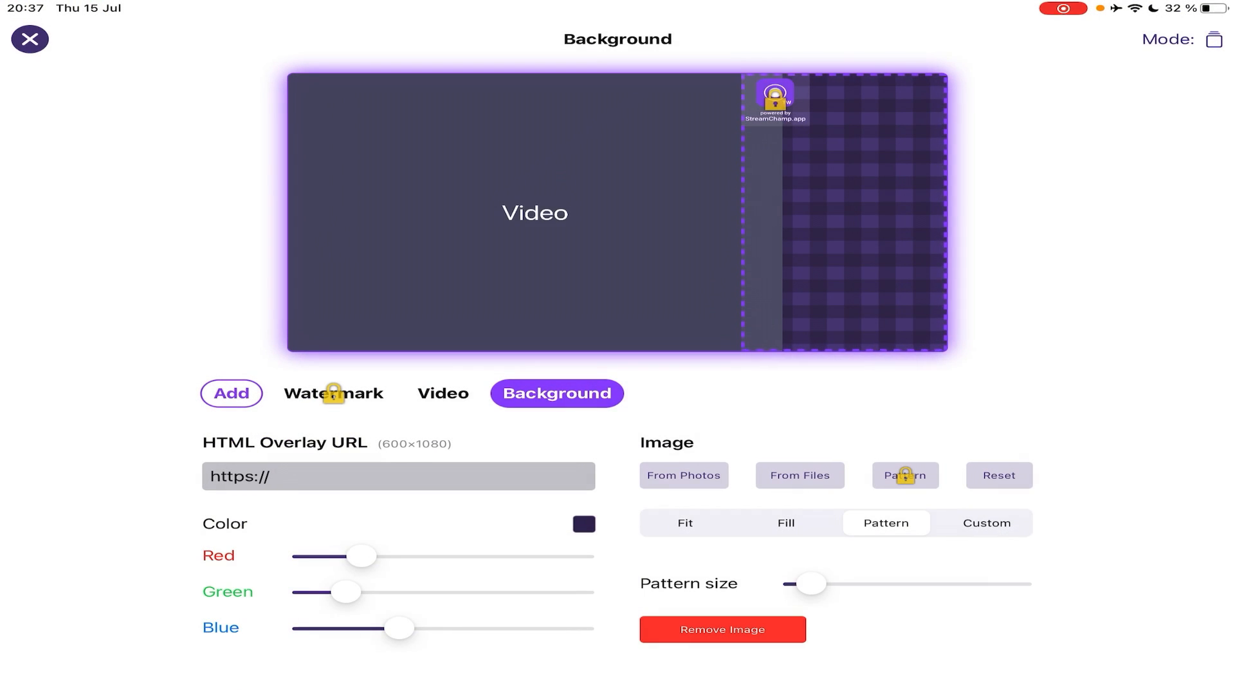
click(442, 394)
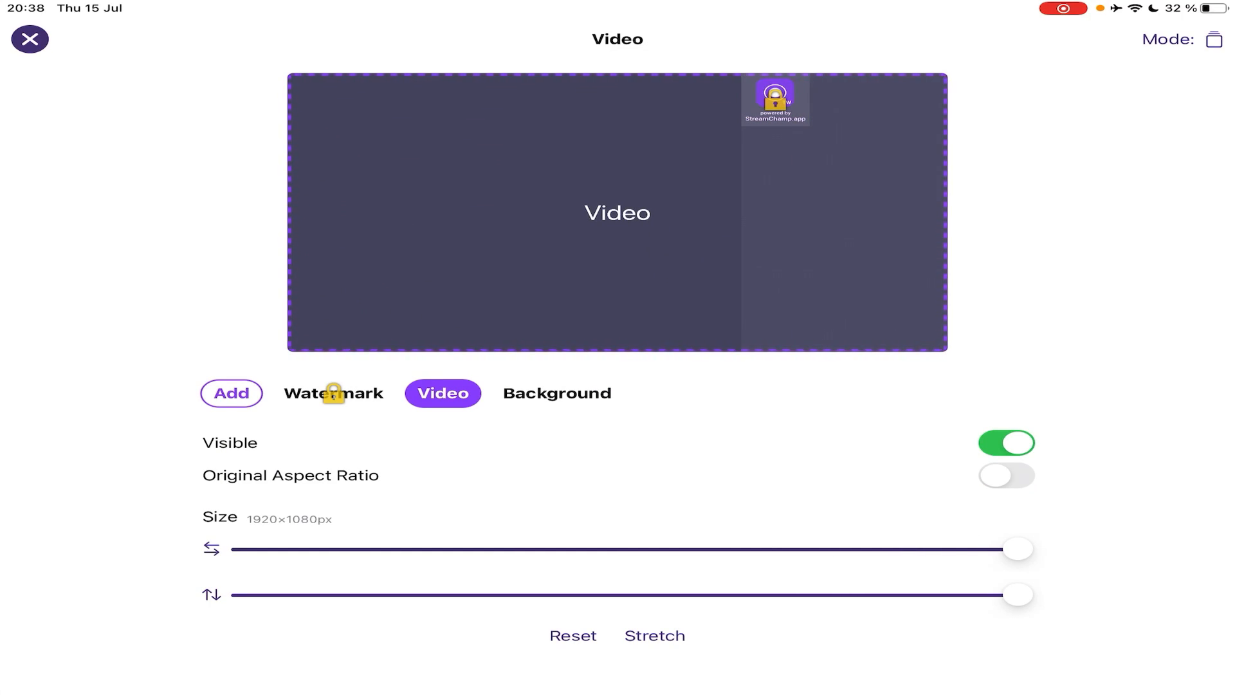
click(1005, 443)
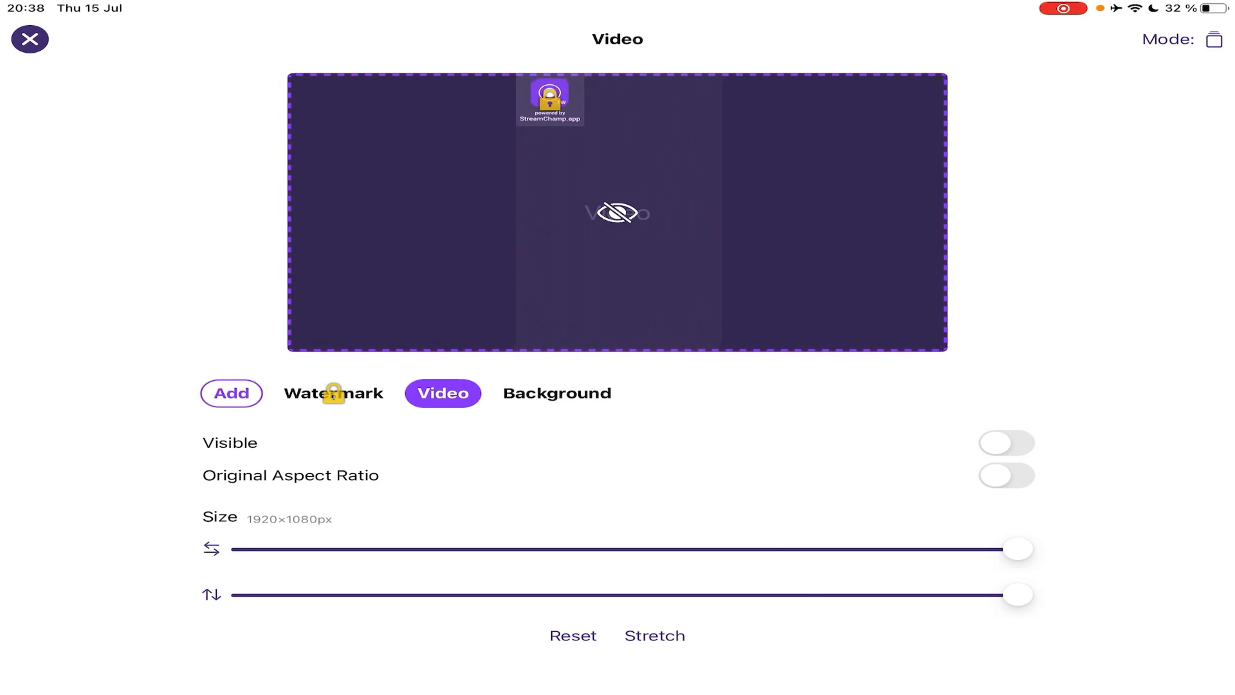
Step: Set the background's HTML overlay to the StreamElements link and return to the stream
click(557, 394)
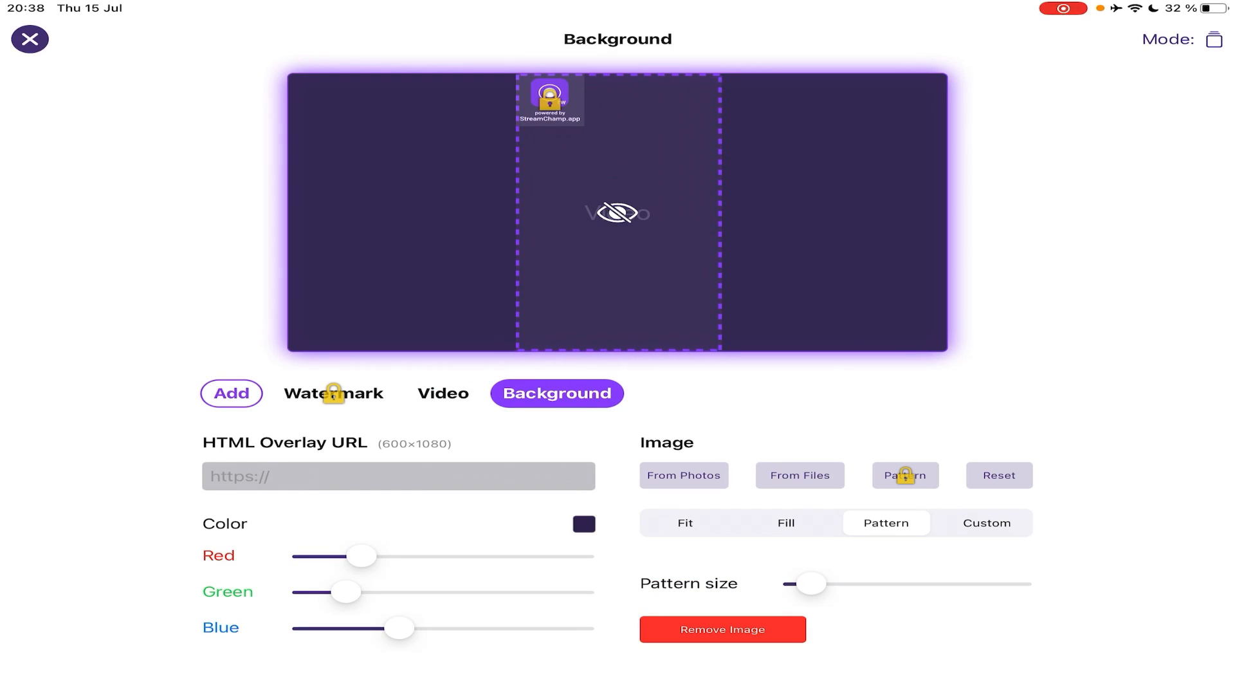
click(398, 474)
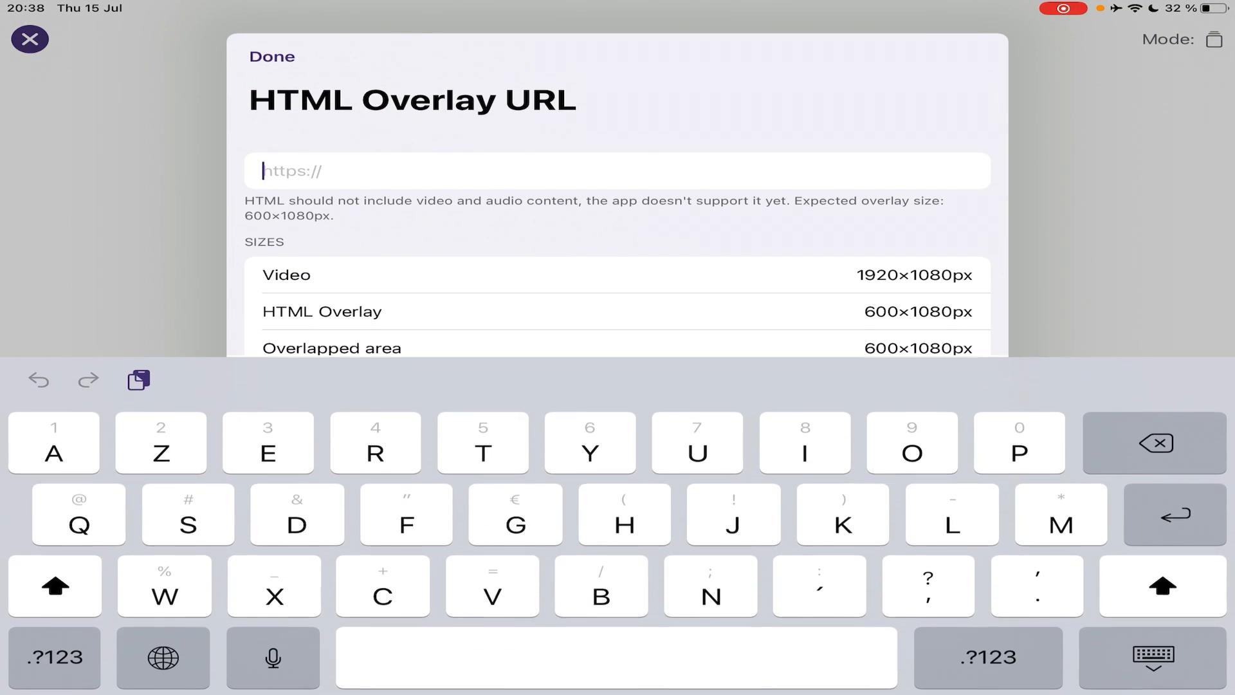
click(272, 57)
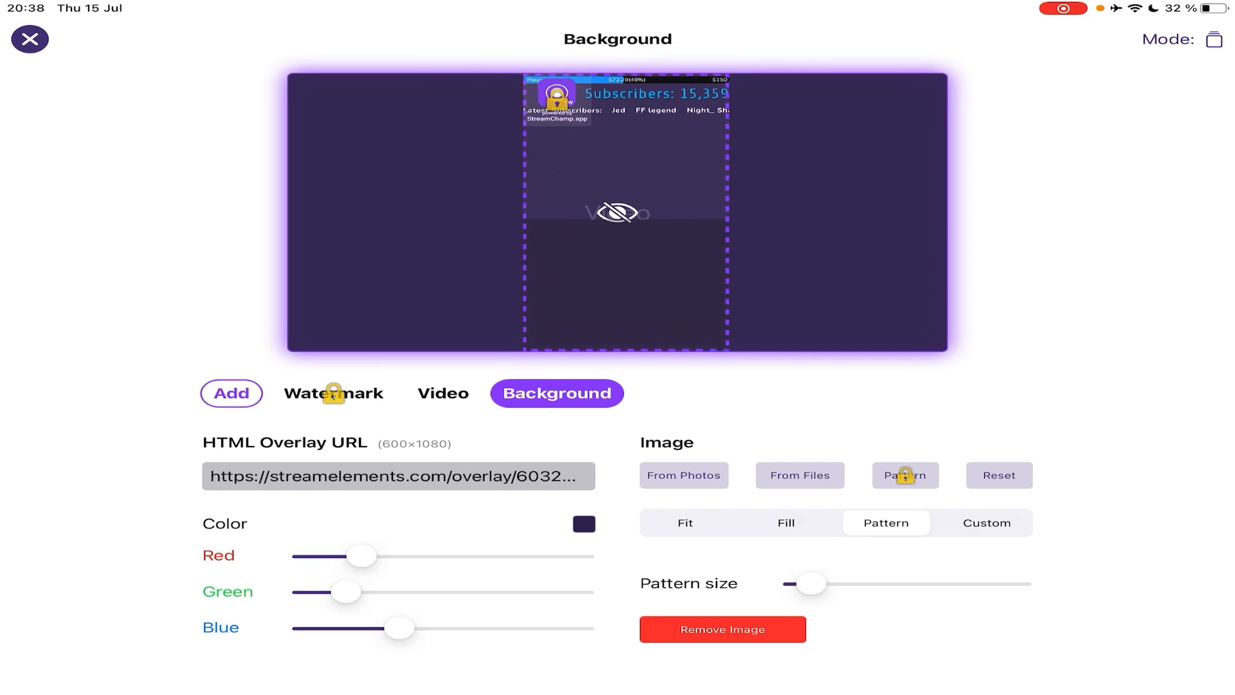
click(29, 38)
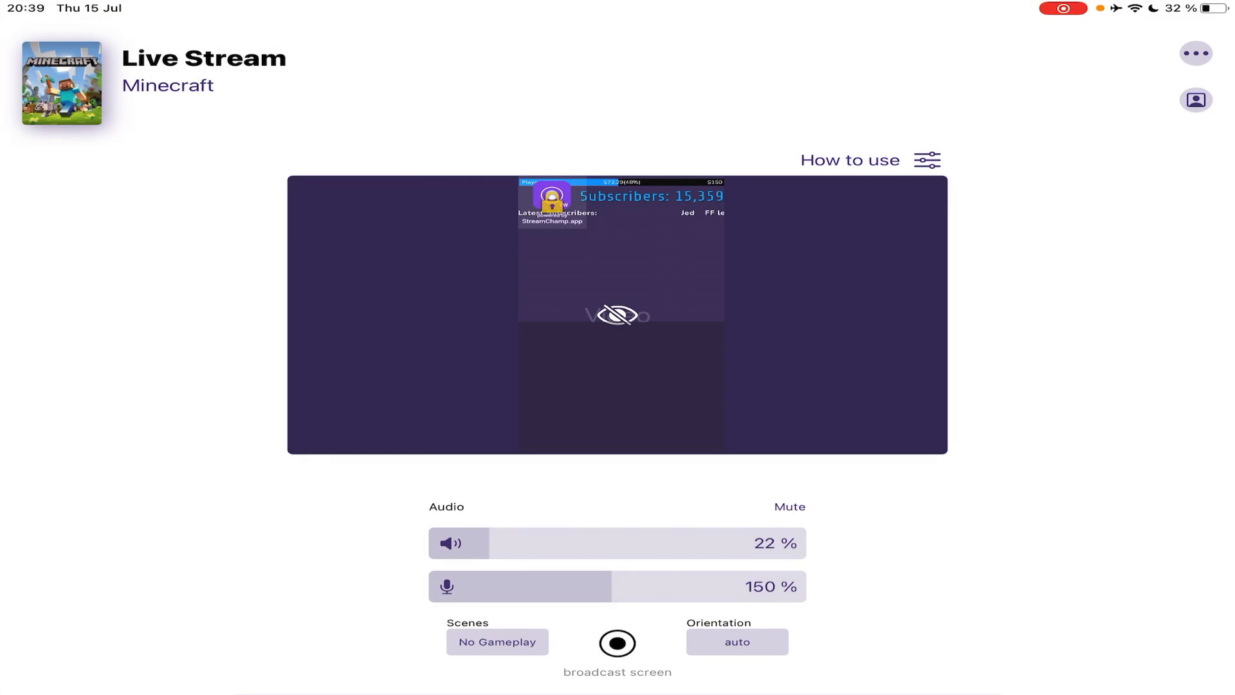
Step: Open the Default scene's layout editor from the Scenes sheet
click(496, 641)
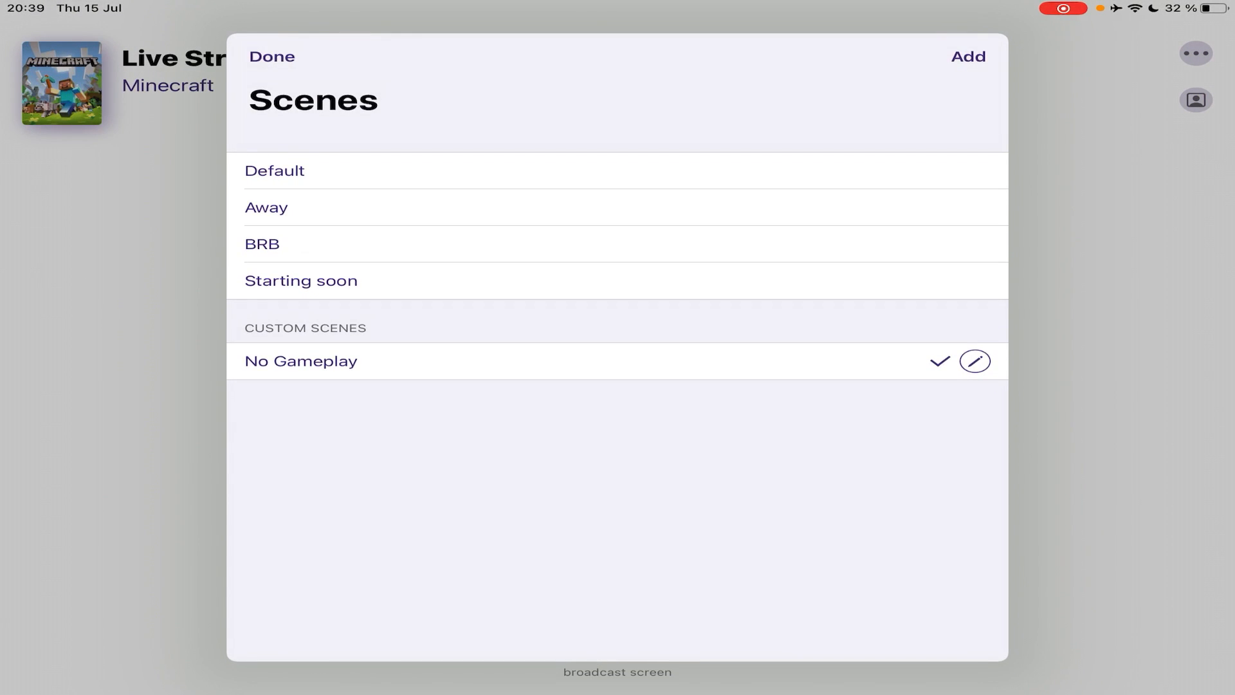
click(271, 56)
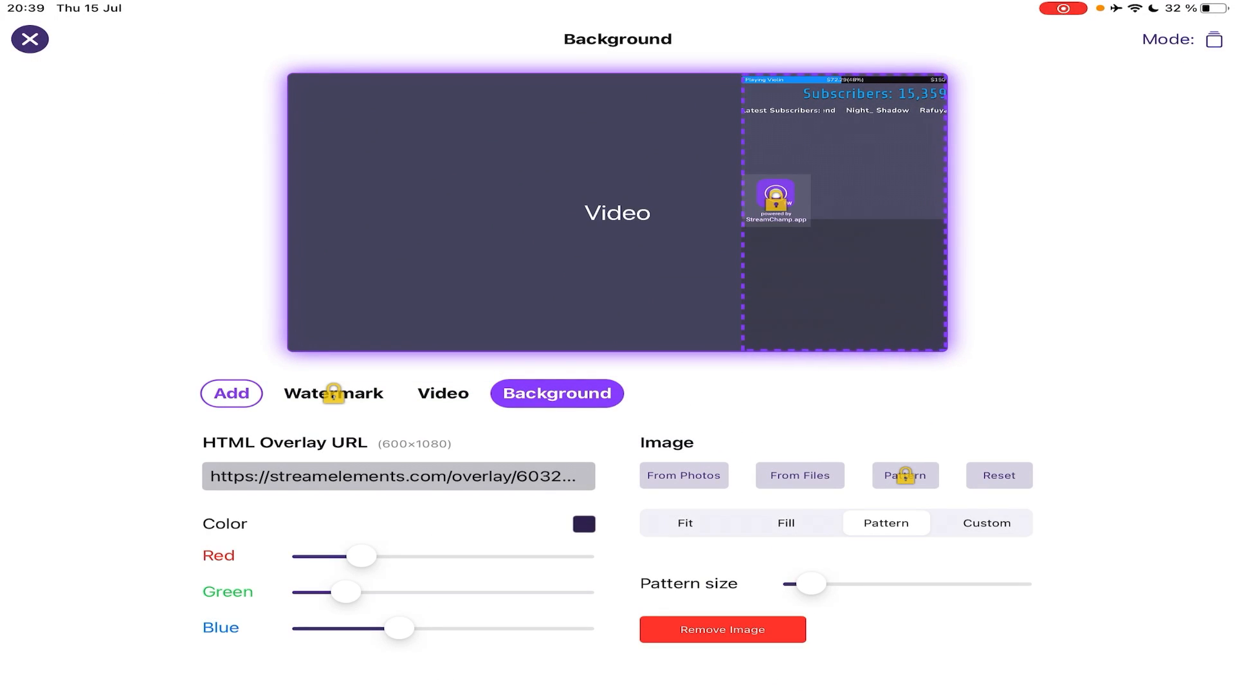
Step: Add a webcam widget to the Default scene, allowing local network access
click(231, 394)
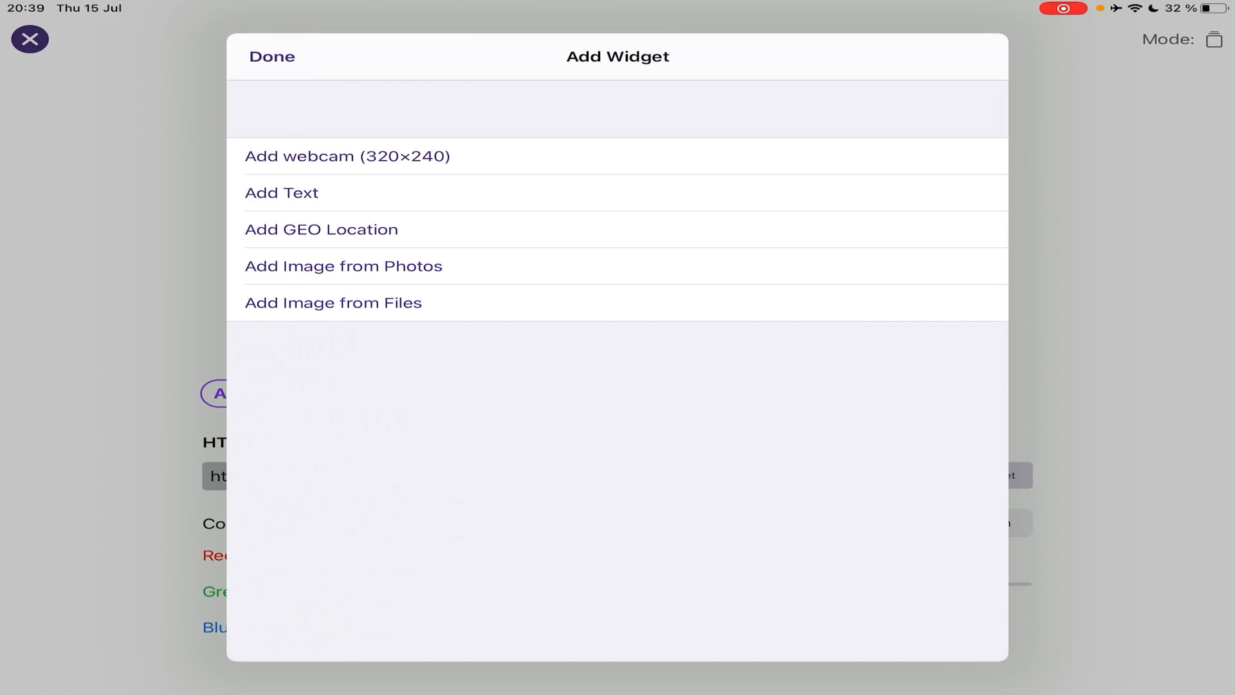
click(346, 155)
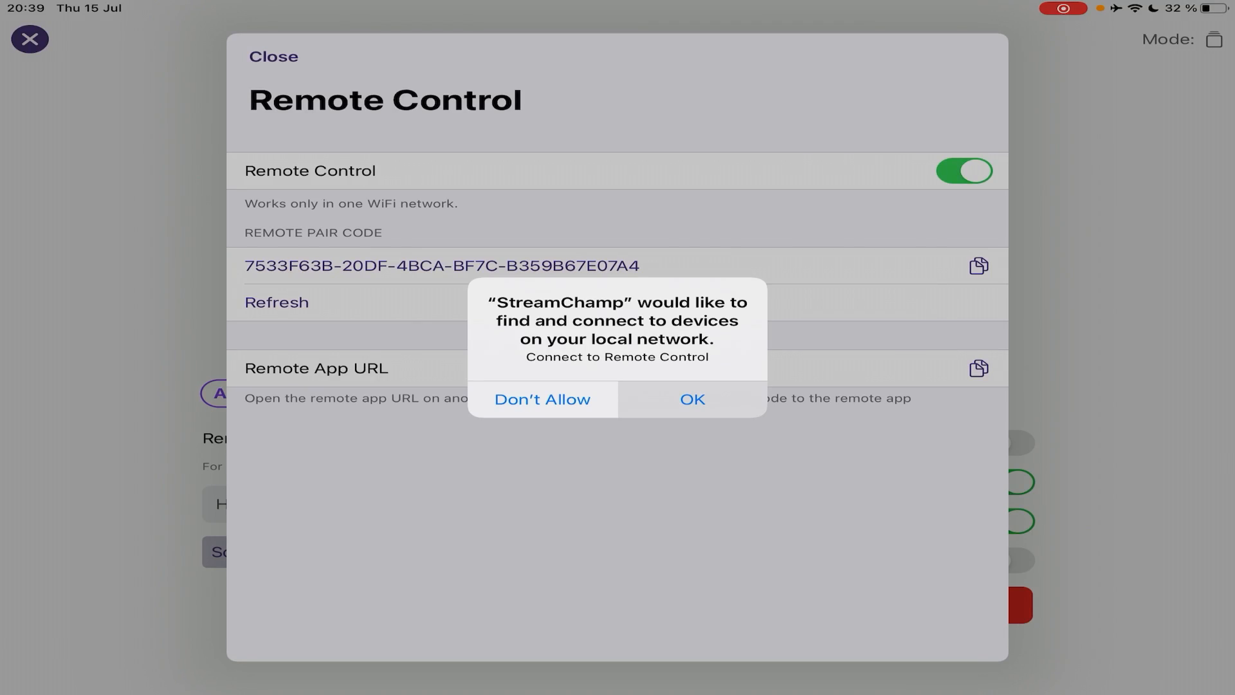
click(692, 398)
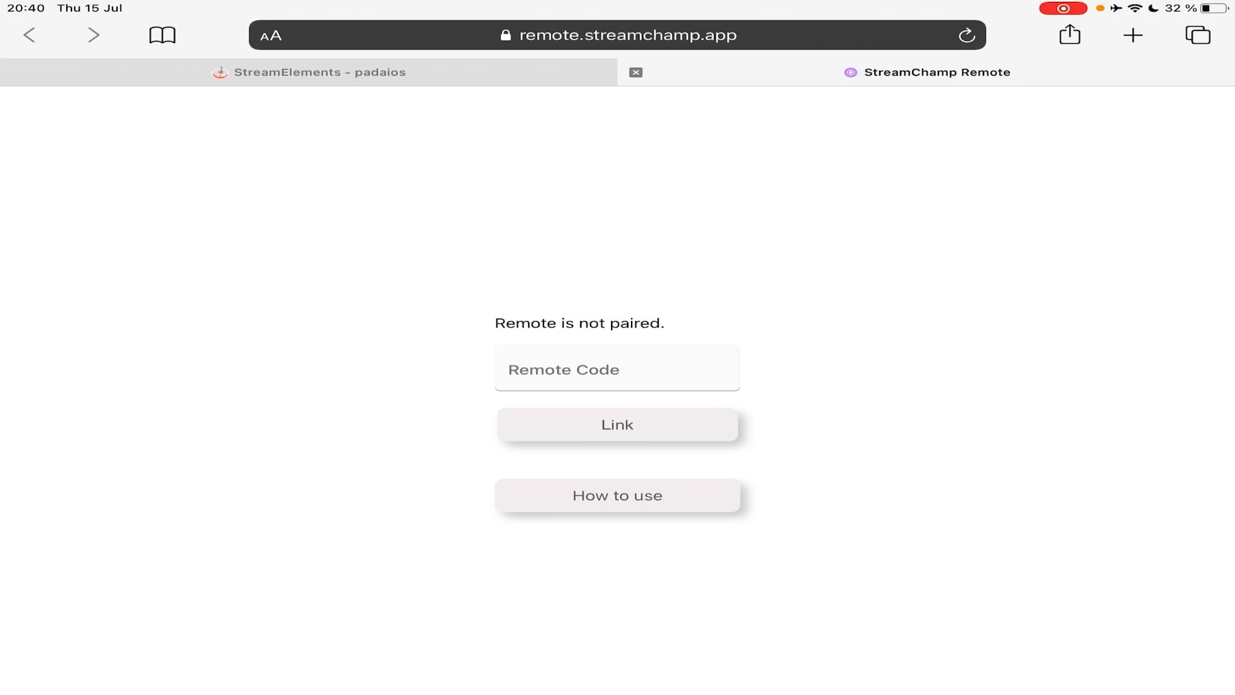
Step: Pair the StreamChamp Remote page using the copied code and return to the stream preview
click(625, 35)
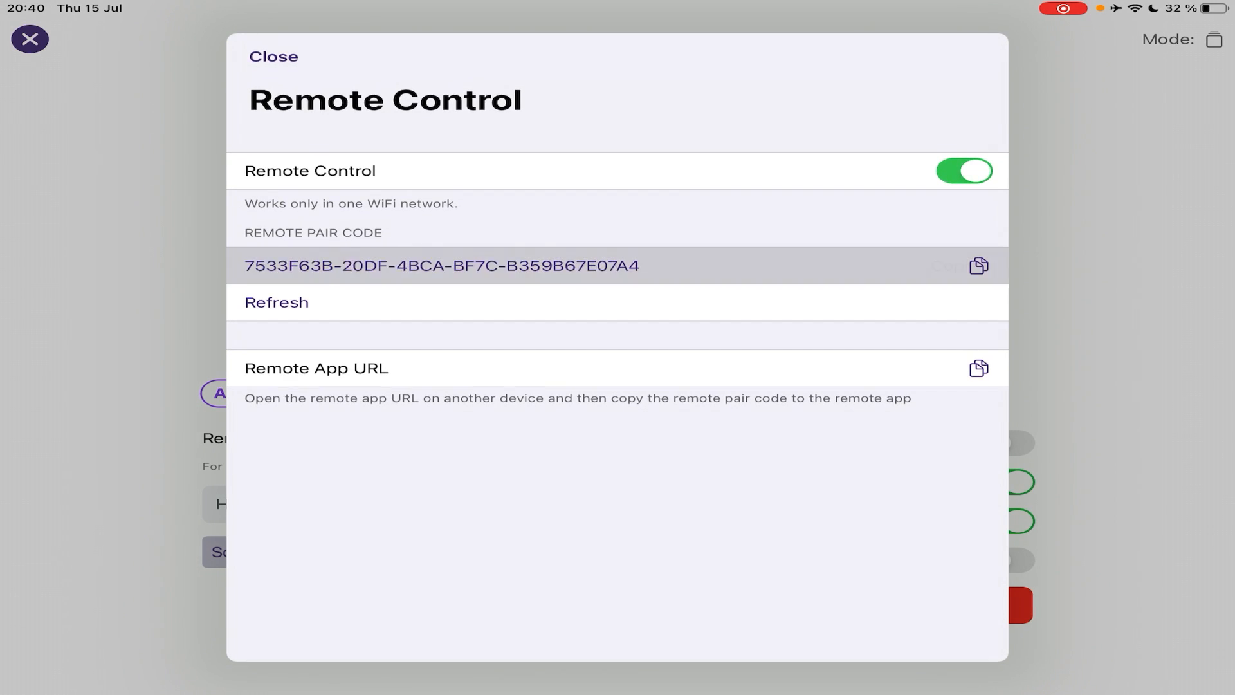
click(979, 265)
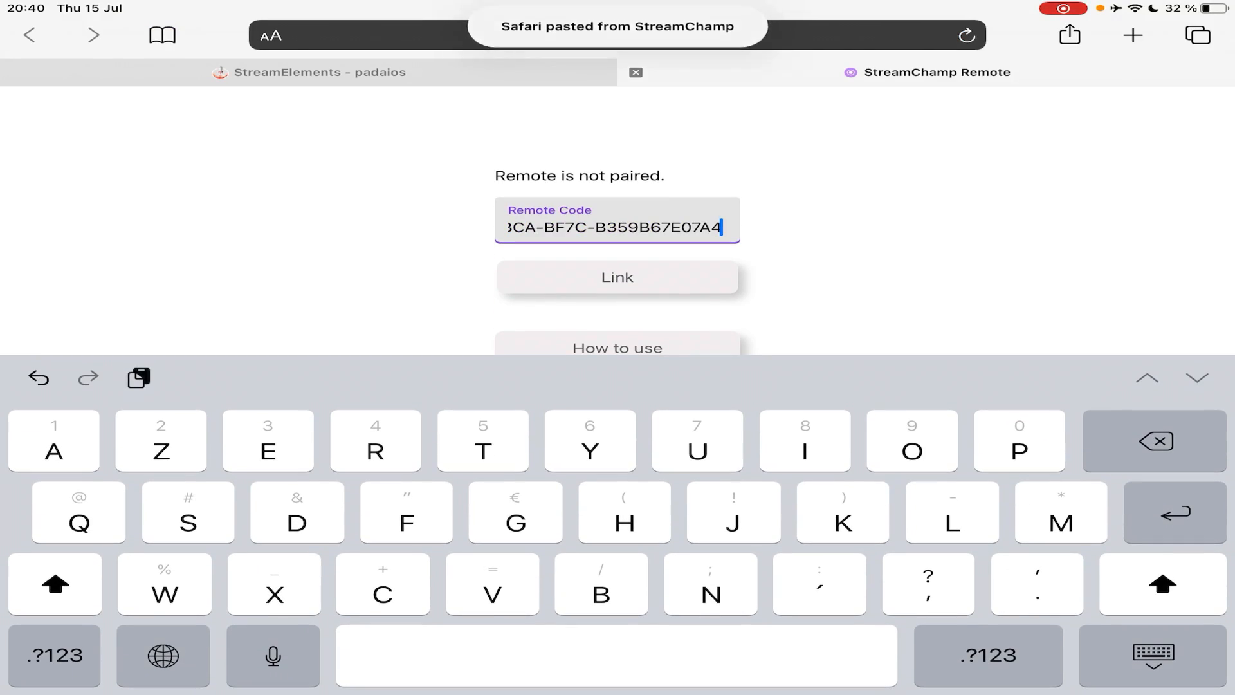
click(616, 276)
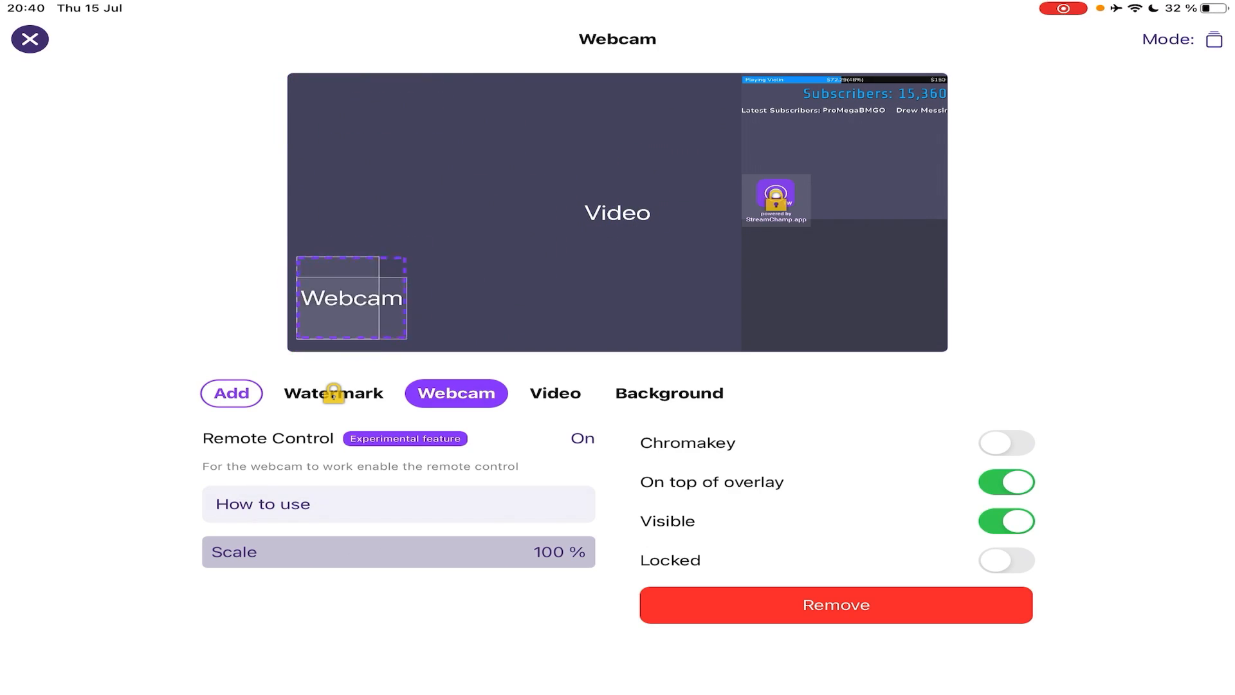
click(29, 40)
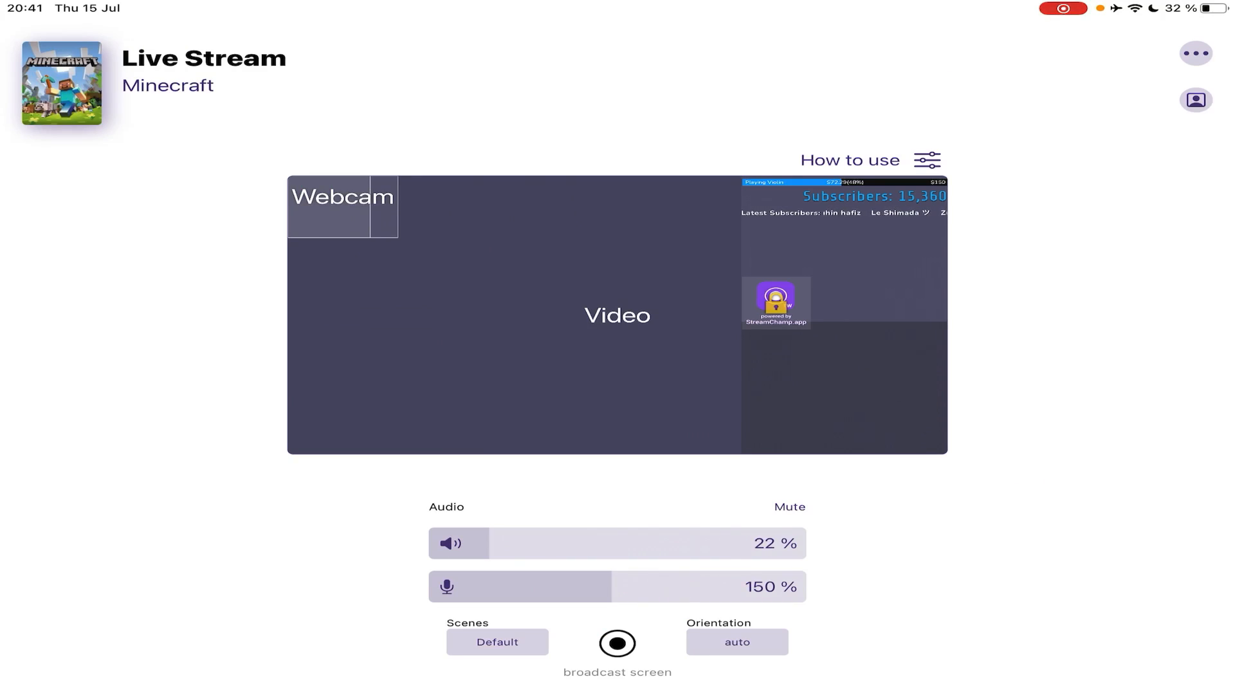